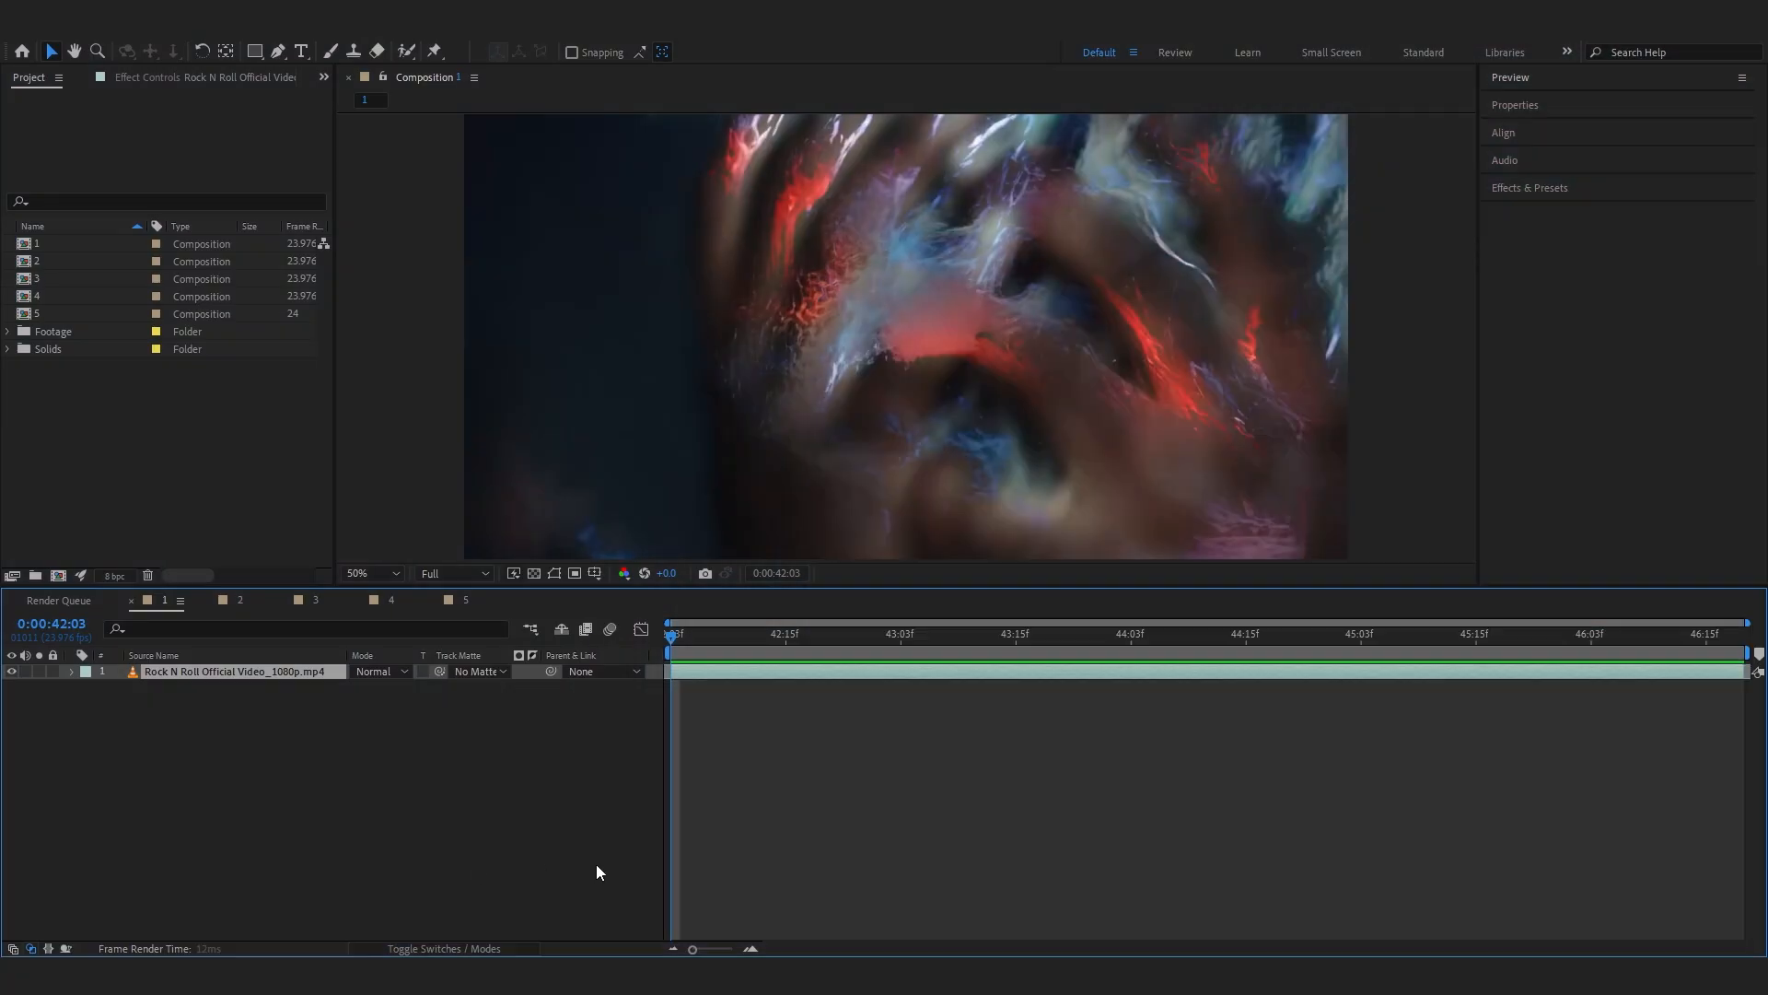
# Apply Wave Warp, then drag the Curves RGB curve down to darken the clip.
pyautogui.click(1151, 632)
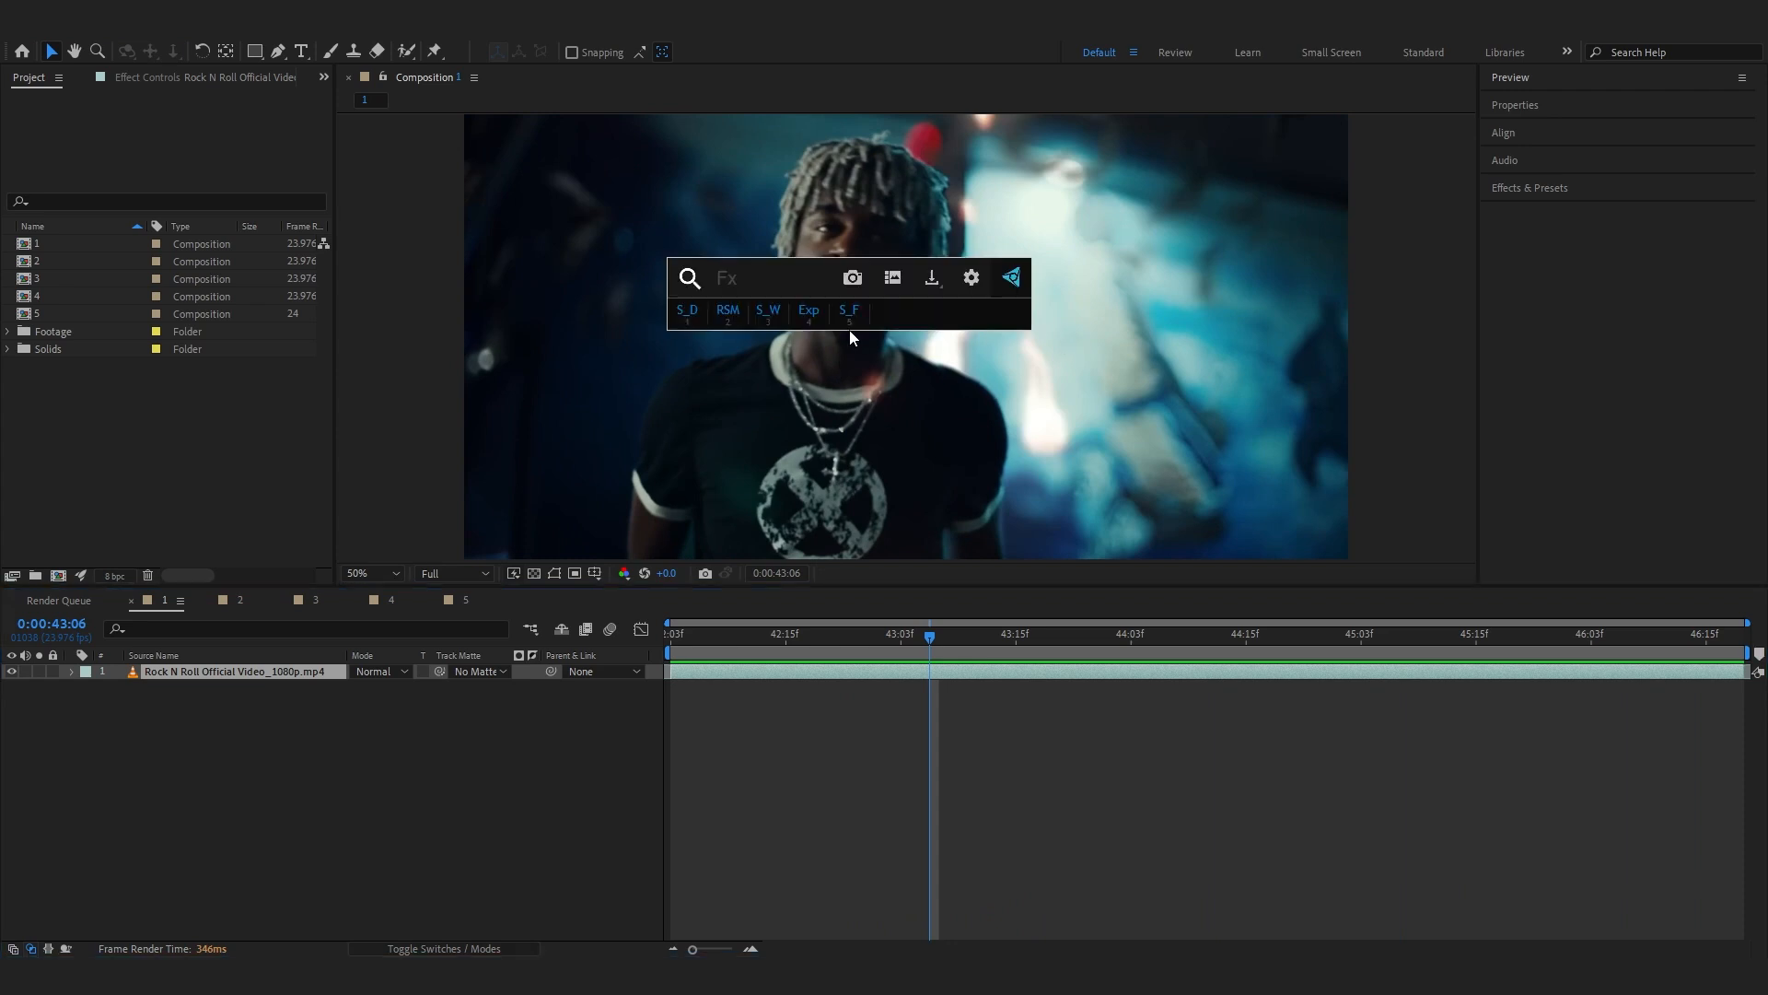
pyautogui.write('wave war')
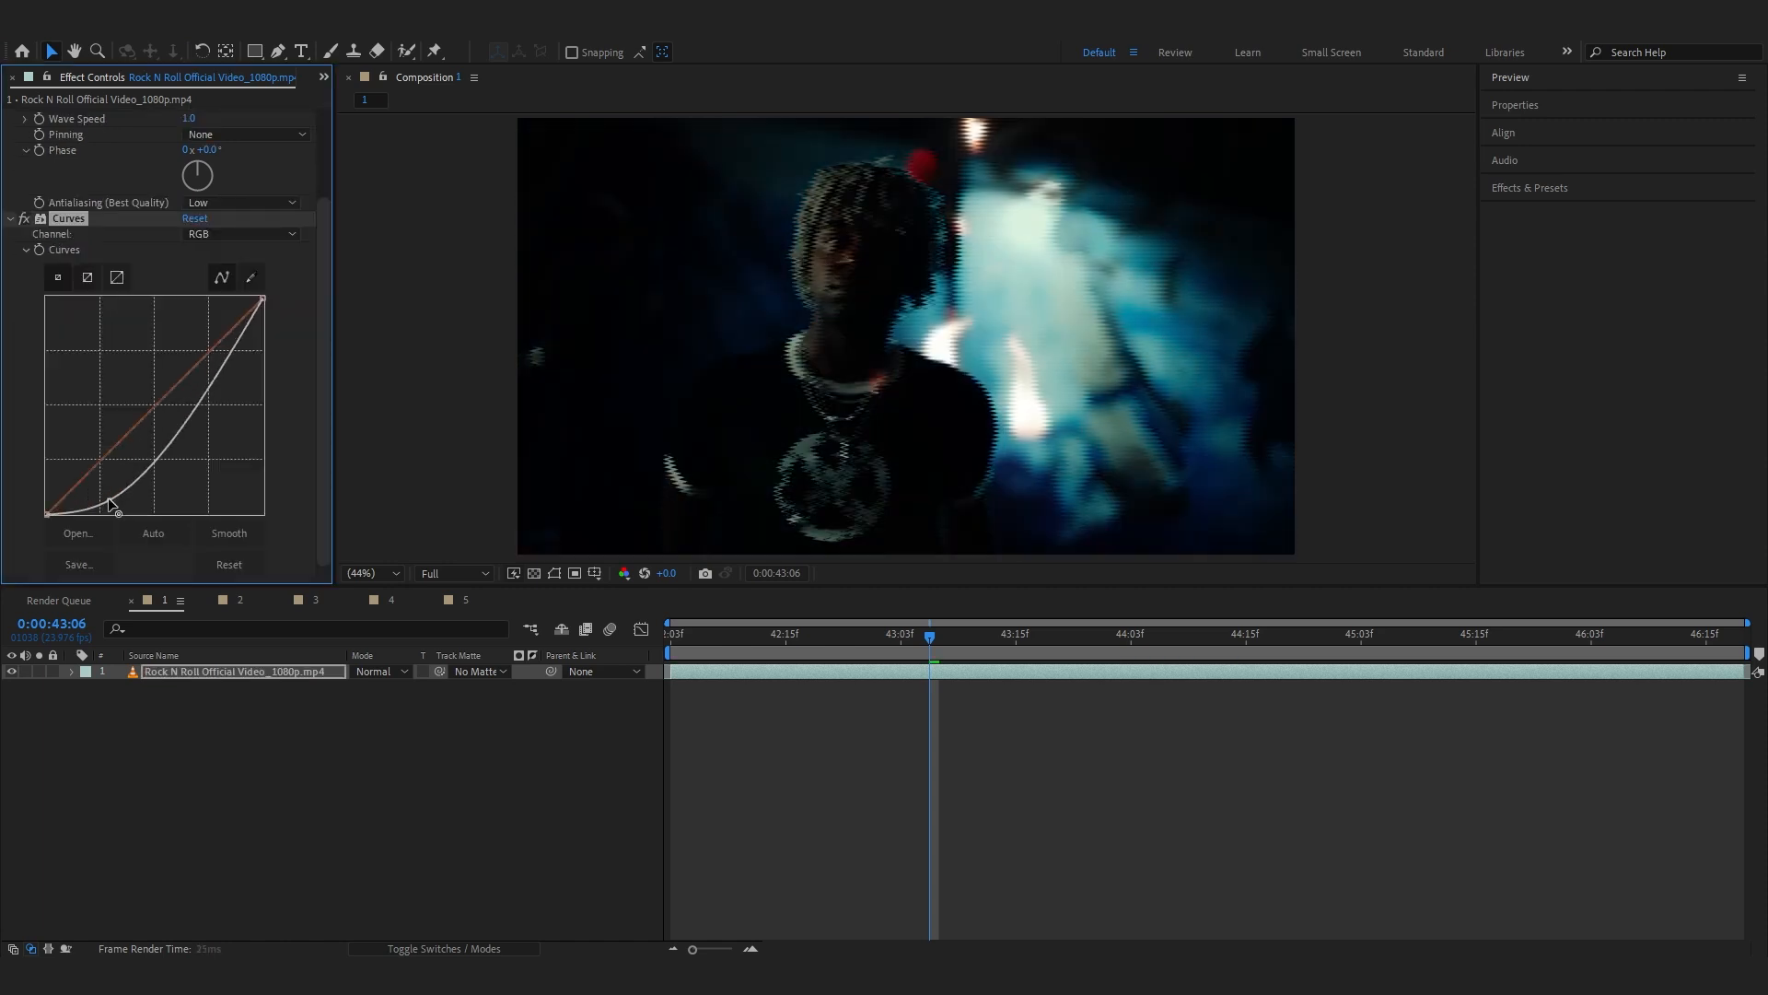
pyautogui.moveTo(107, 502); pyautogui.dragTo(192, 372)
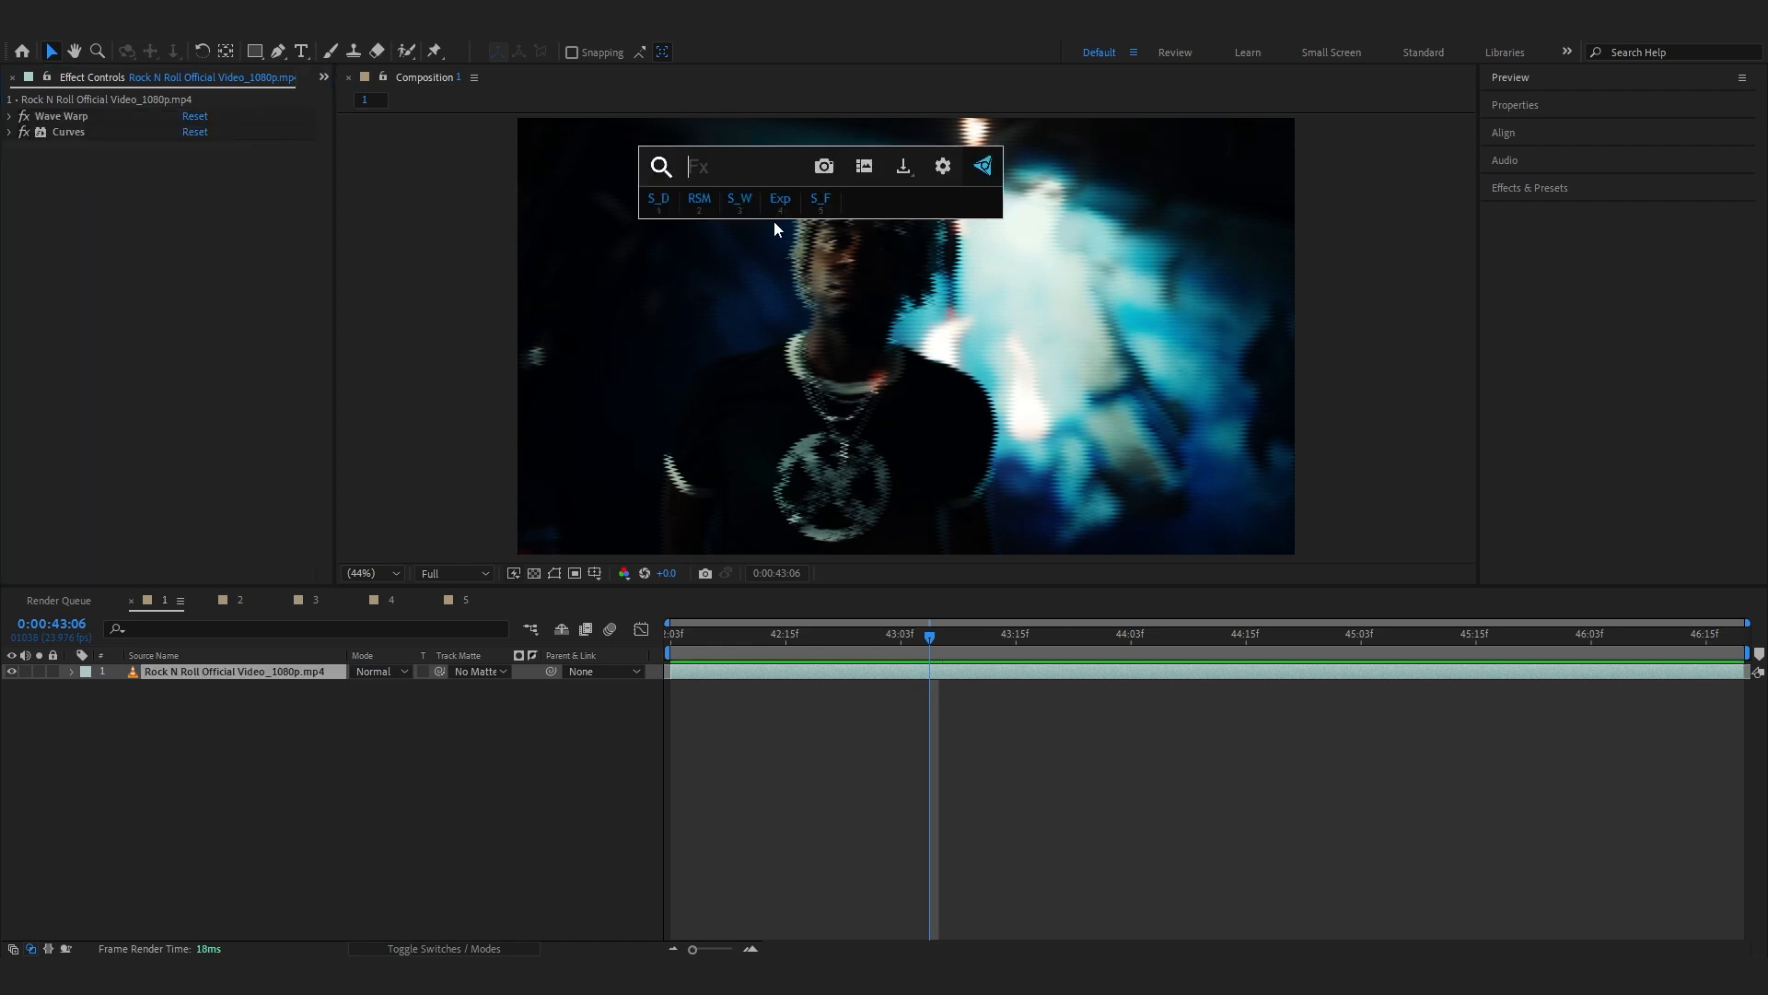
# Apply S_ScanLines with Lines Frequency 75 and a time*10 expression on Lines Shift.
pyautogui.write('S_sca')
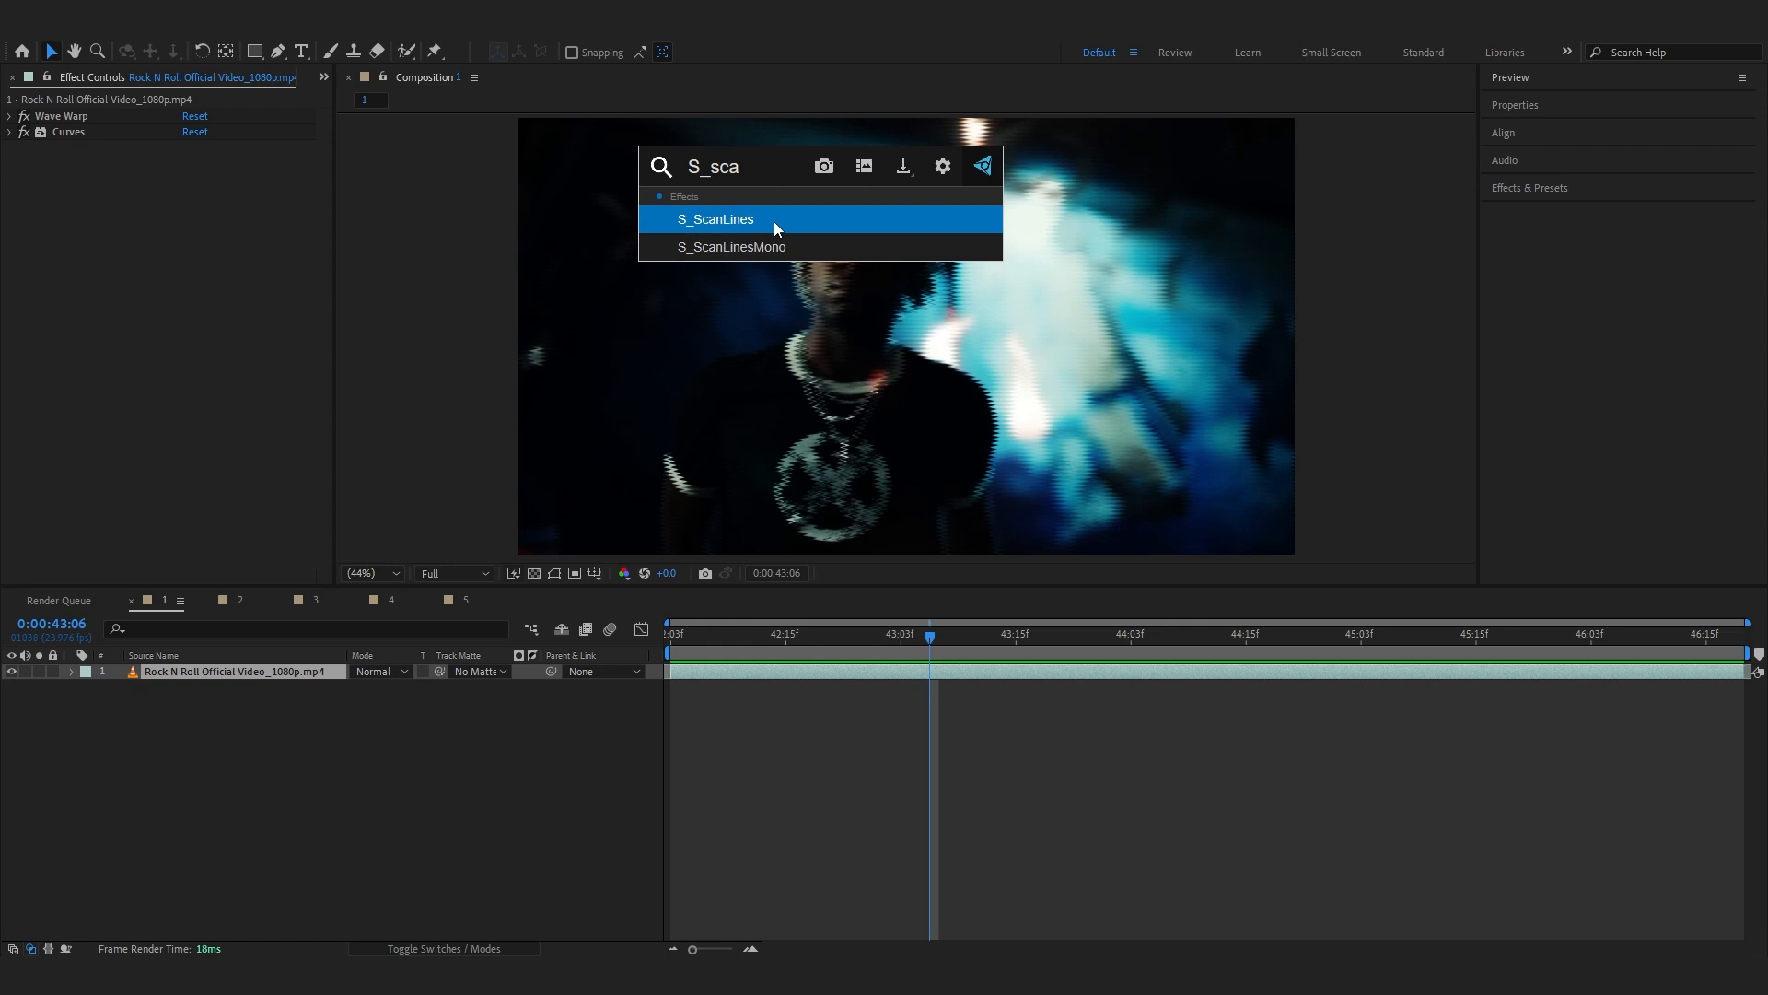
pyautogui.doubleClick(714, 219)
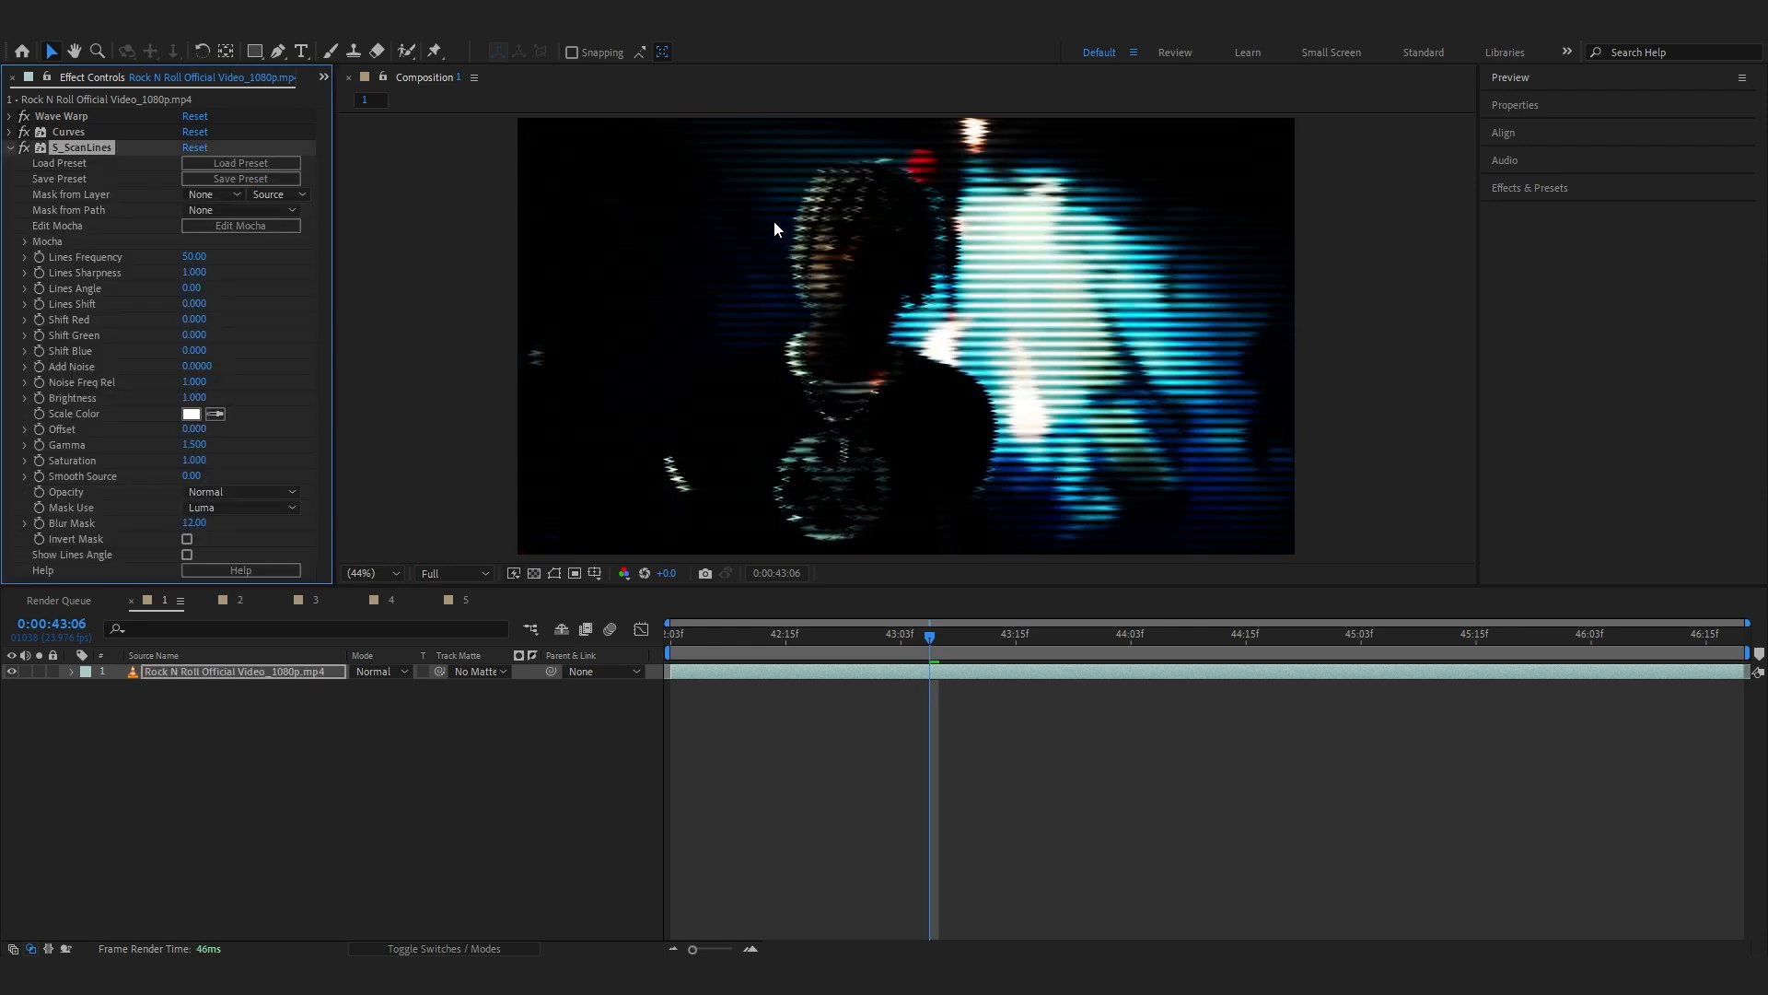
pyautogui.moveTo(160, 274)
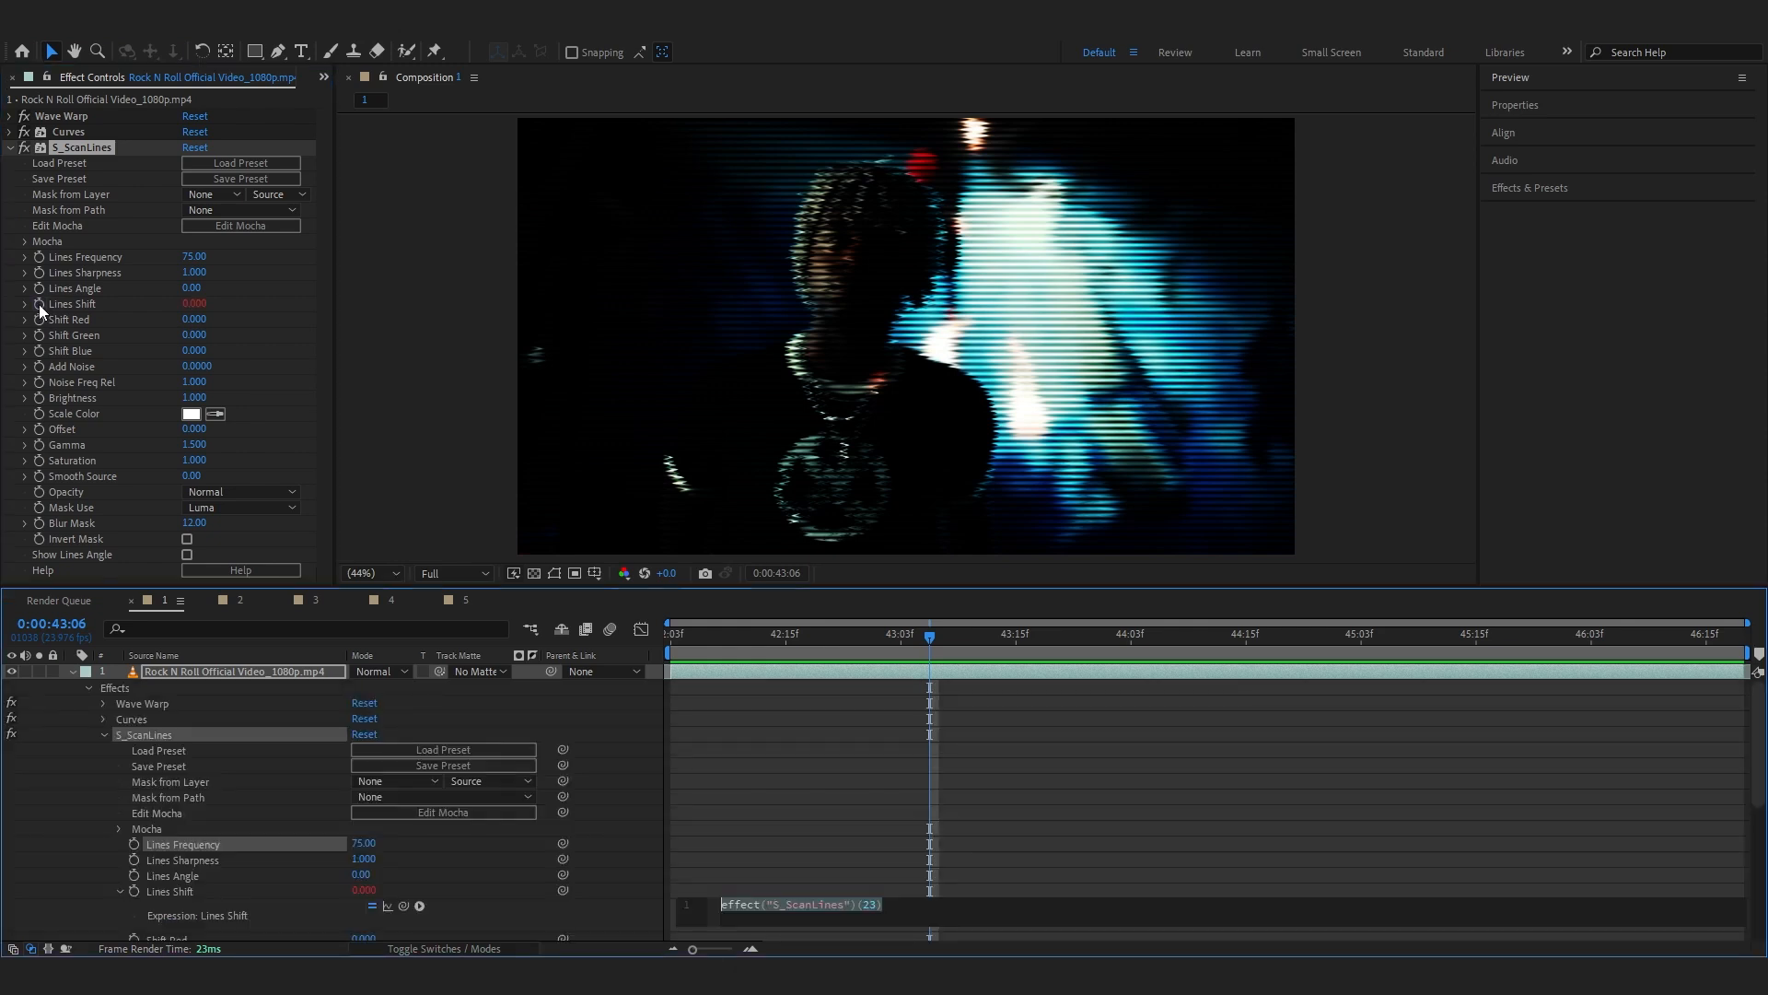
pyautogui.scroll(-3)
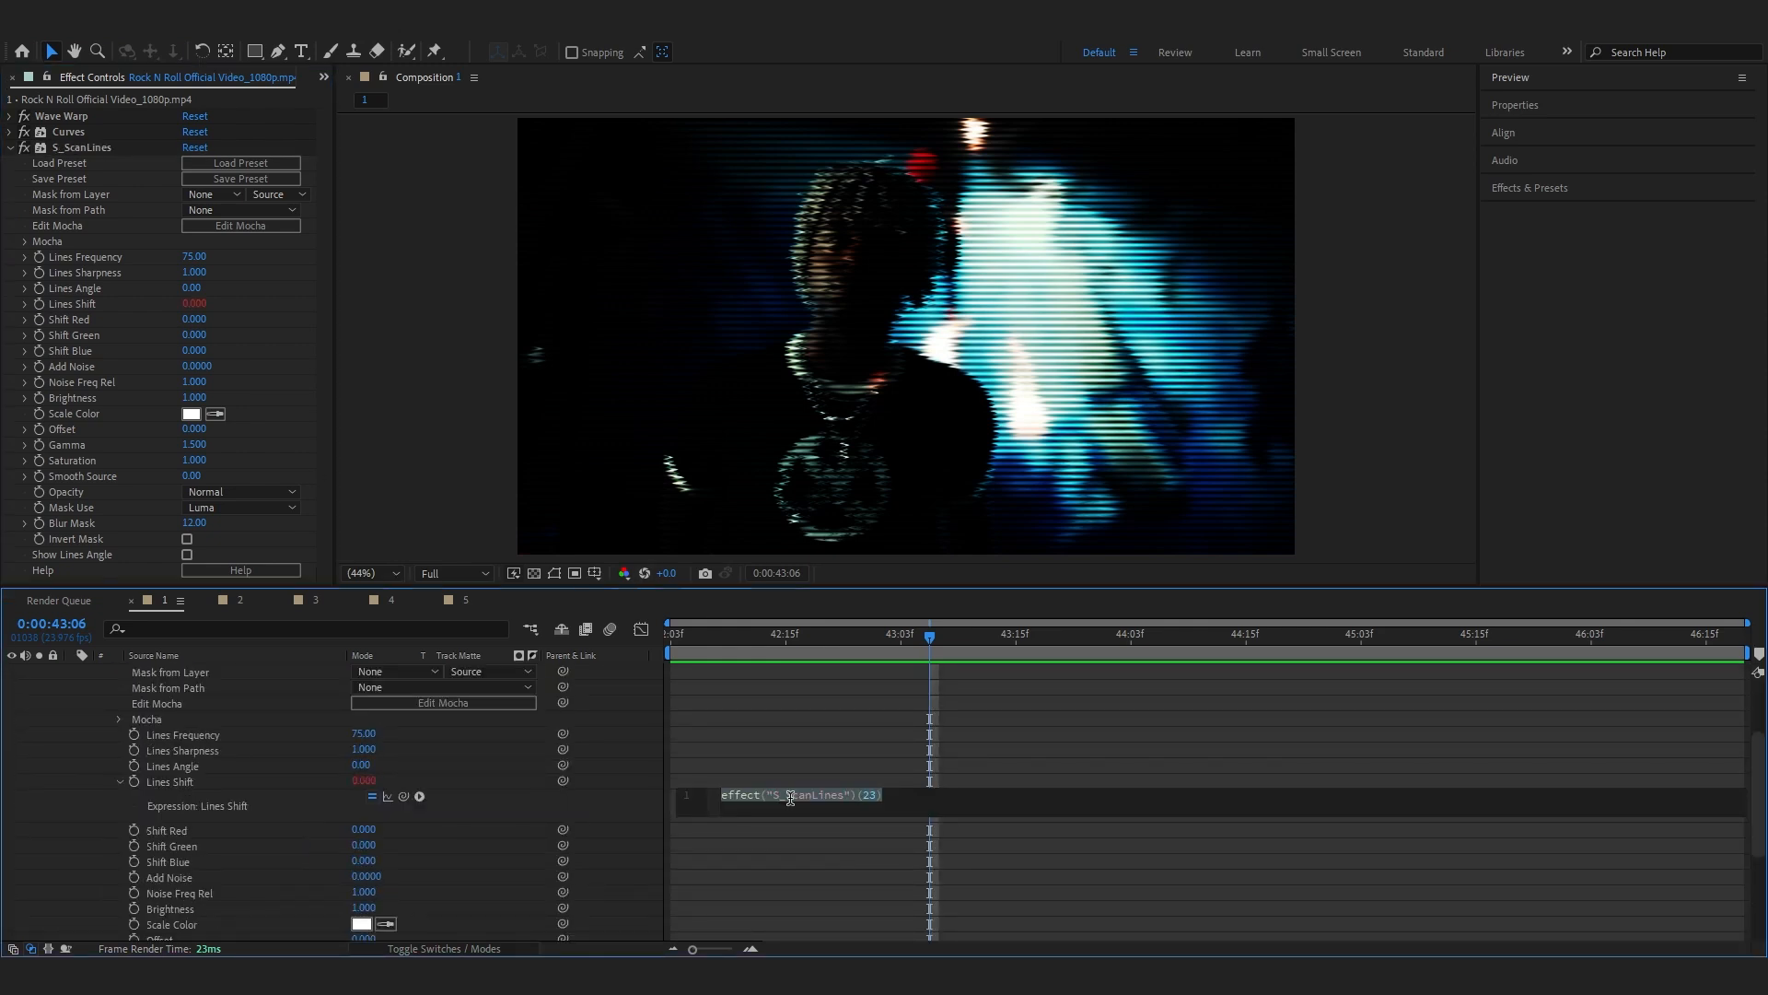
pyautogui.write('time*10')
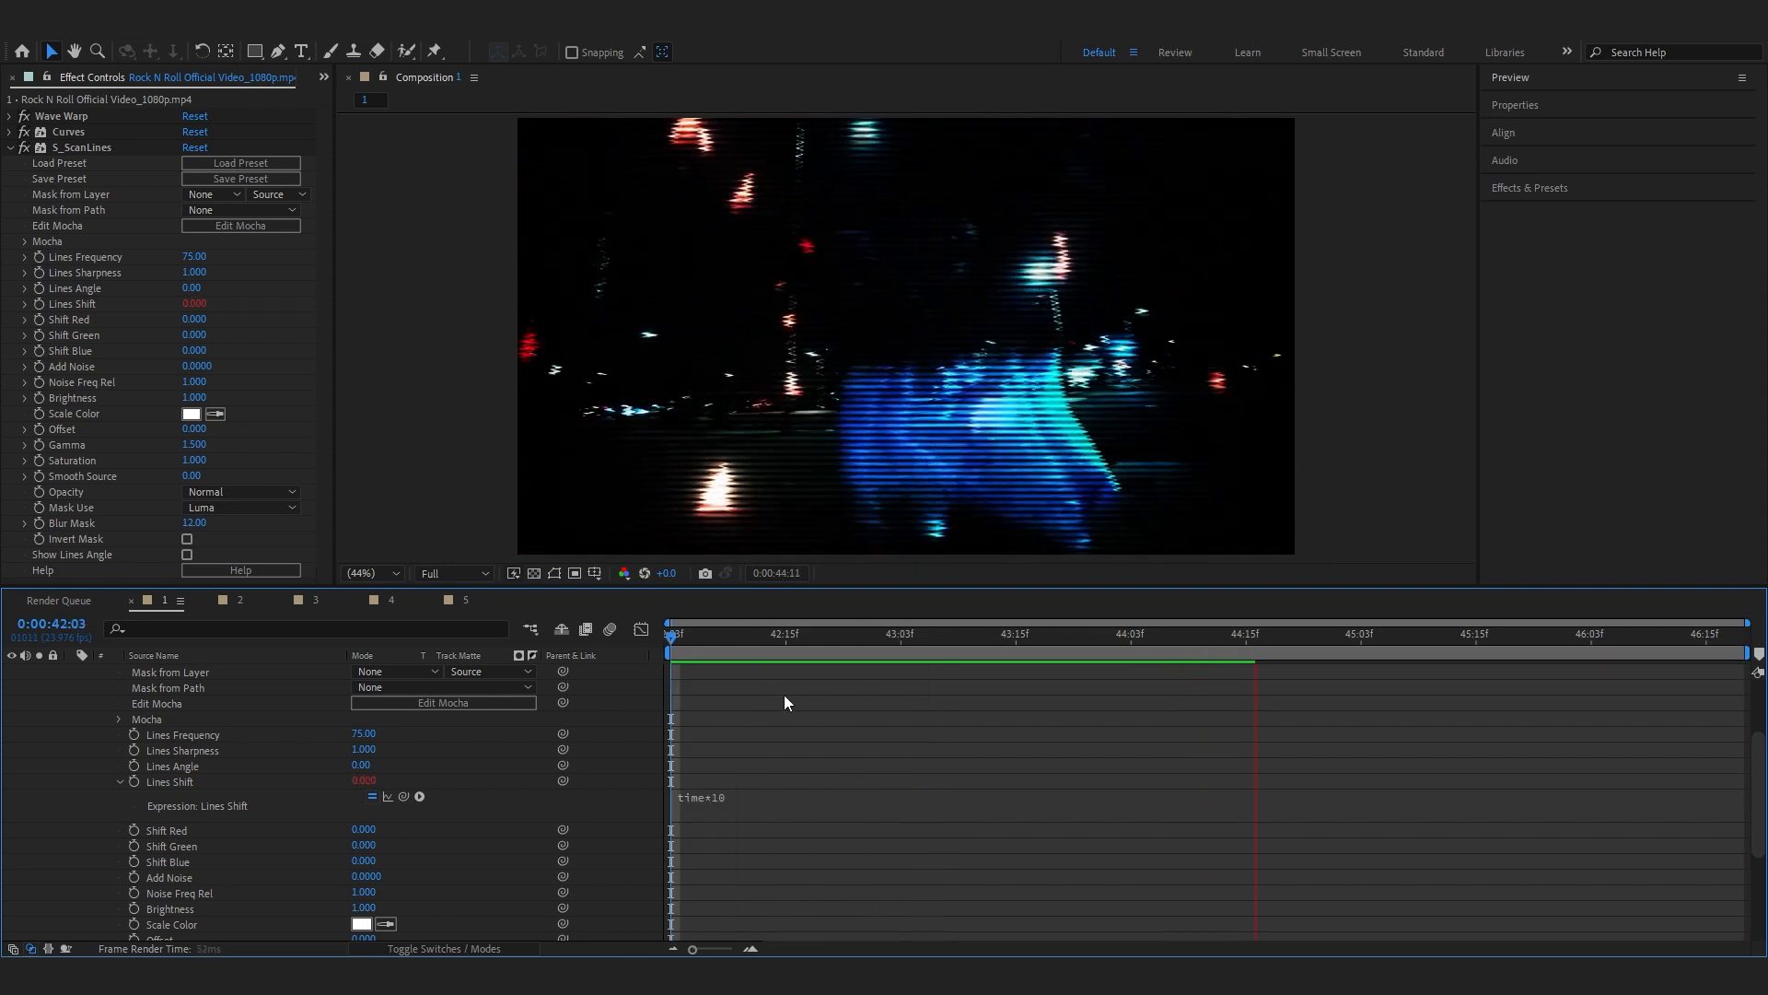
# Collapse the layer properties and add Deep Glow with Radius 404 and Exposure 0.78.
pyautogui.click(1015, 634)
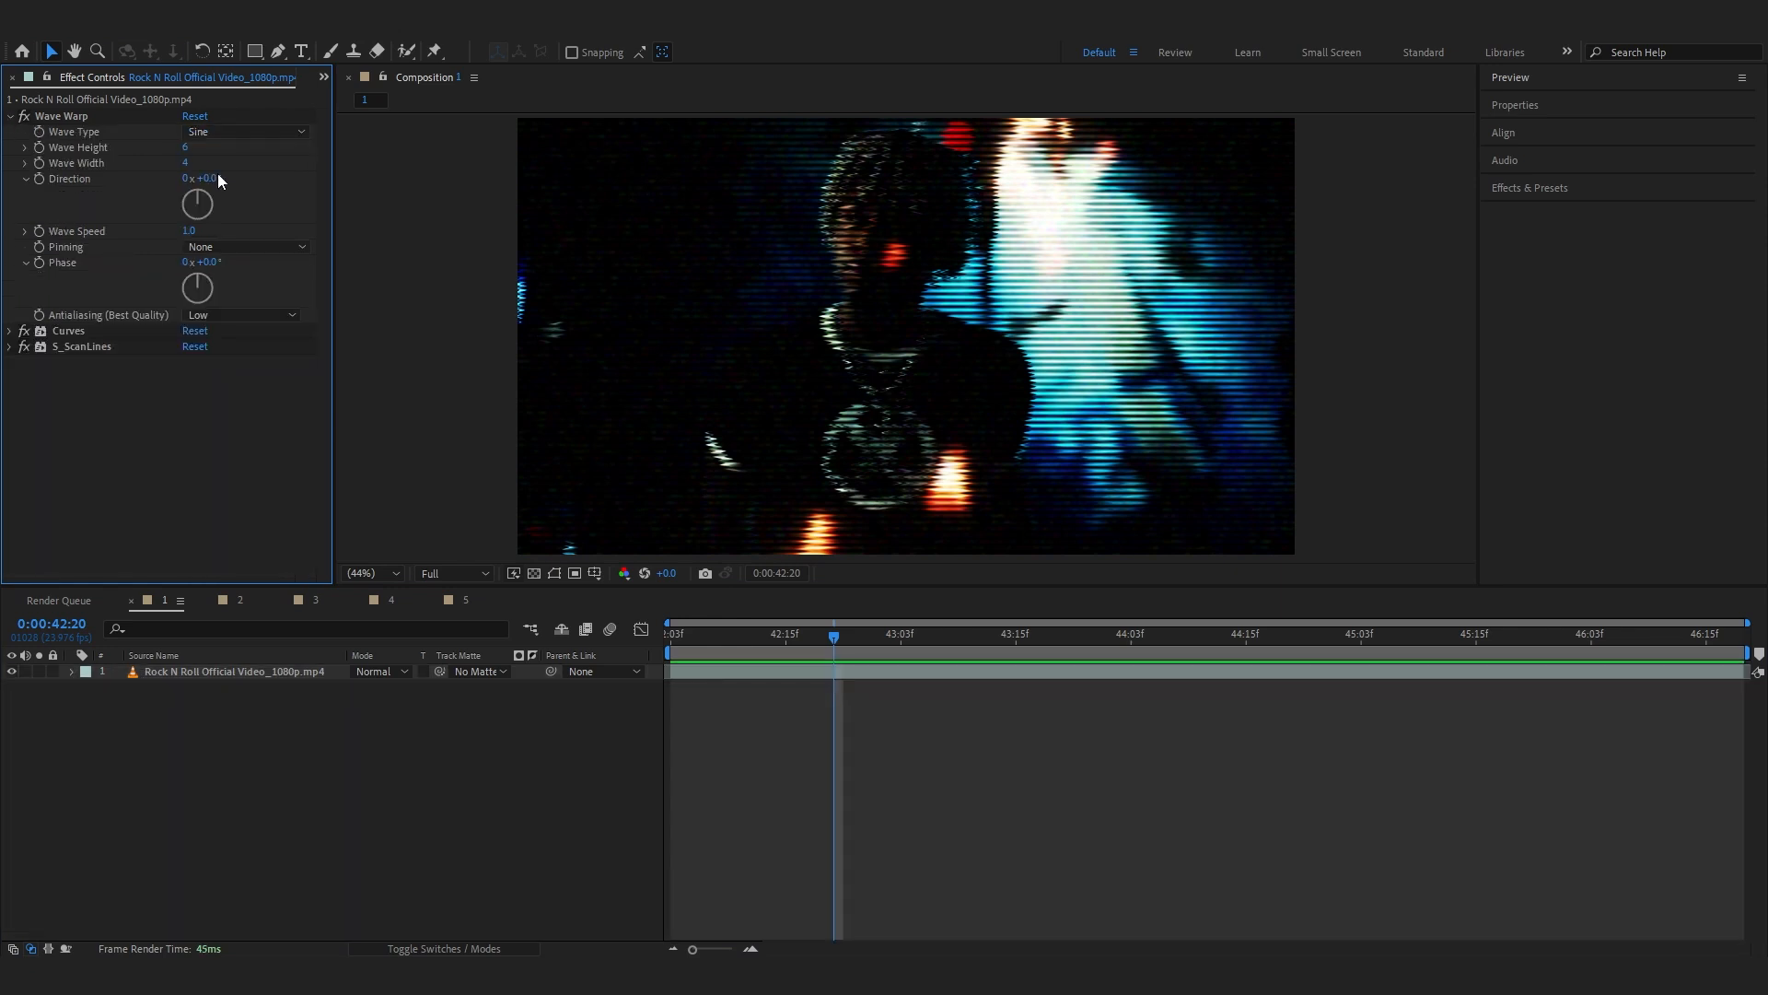
pyautogui.click(200, 148)
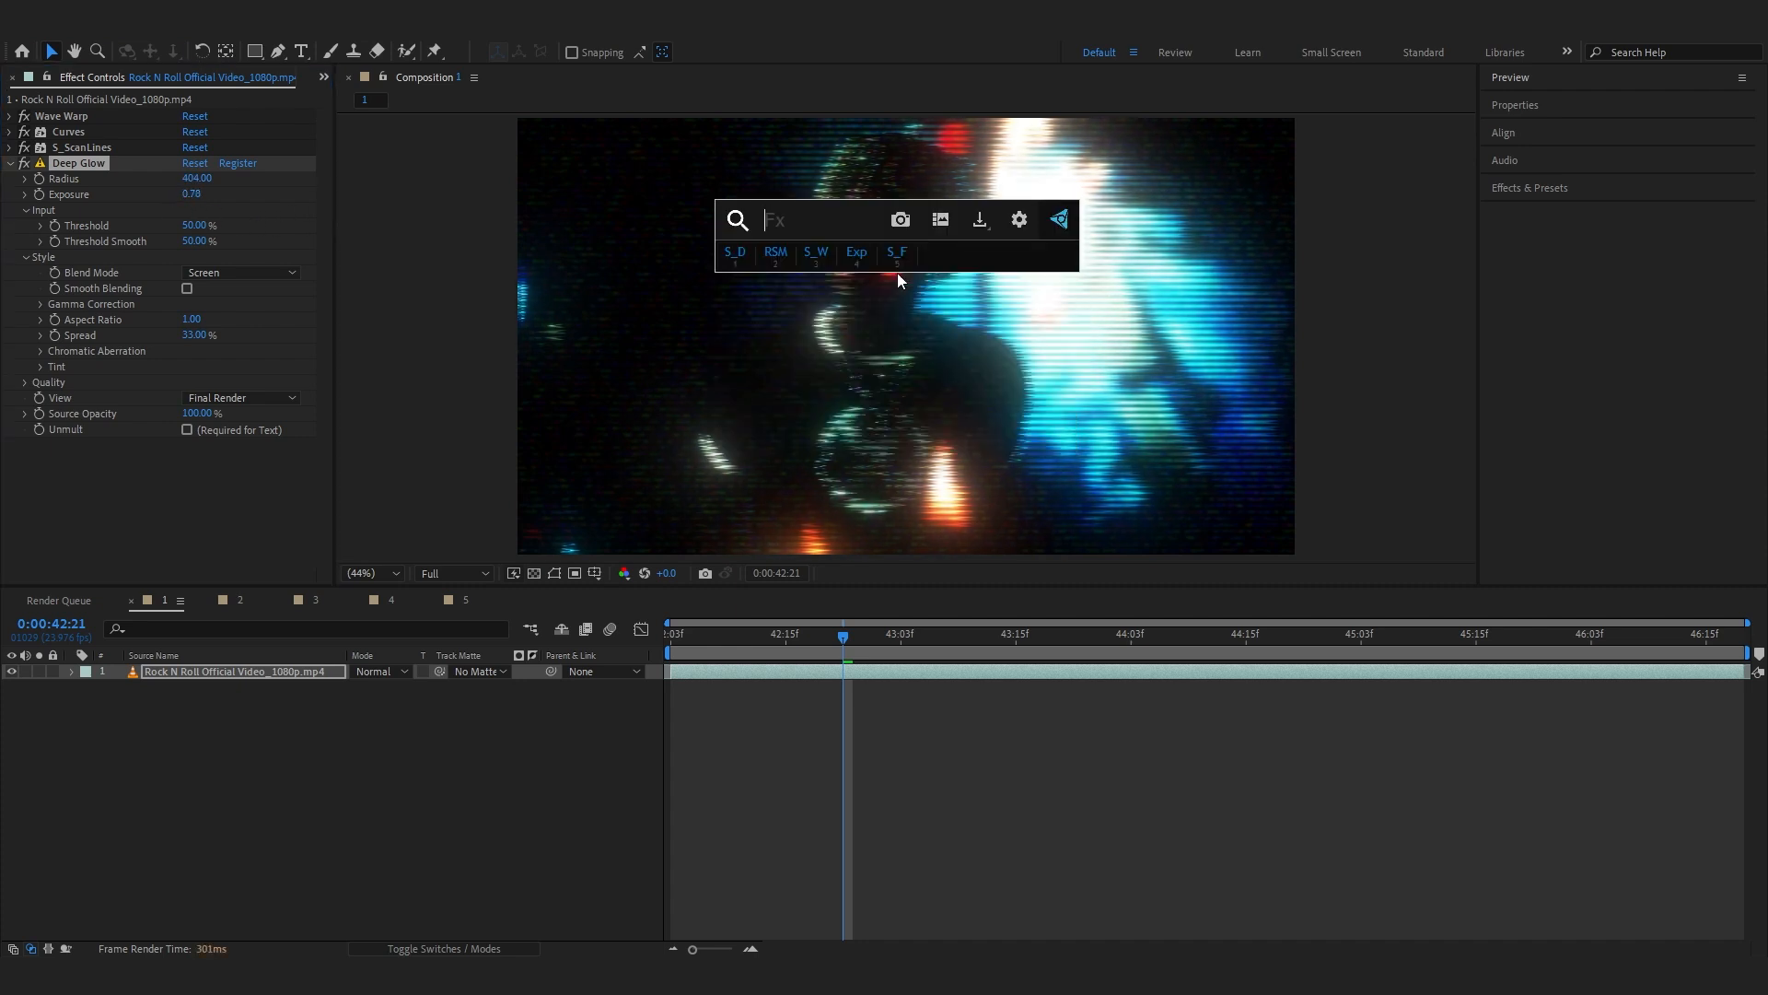
# Search 'S_fli' and apply S_Flicker to the Rock N Roll clip.
pyautogui.write('S_fli')
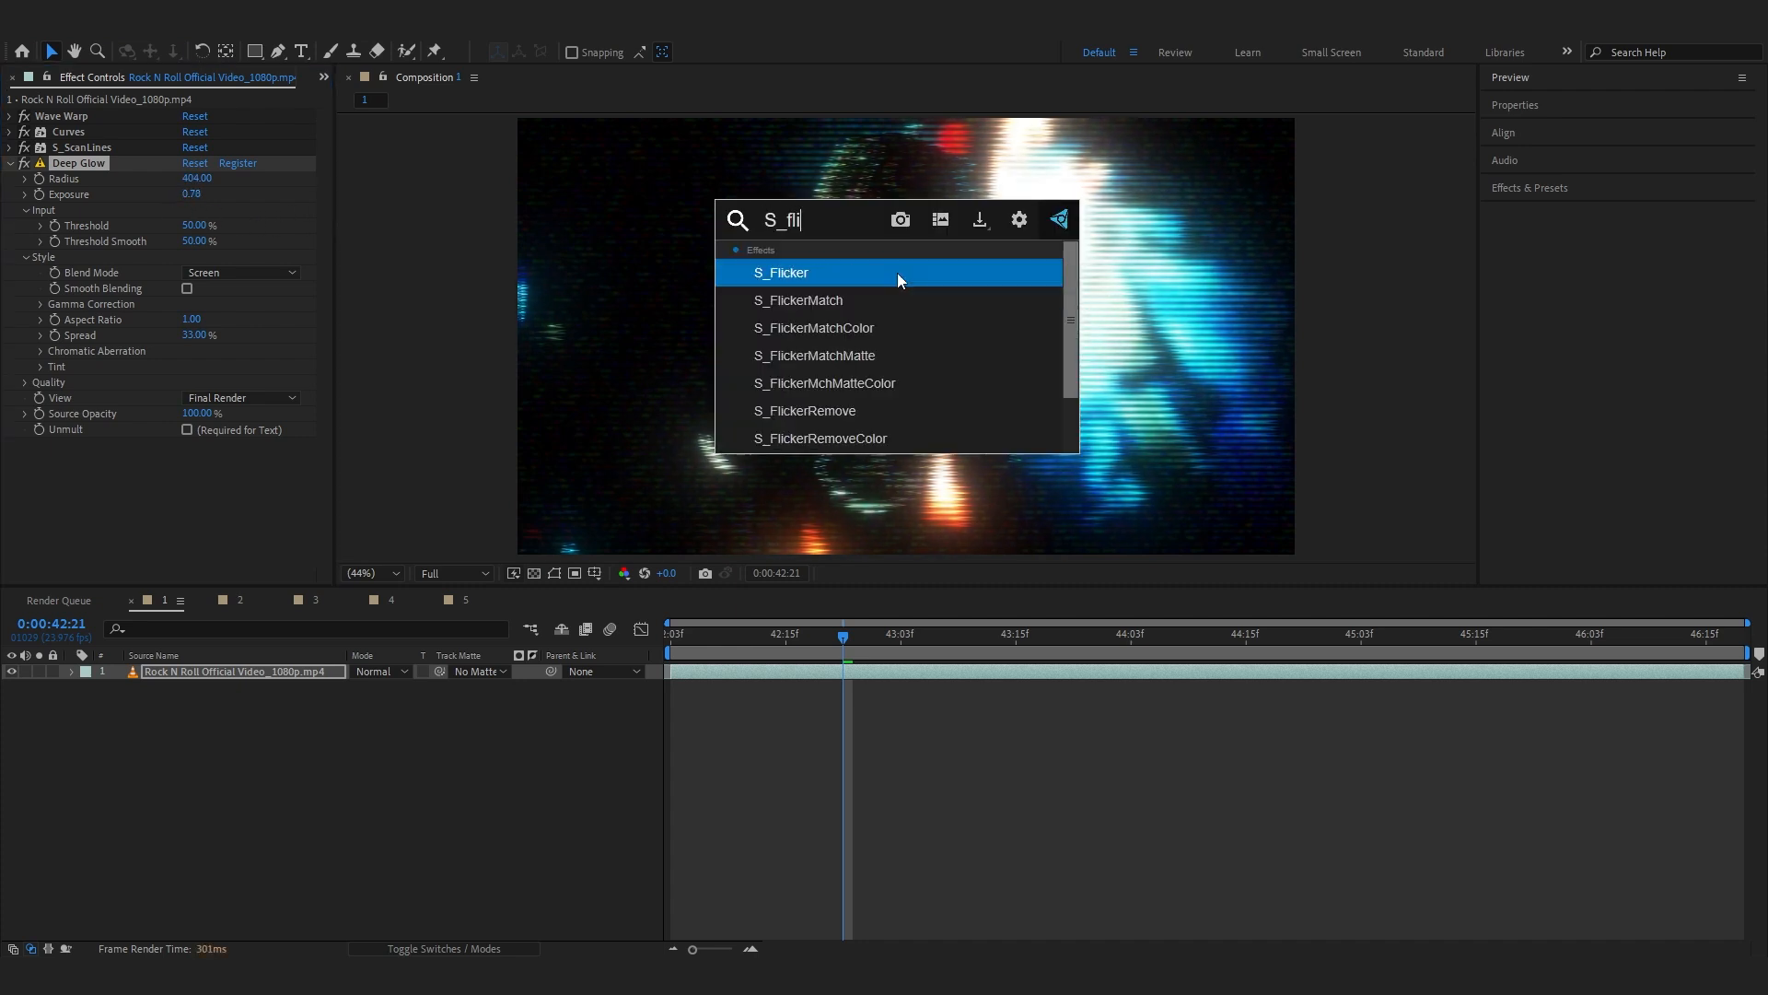
pyautogui.doubleClick(780, 271)
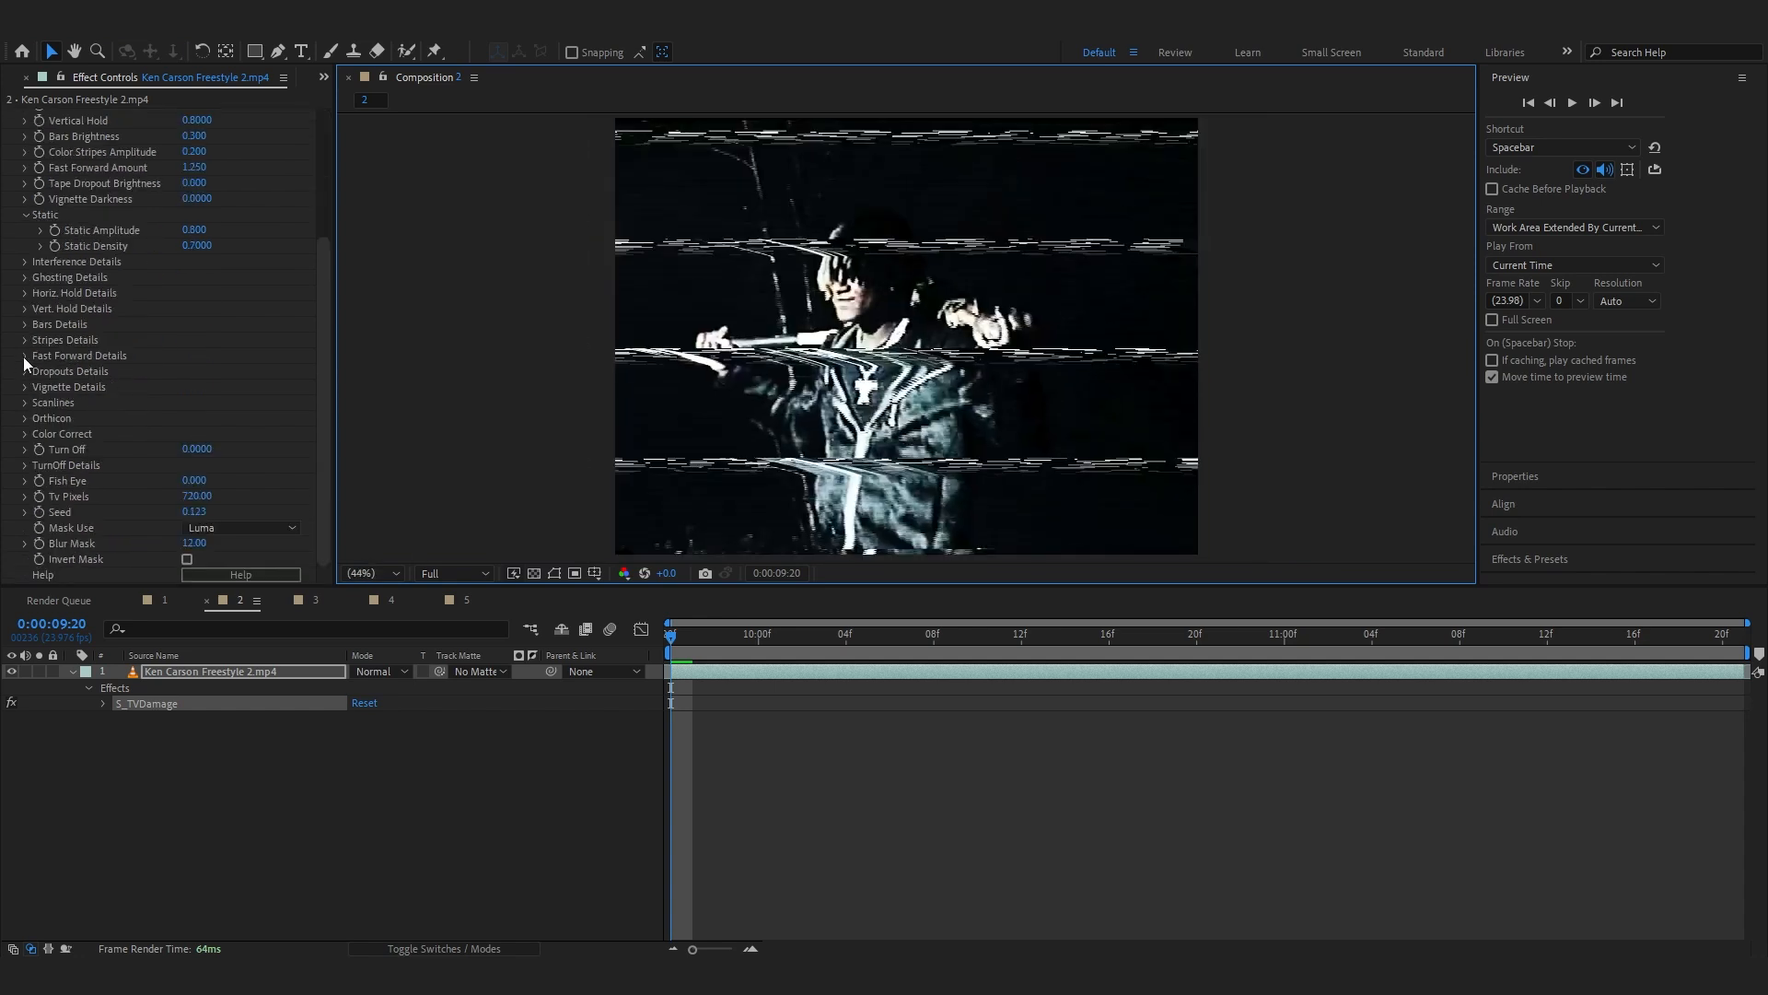
# Expand Fast Forward Details and keyframe Band Frequency to 2.10 and Band Height to 0.75.
pyautogui.click(25, 356)
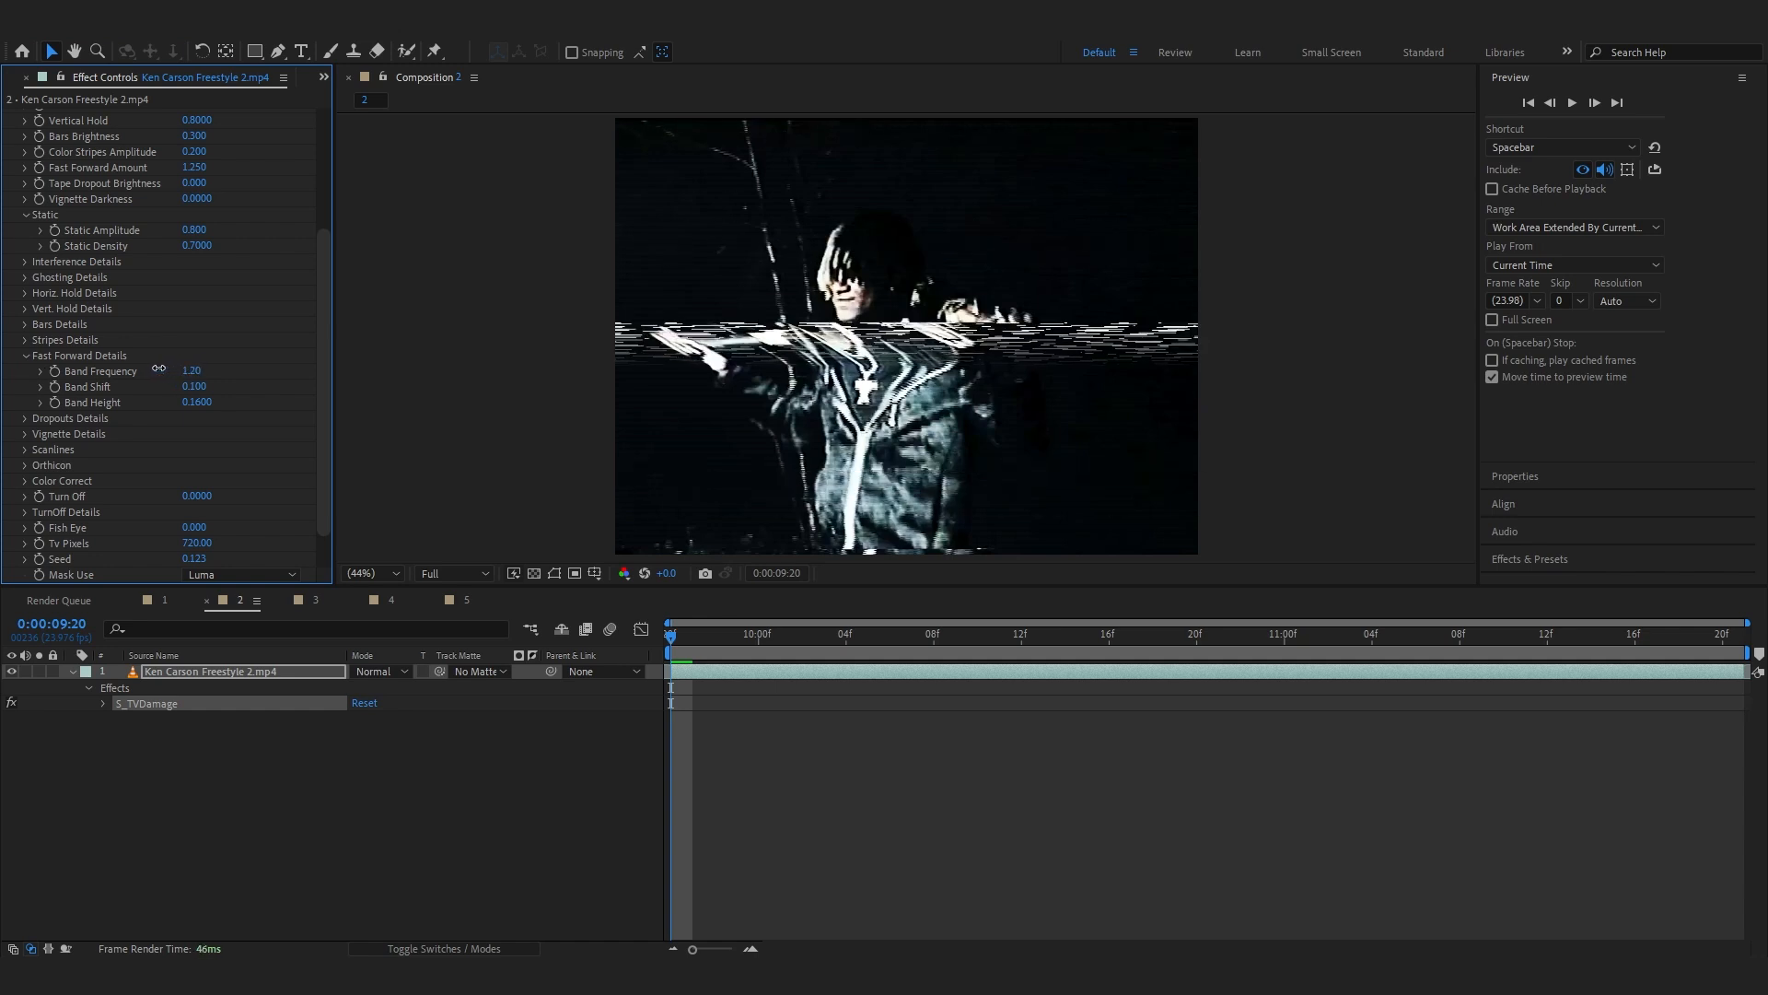
pyautogui.moveTo(191, 370); pyautogui.dragTo(164, 370)
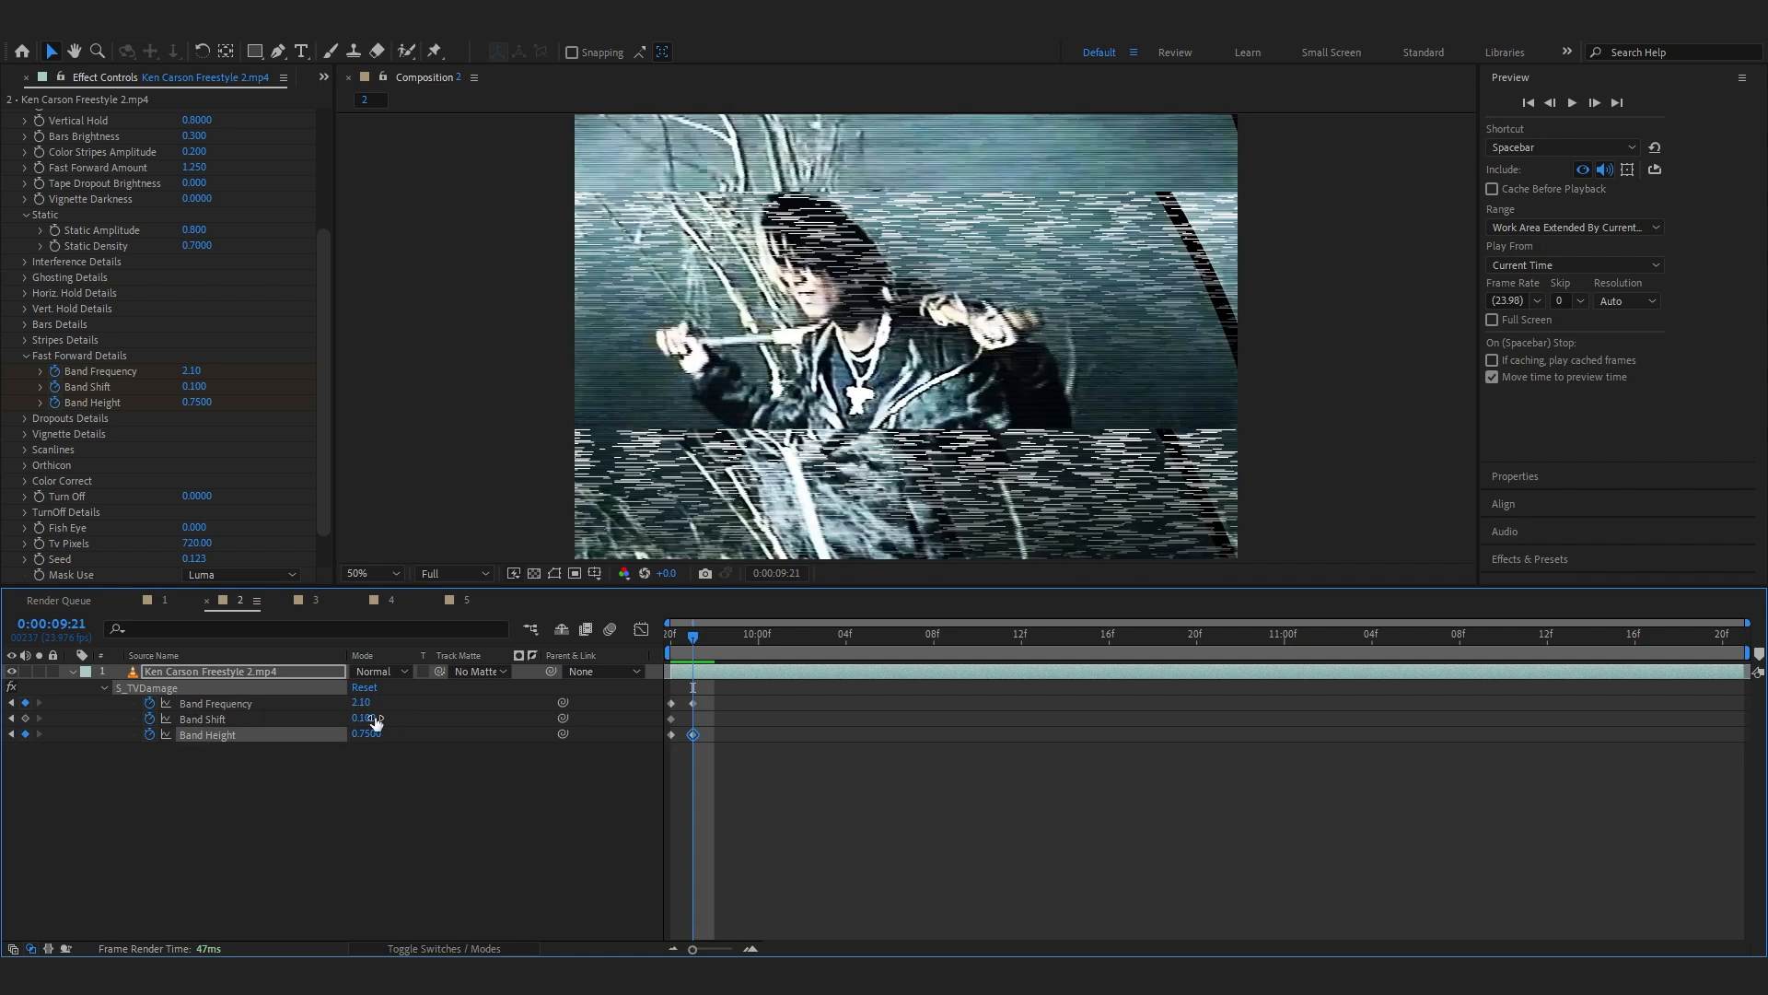
# Scrub band values into keyframe bursts across the clip, then search for Universe Glitch.
pyautogui.moveTo(367, 719); pyautogui.dragTo(371, 719)
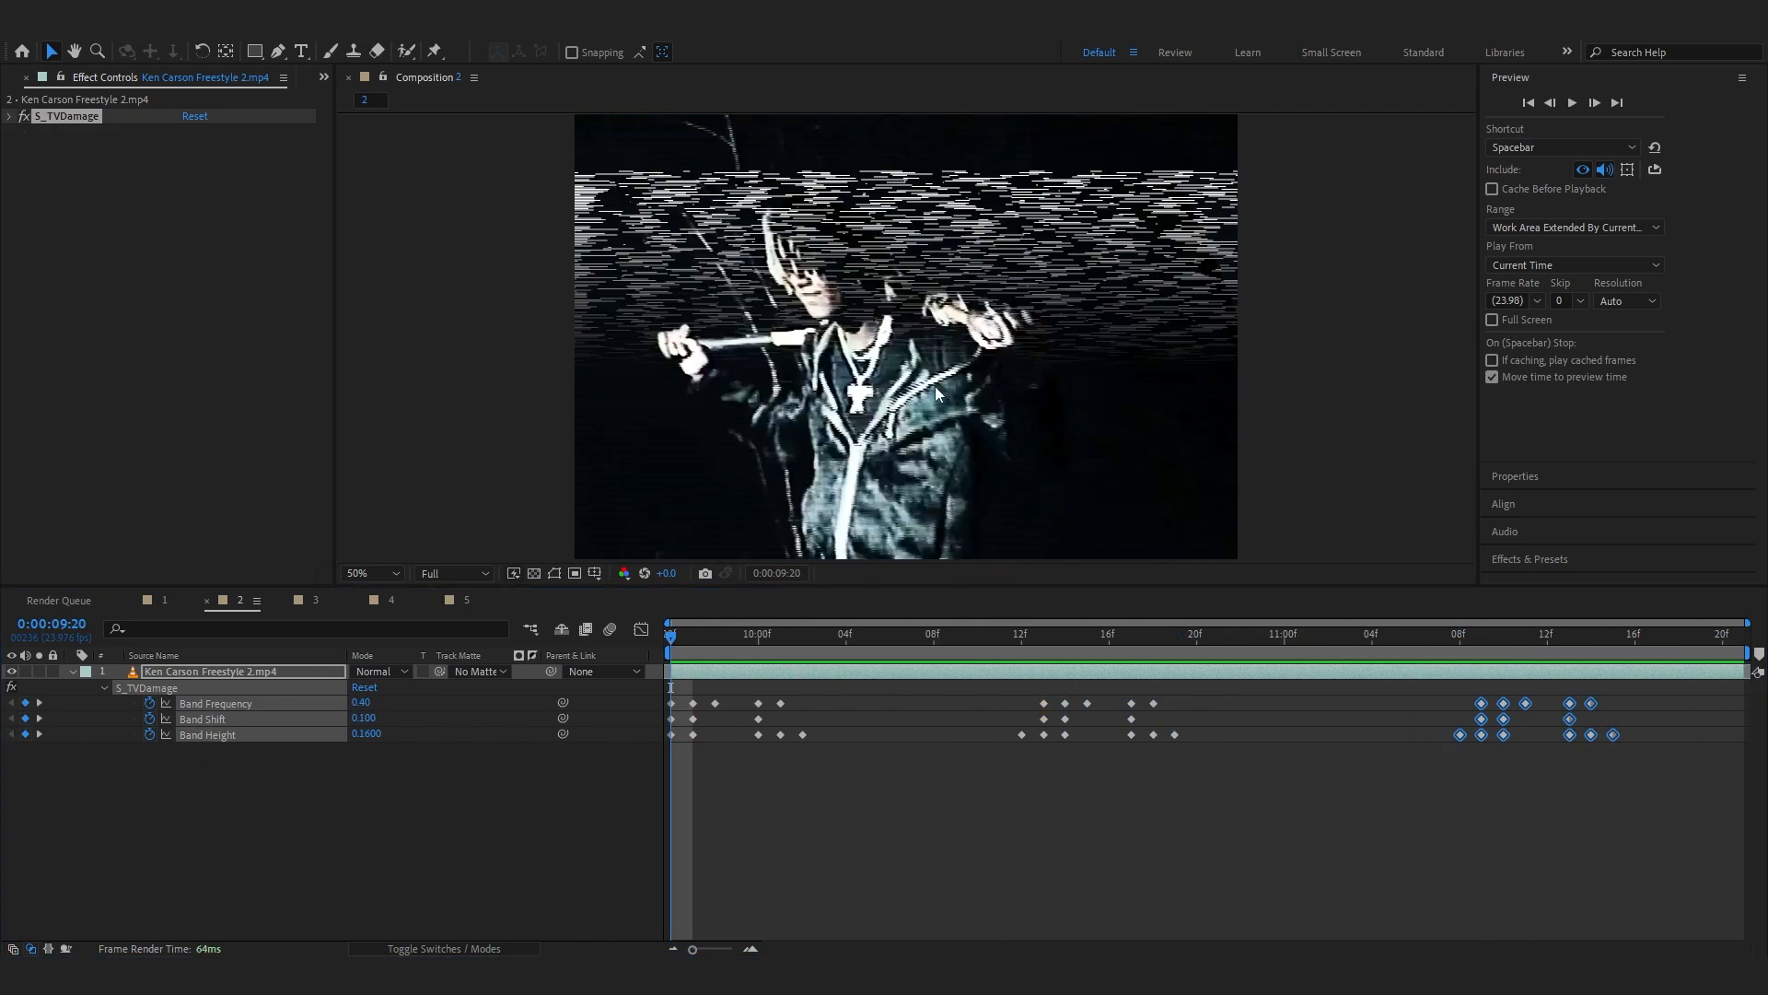
pyautogui.write('uni')
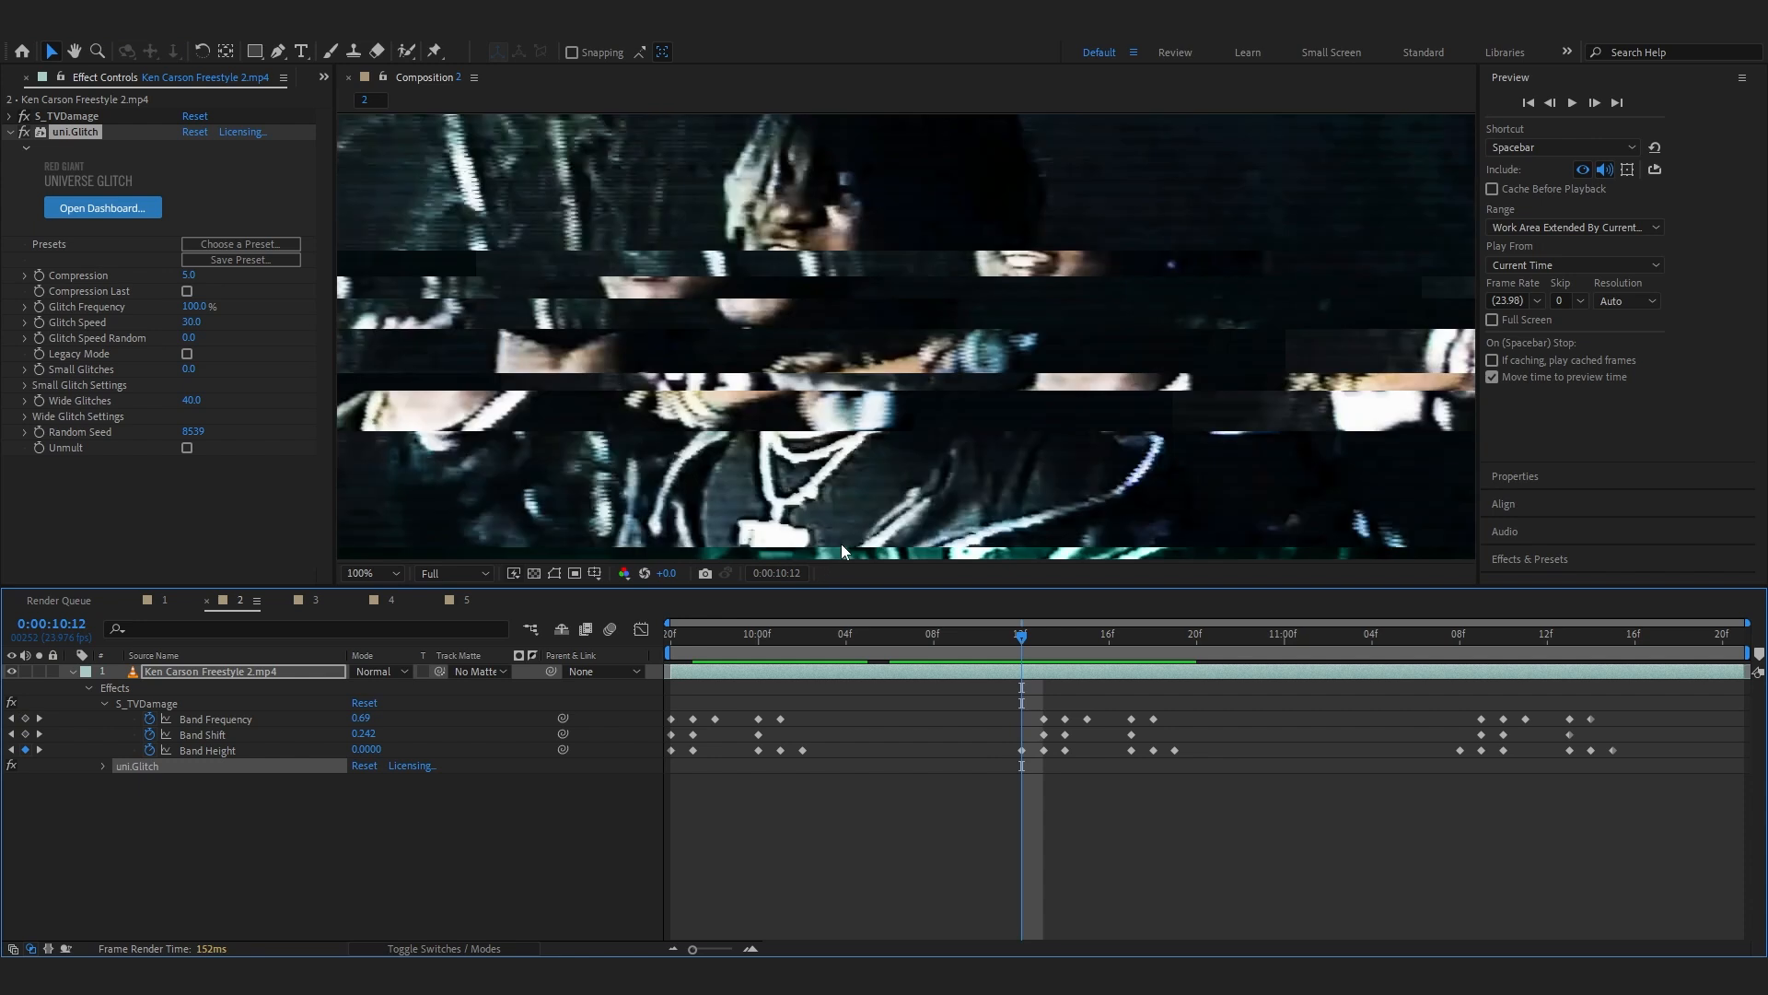
# Expand uni.Glitch Wide Glitch Settings and pick a different WG Blending Mode.
pyautogui.click(371, 573)
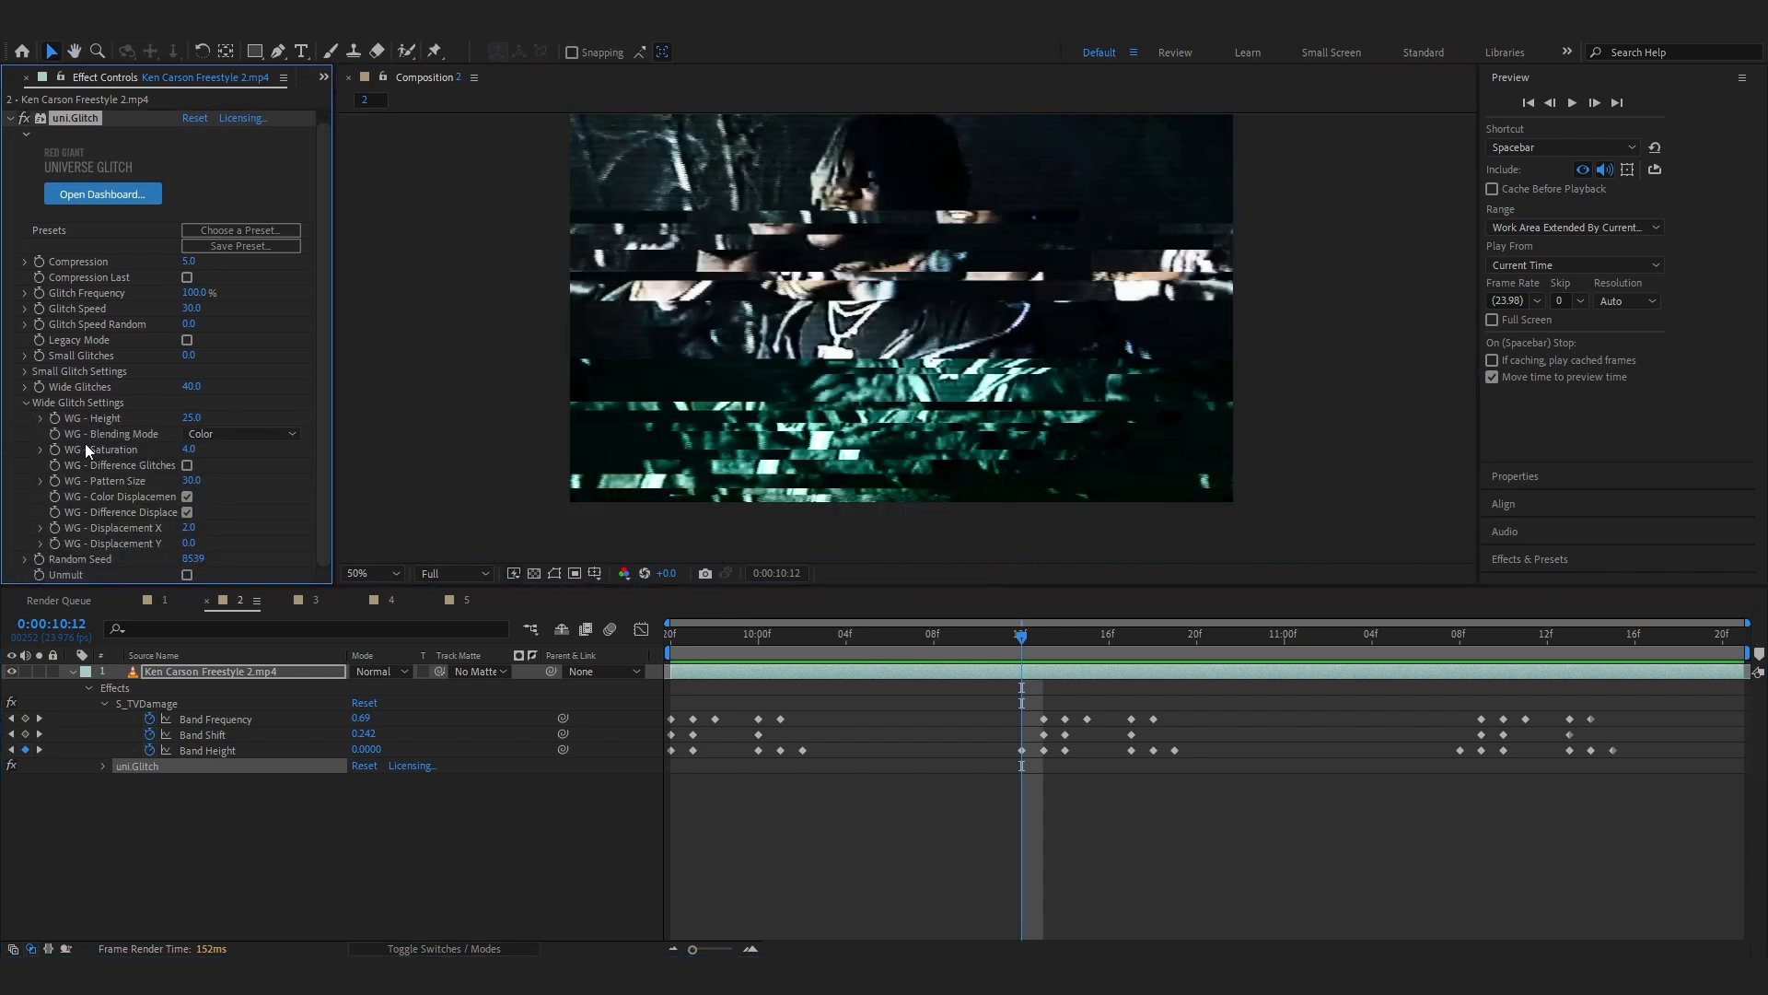
pyautogui.click(241, 433)
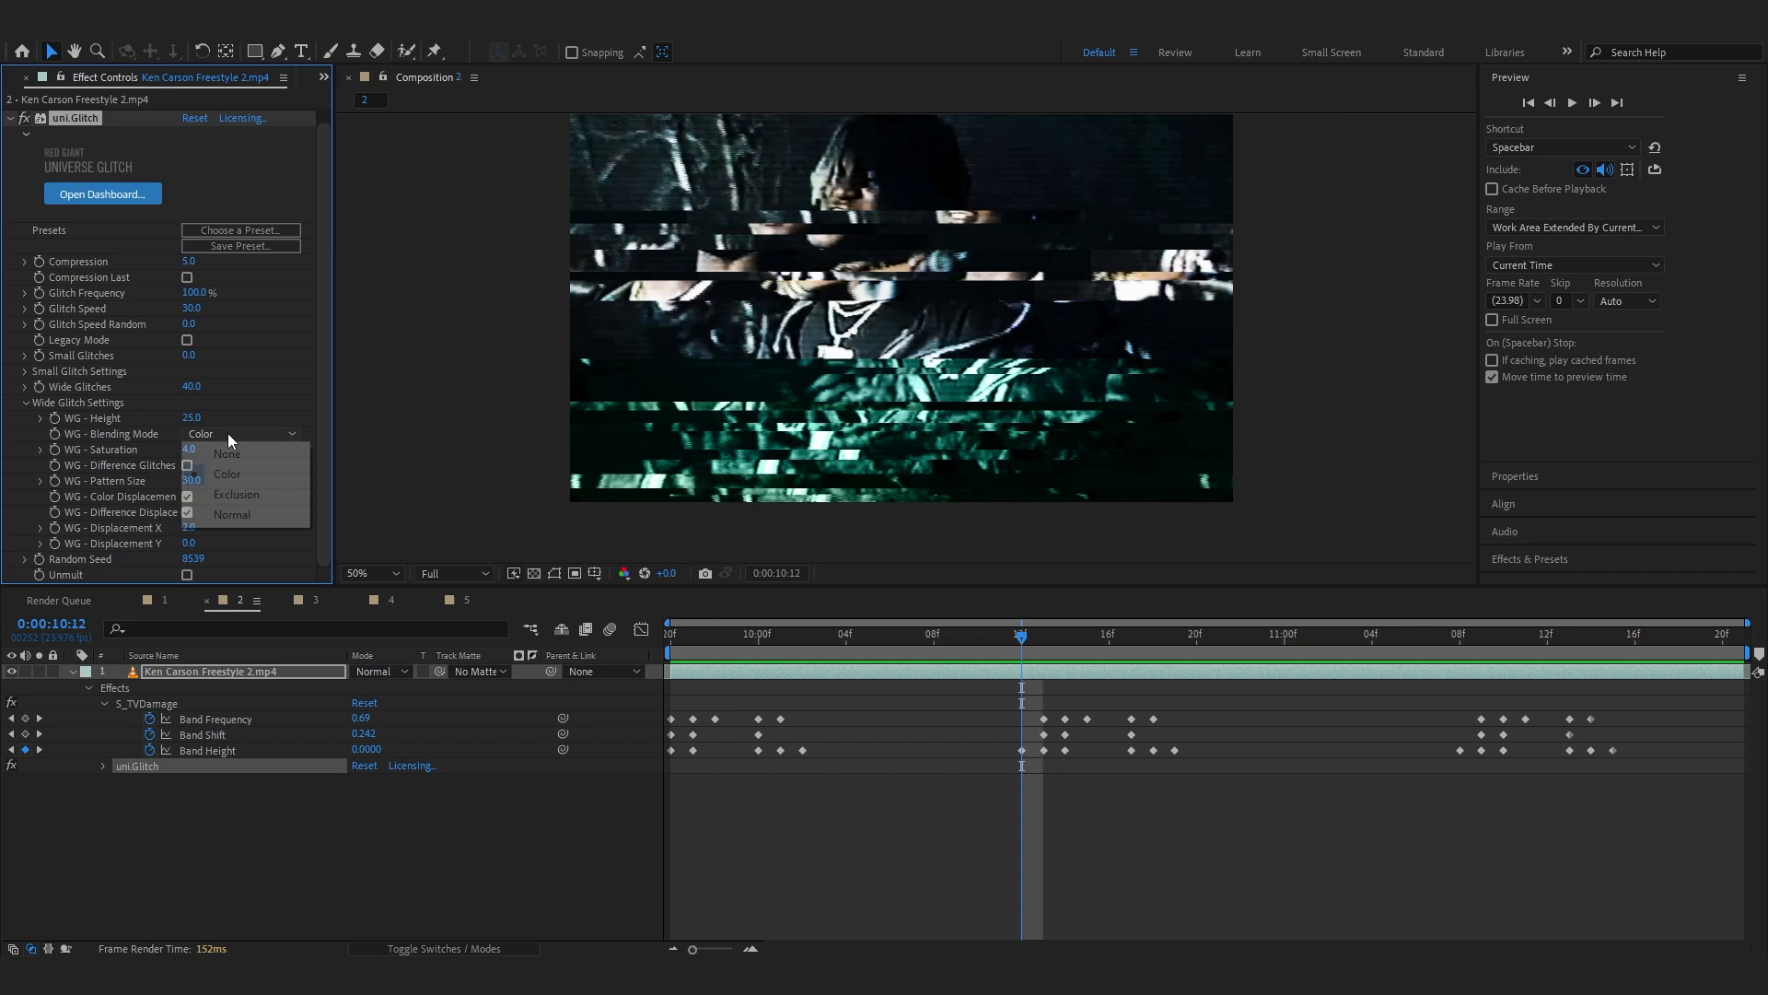
pyautogui.click(226, 452)
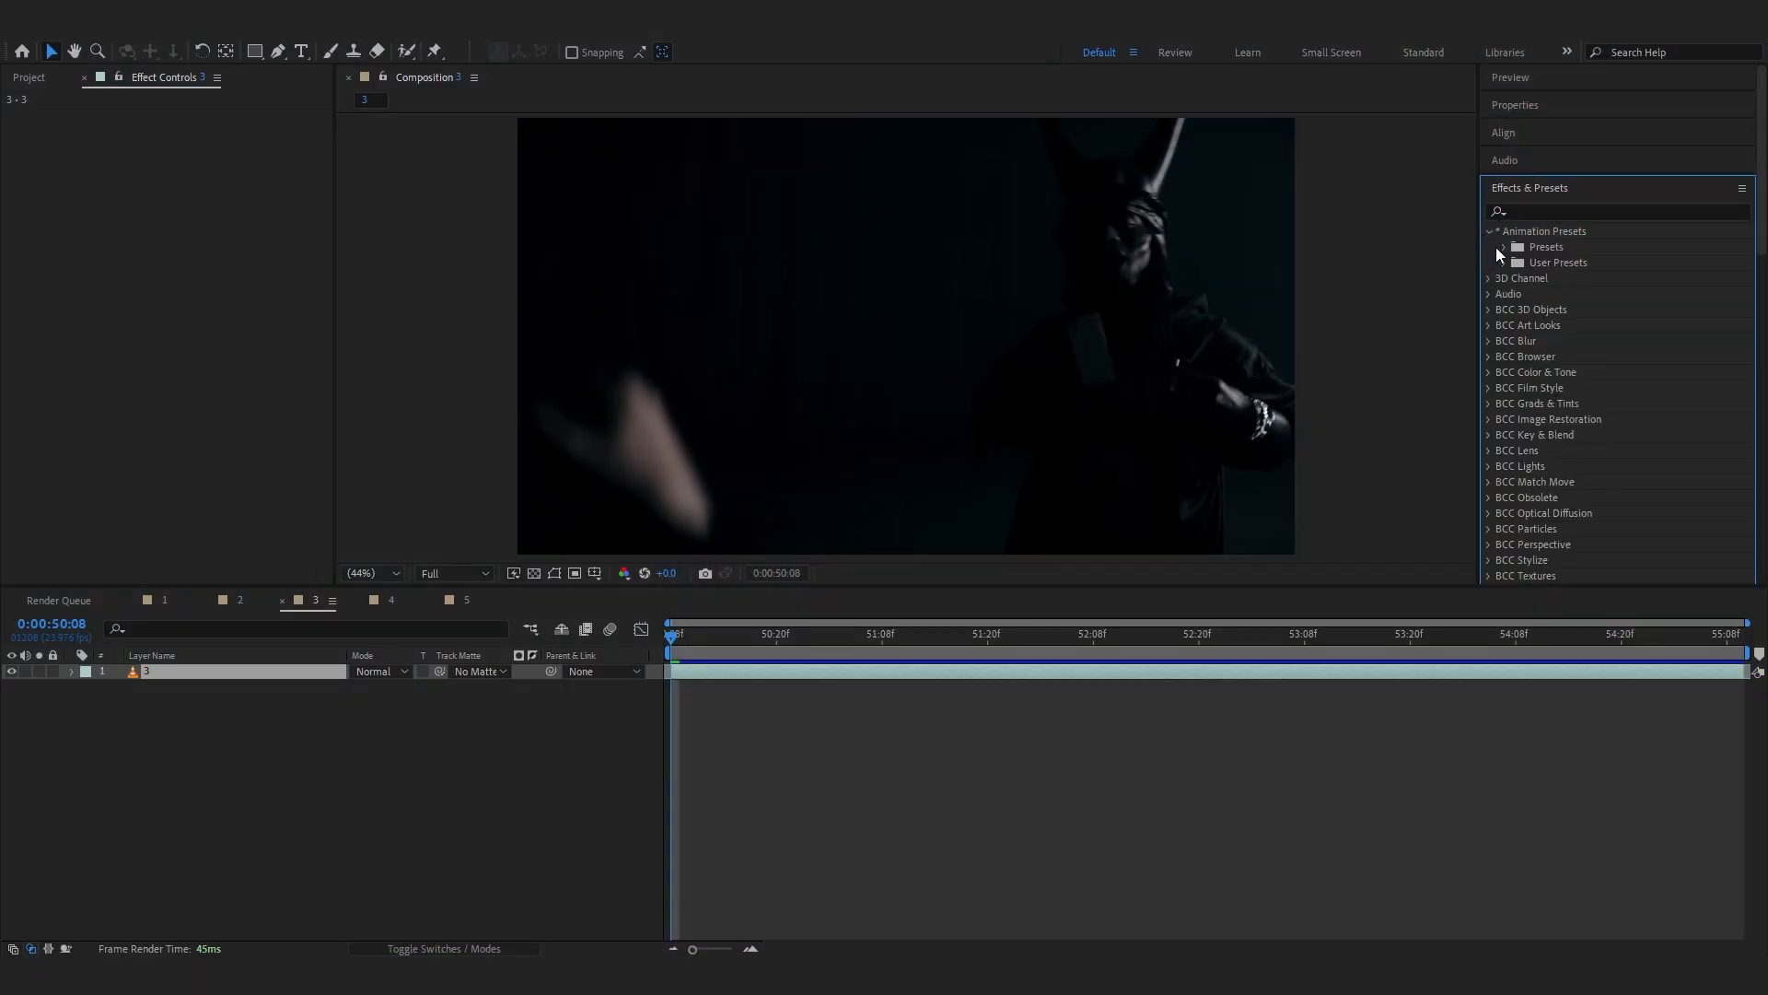
# Open the OPIUM PACK user presets and preview a glitch look at a later frame.
pyautogui.click(1506, 261)
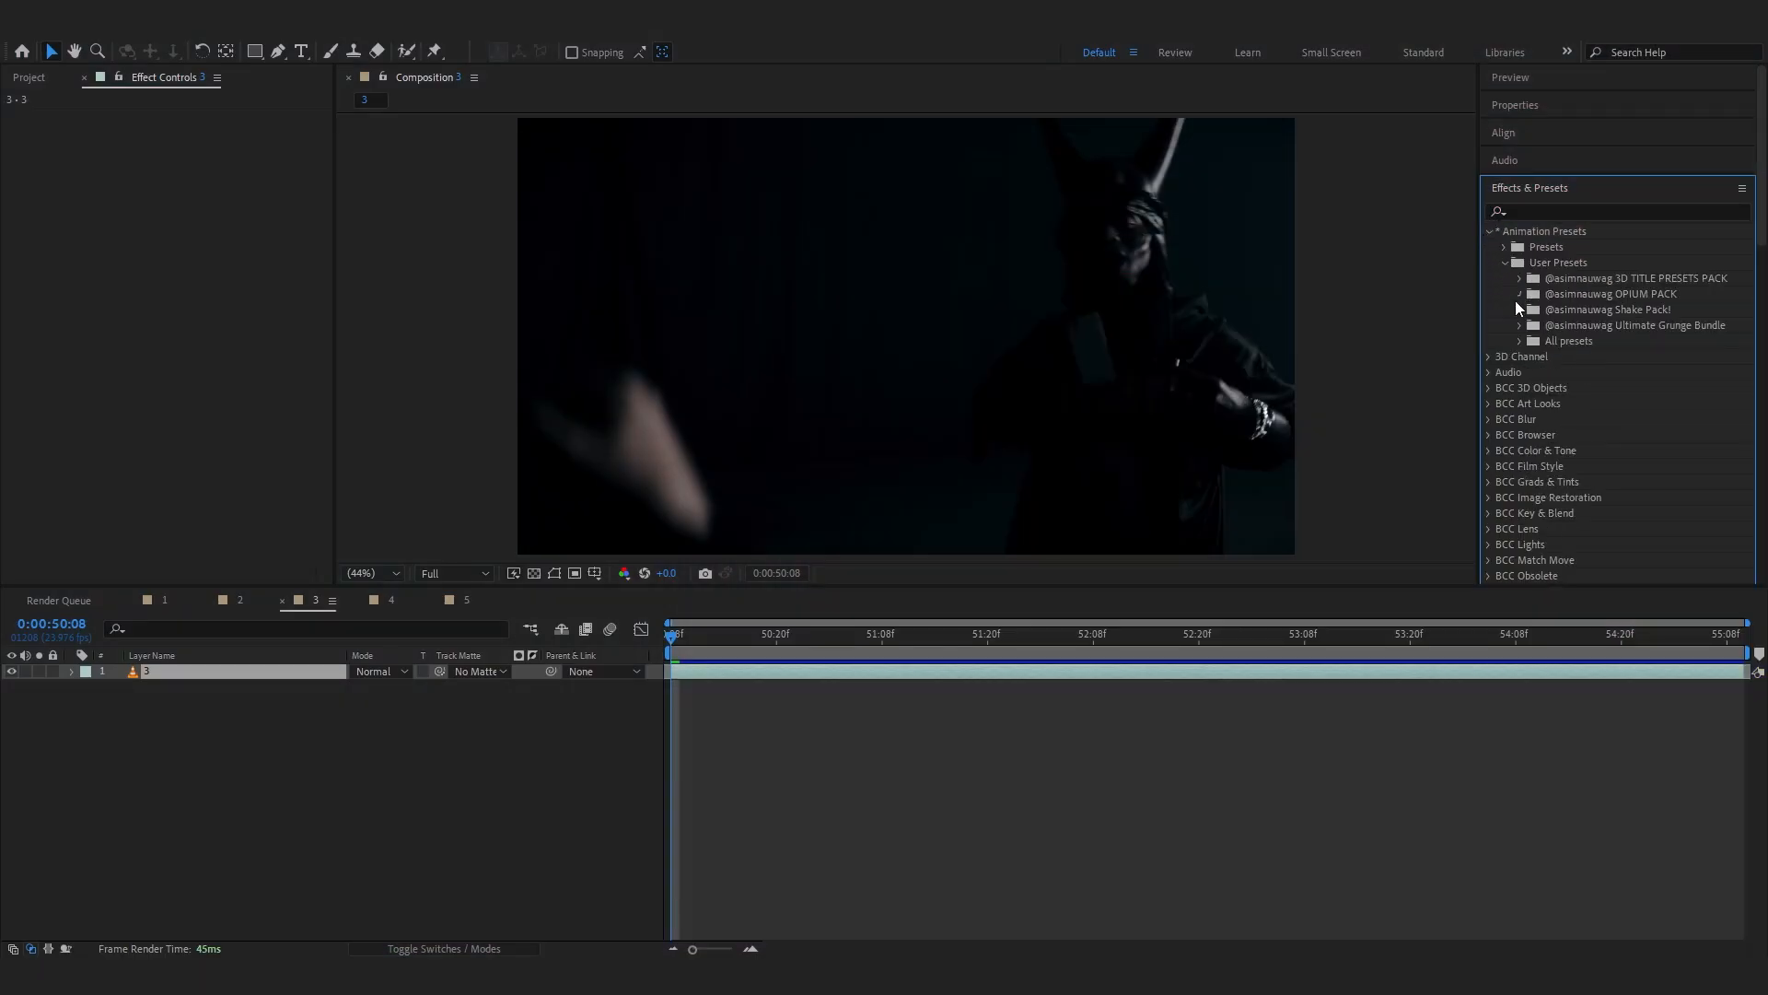
pyautogui.click(1520, 293)
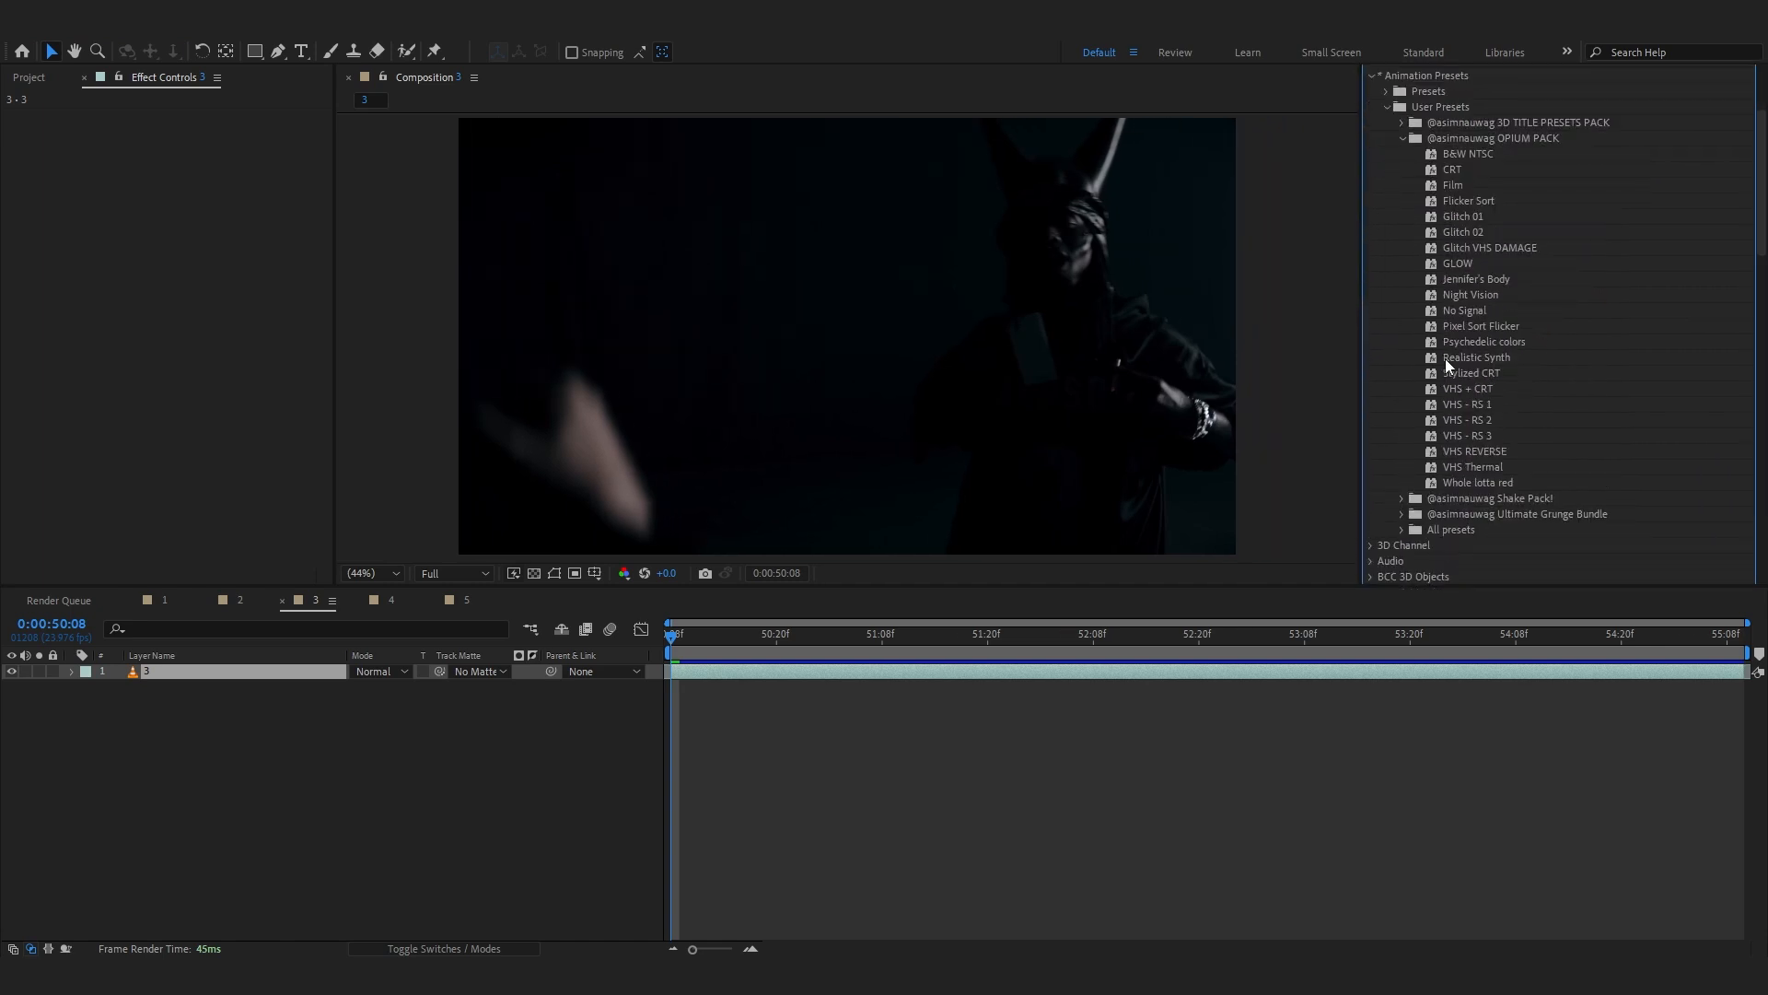
pyautogui.click(1488, 247)
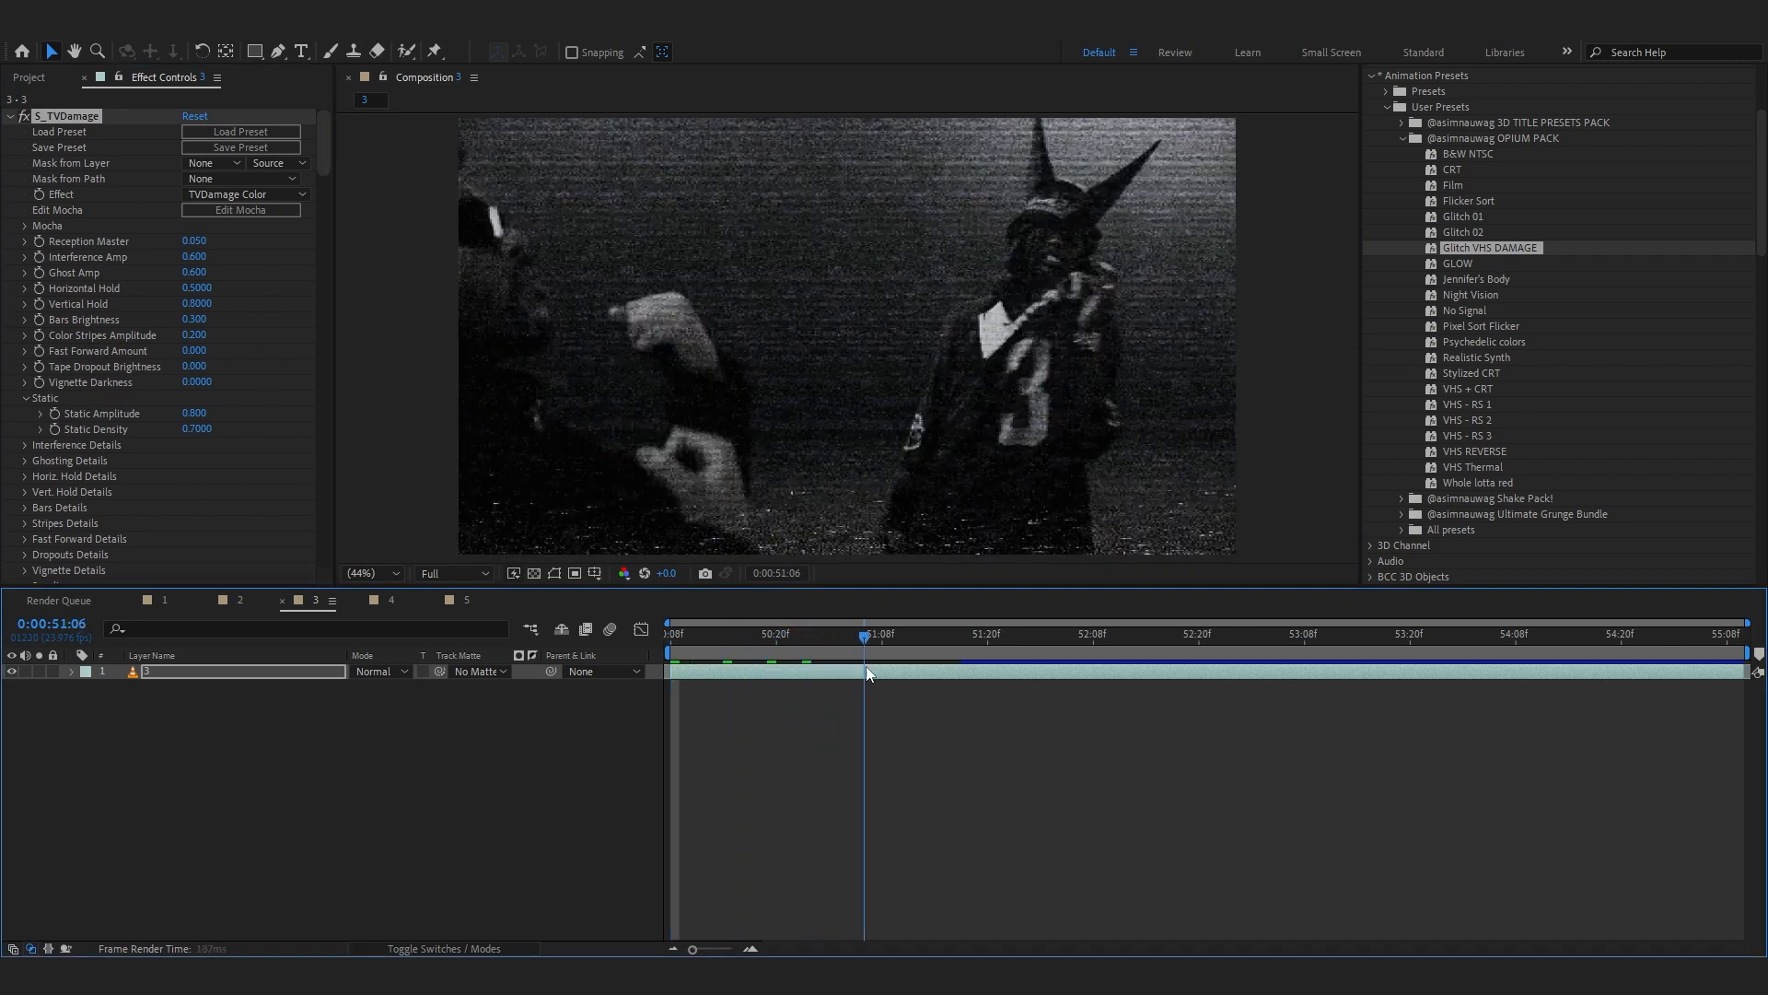
pyautogui.click(1409, 671)
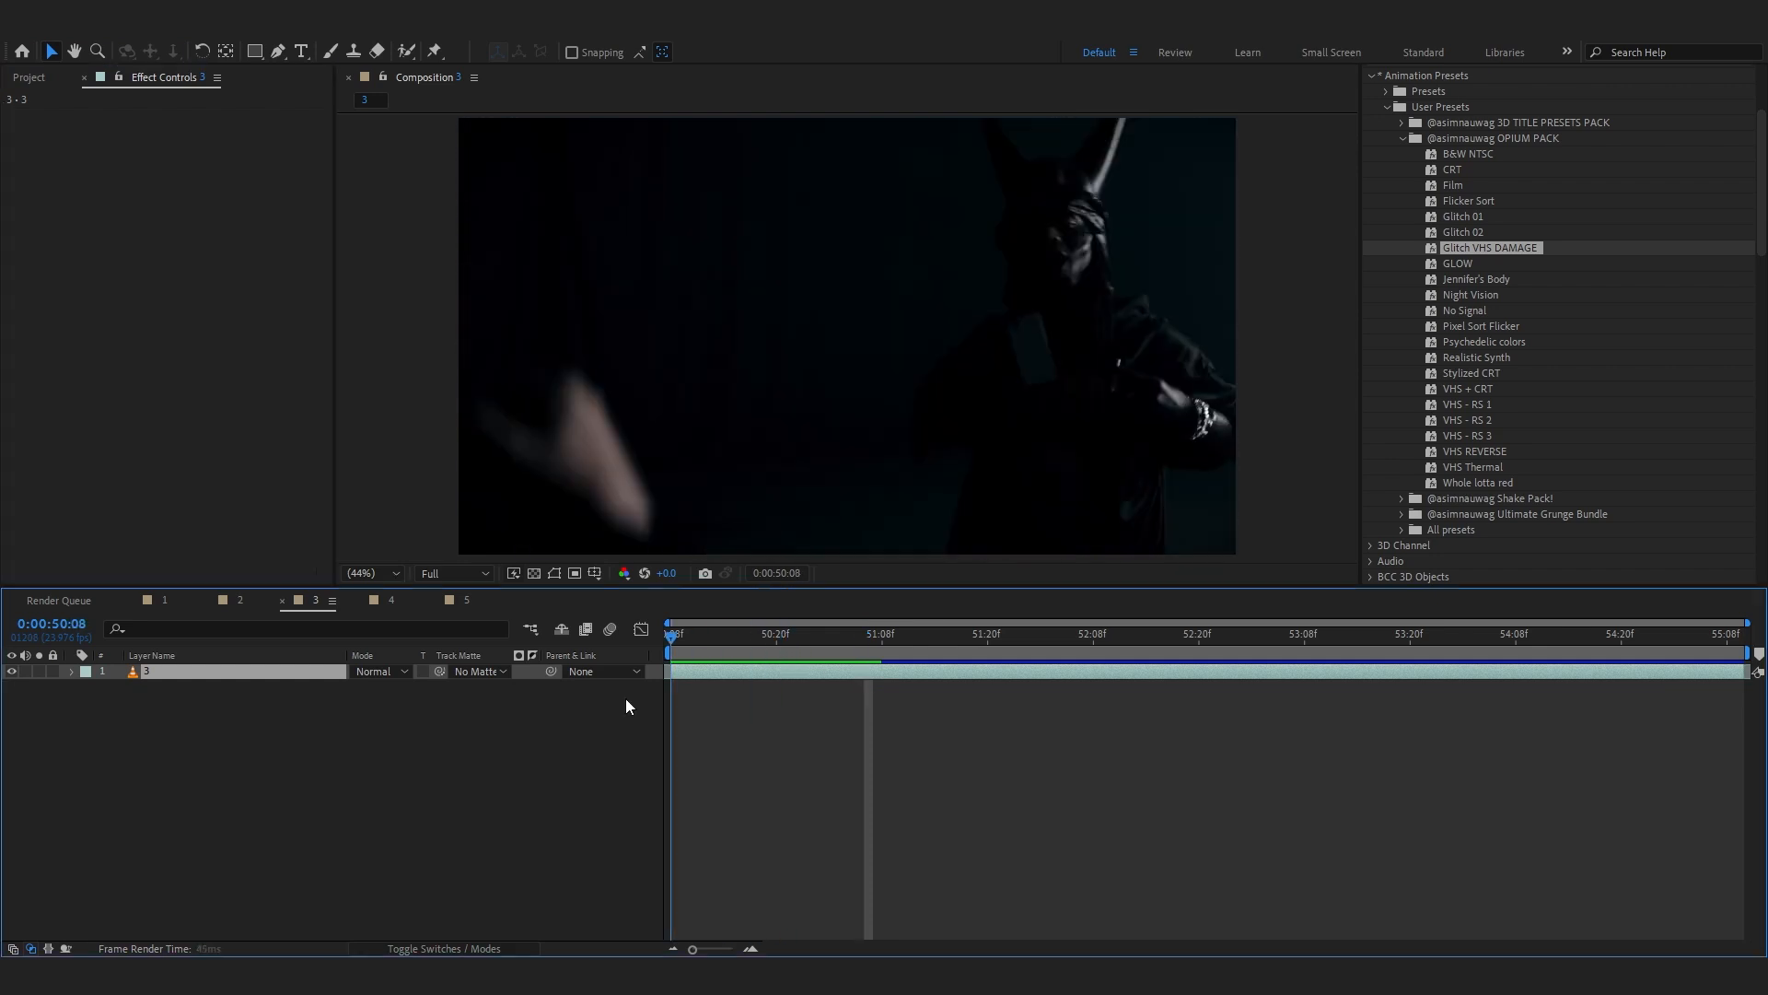
# Preview the Jennifer's Body preset across frames, then apply the Psychedelic colors preset.
pyautogui.click(1476, 279)
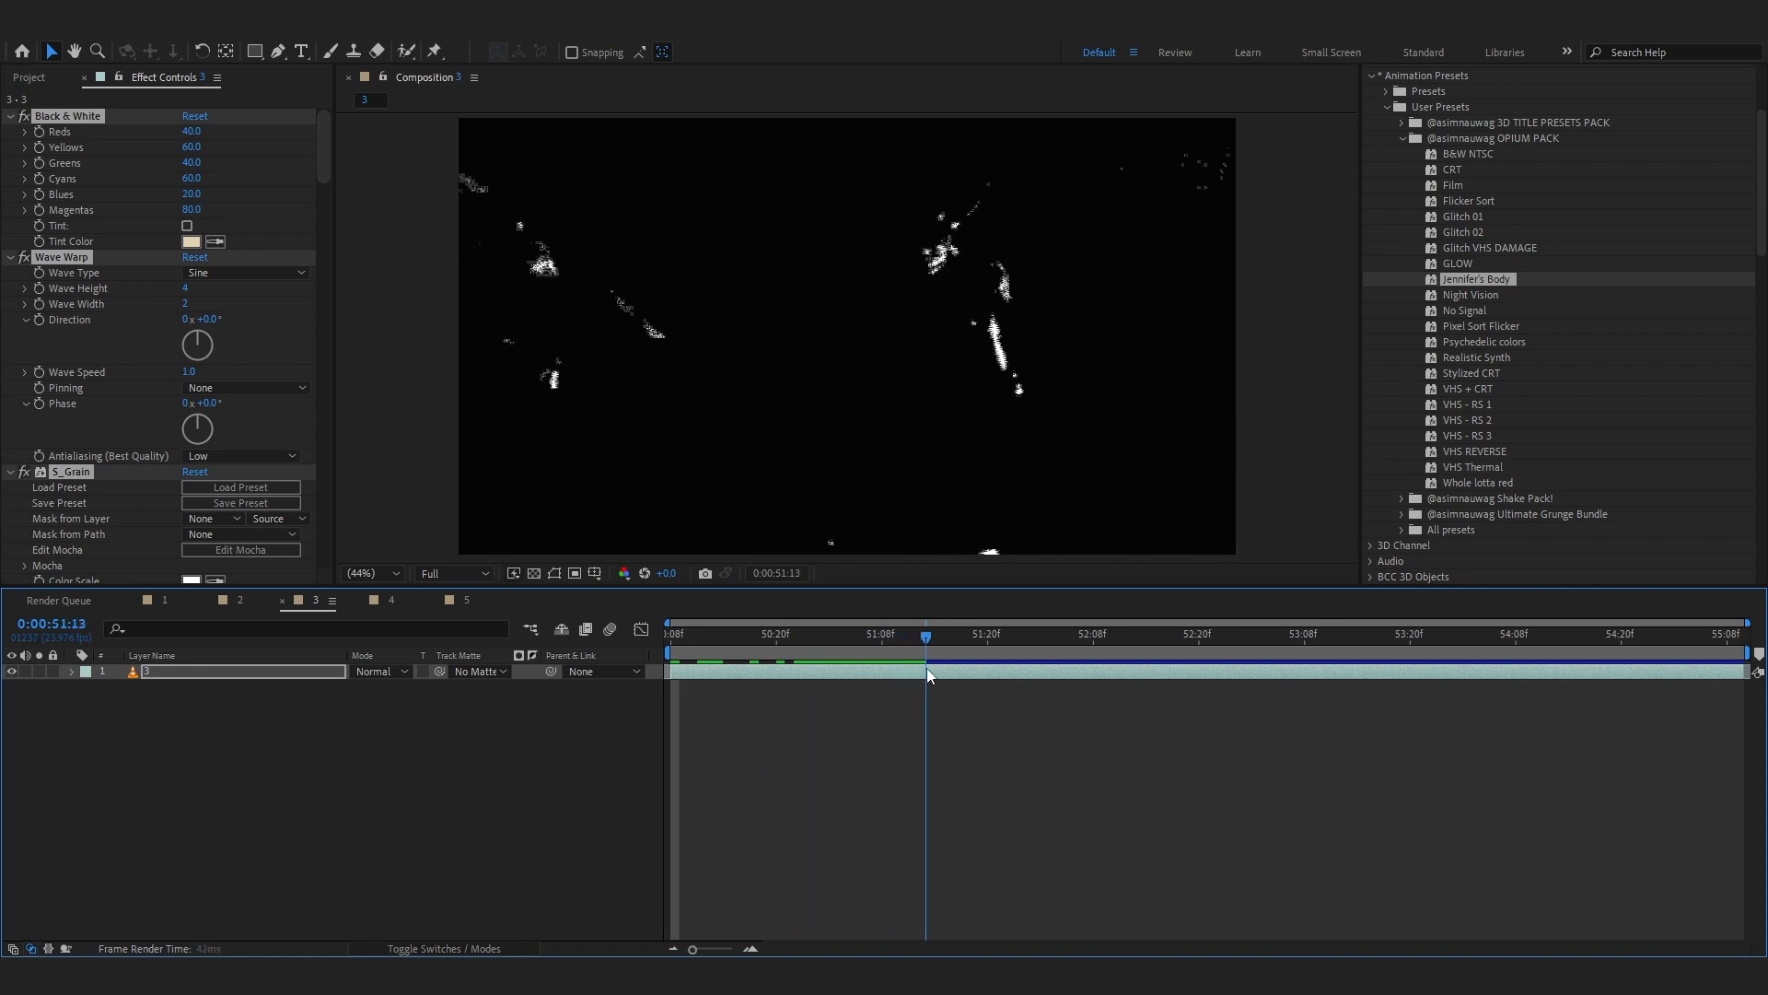
pyautogui.click(1156, 671)
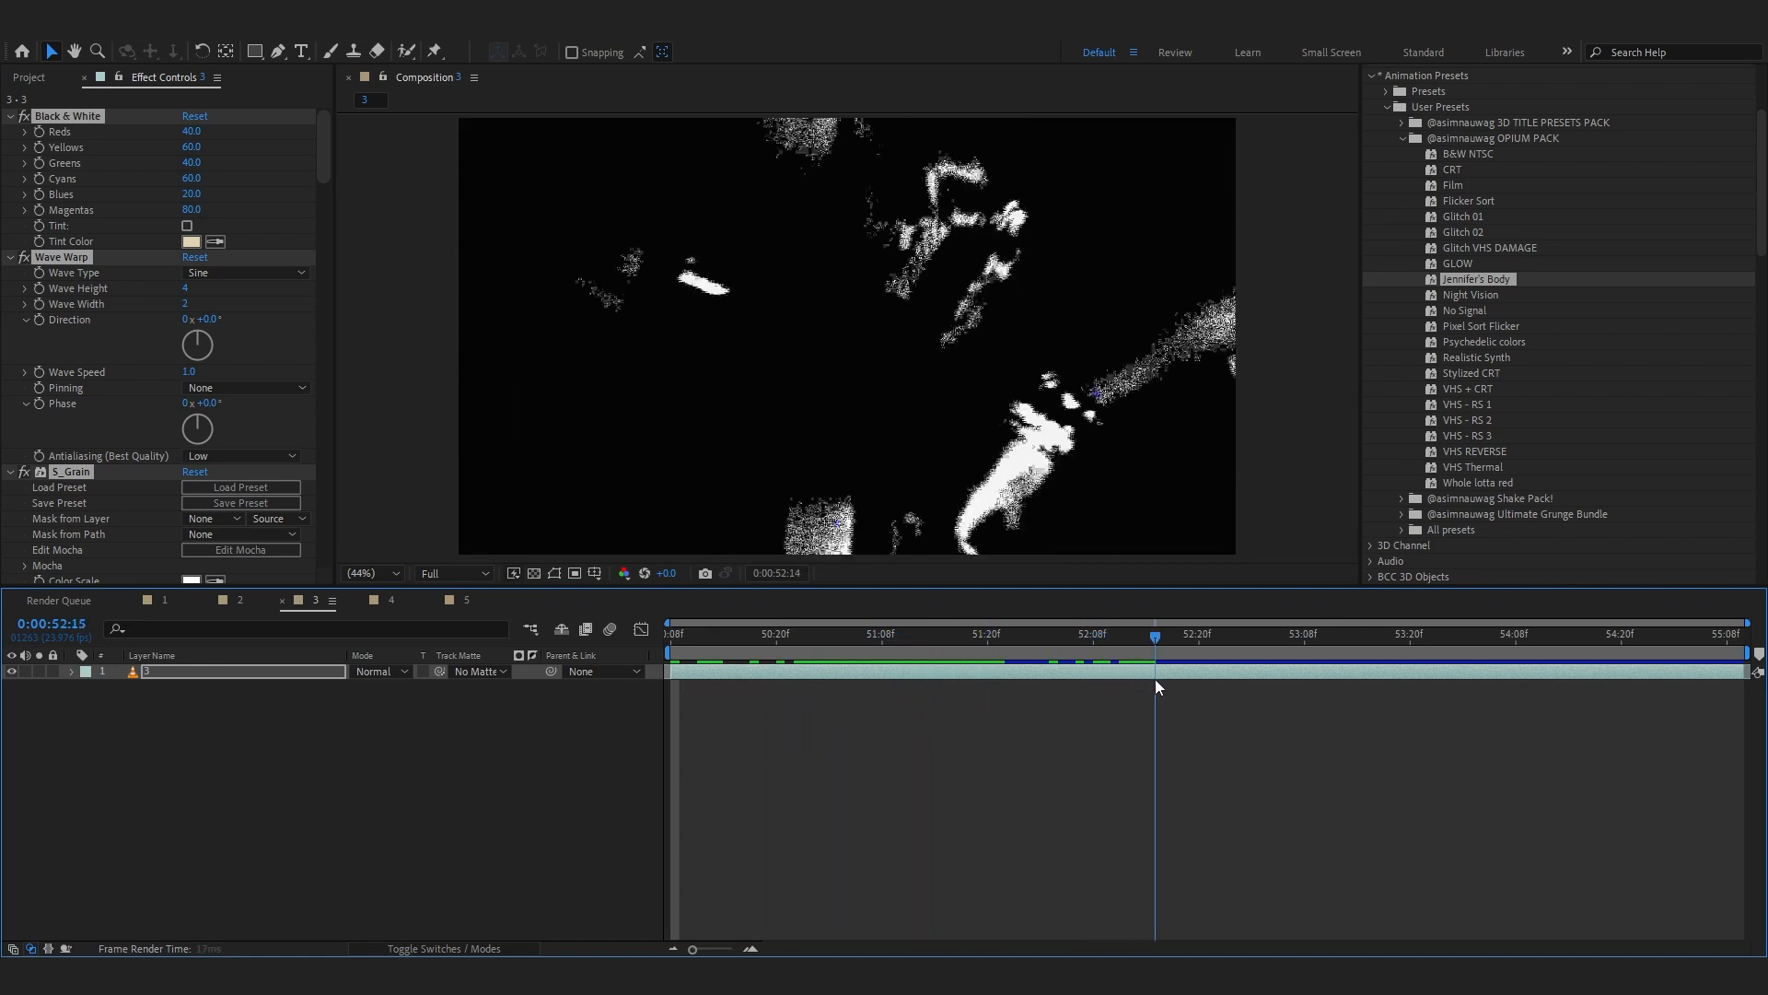
pyautogui.click(1173, 634)
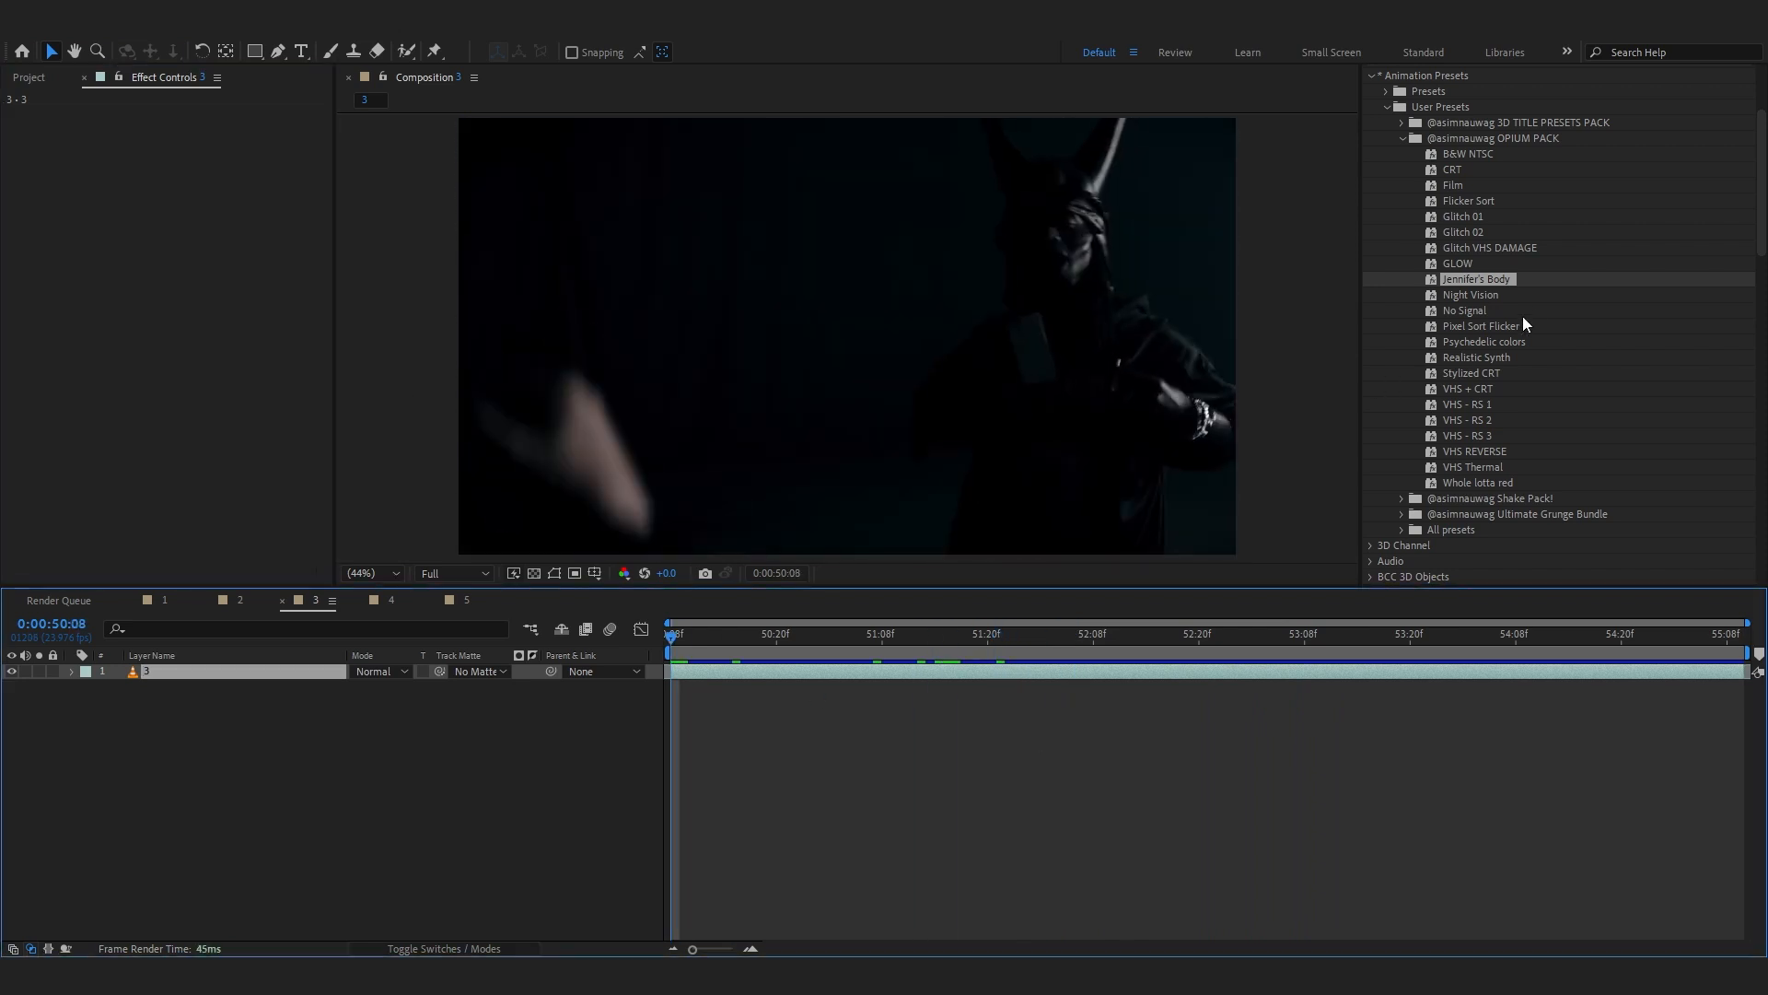
pyautogui.click(1483, 342)
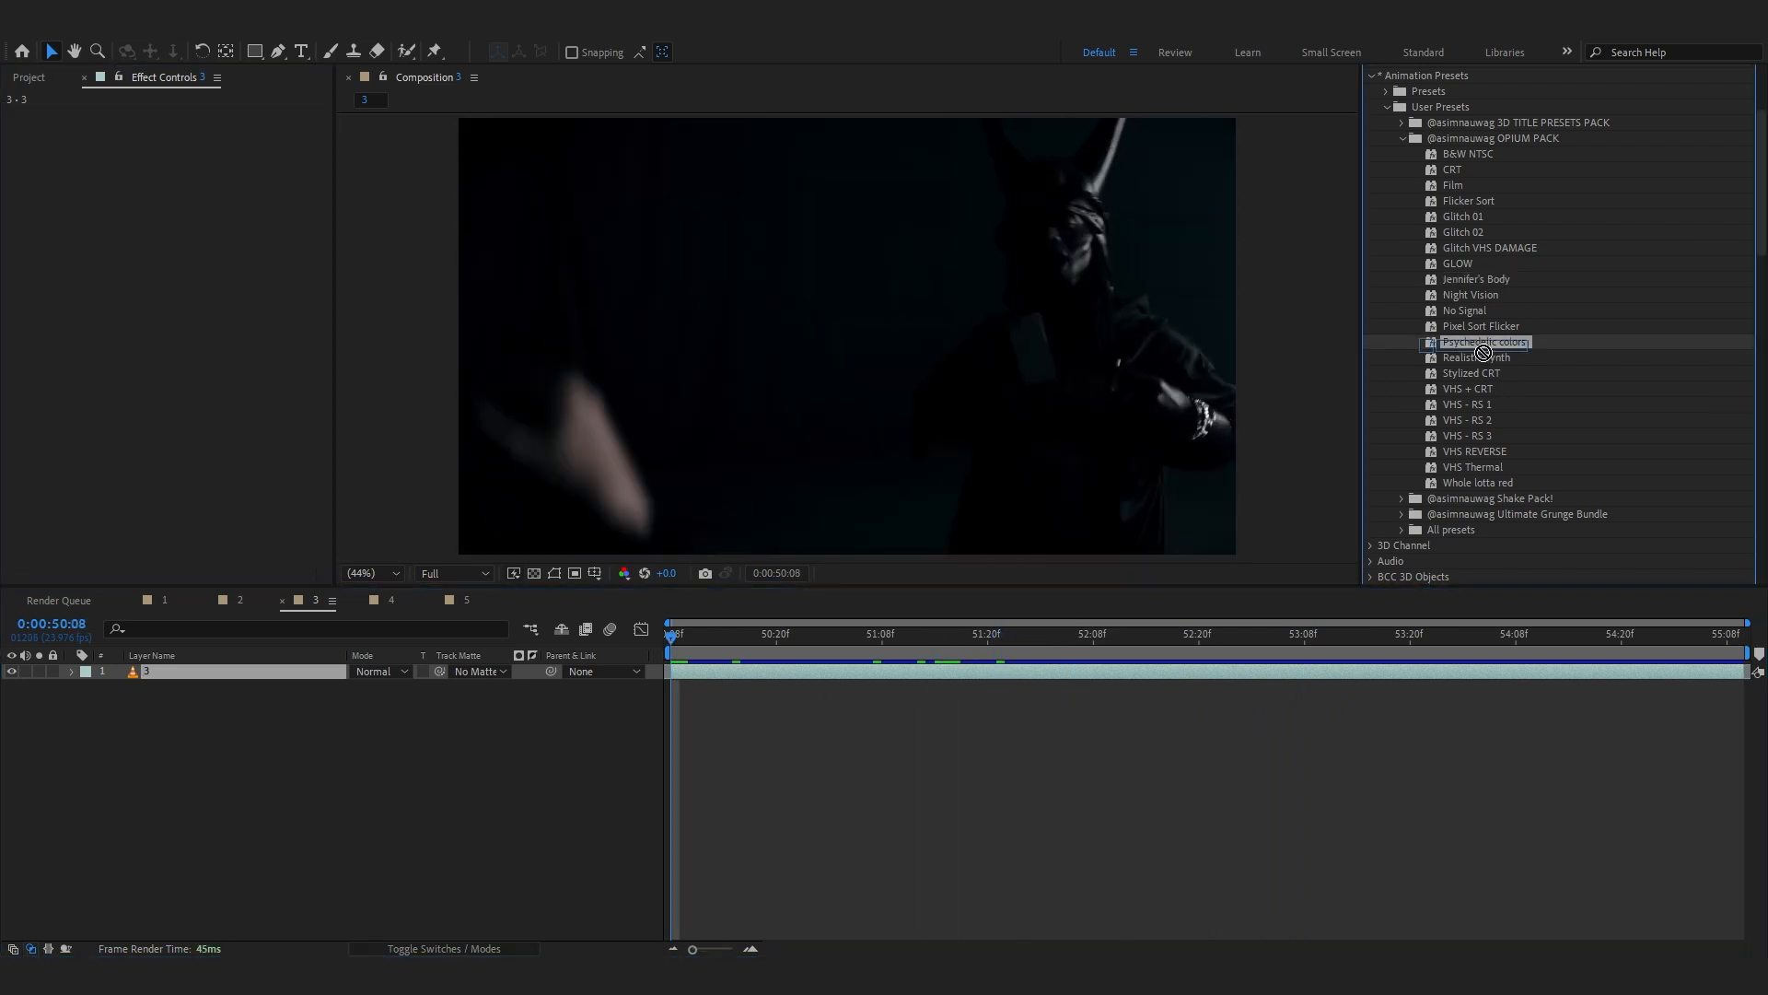
pyautogui.doubleClick(1484, 341)
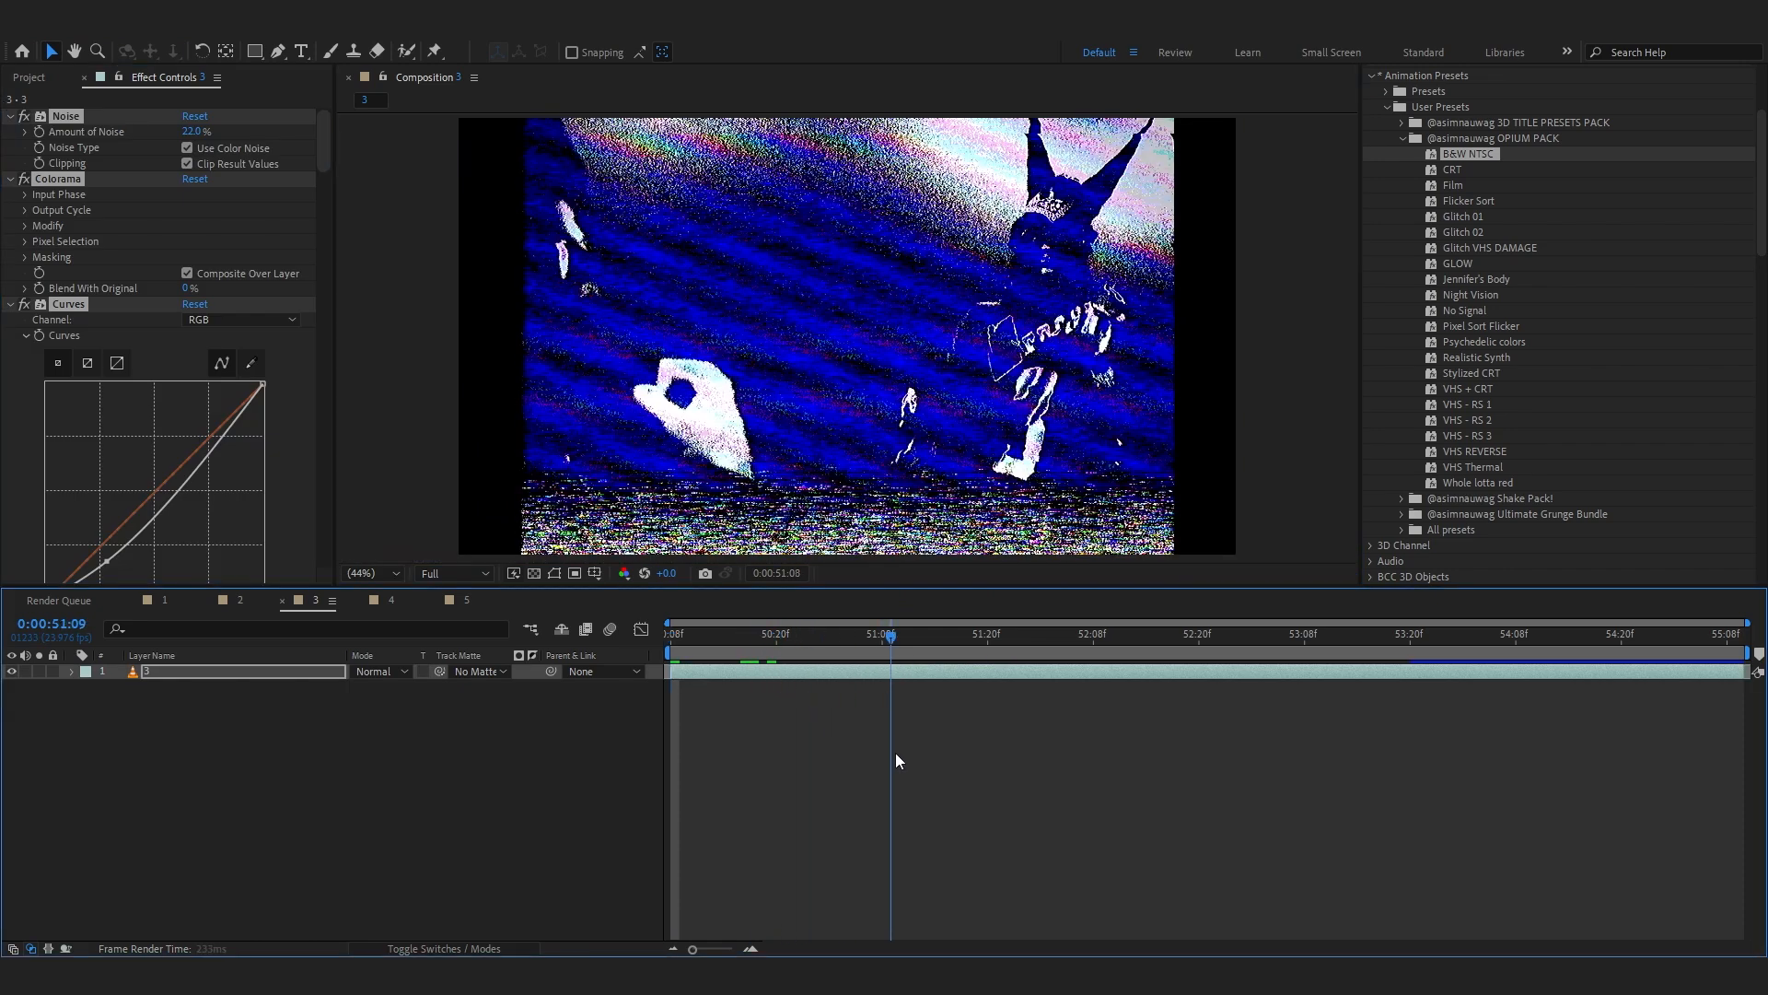
pyautogui.click(925, 633)
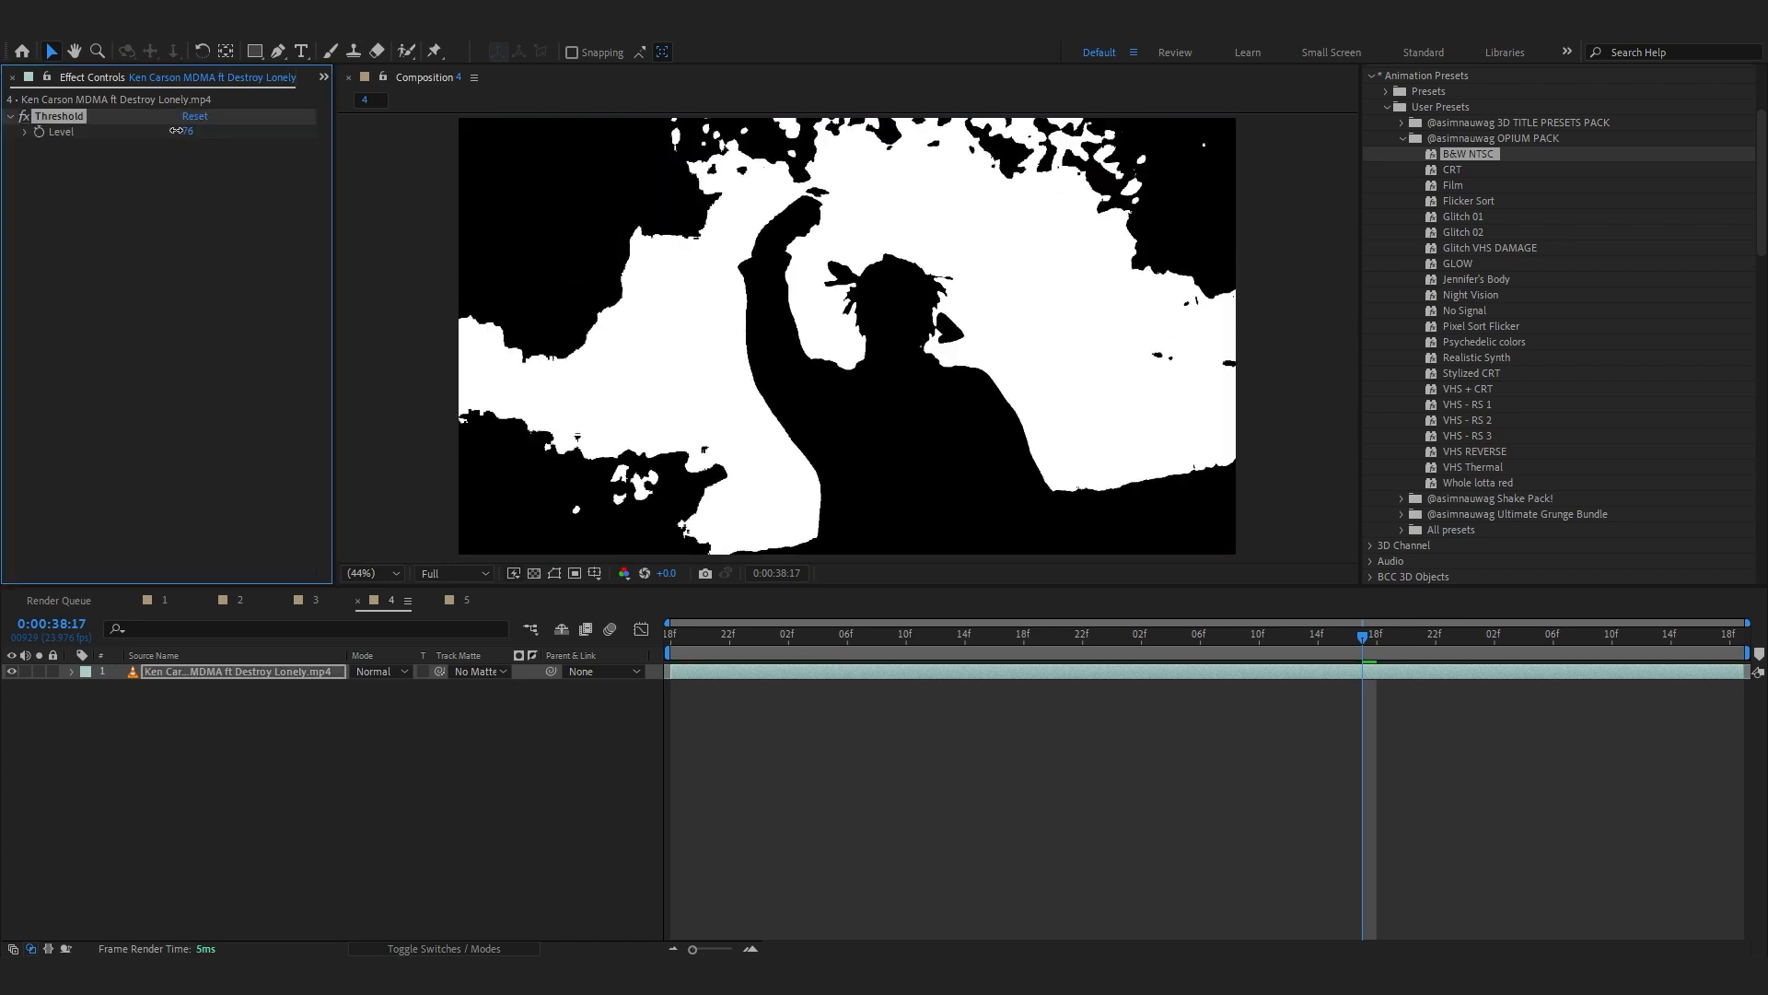
# Set the Threshold Level to 74.
pyautogui.moveTo(192, 131); pyautogui.dragTo(178, 131)
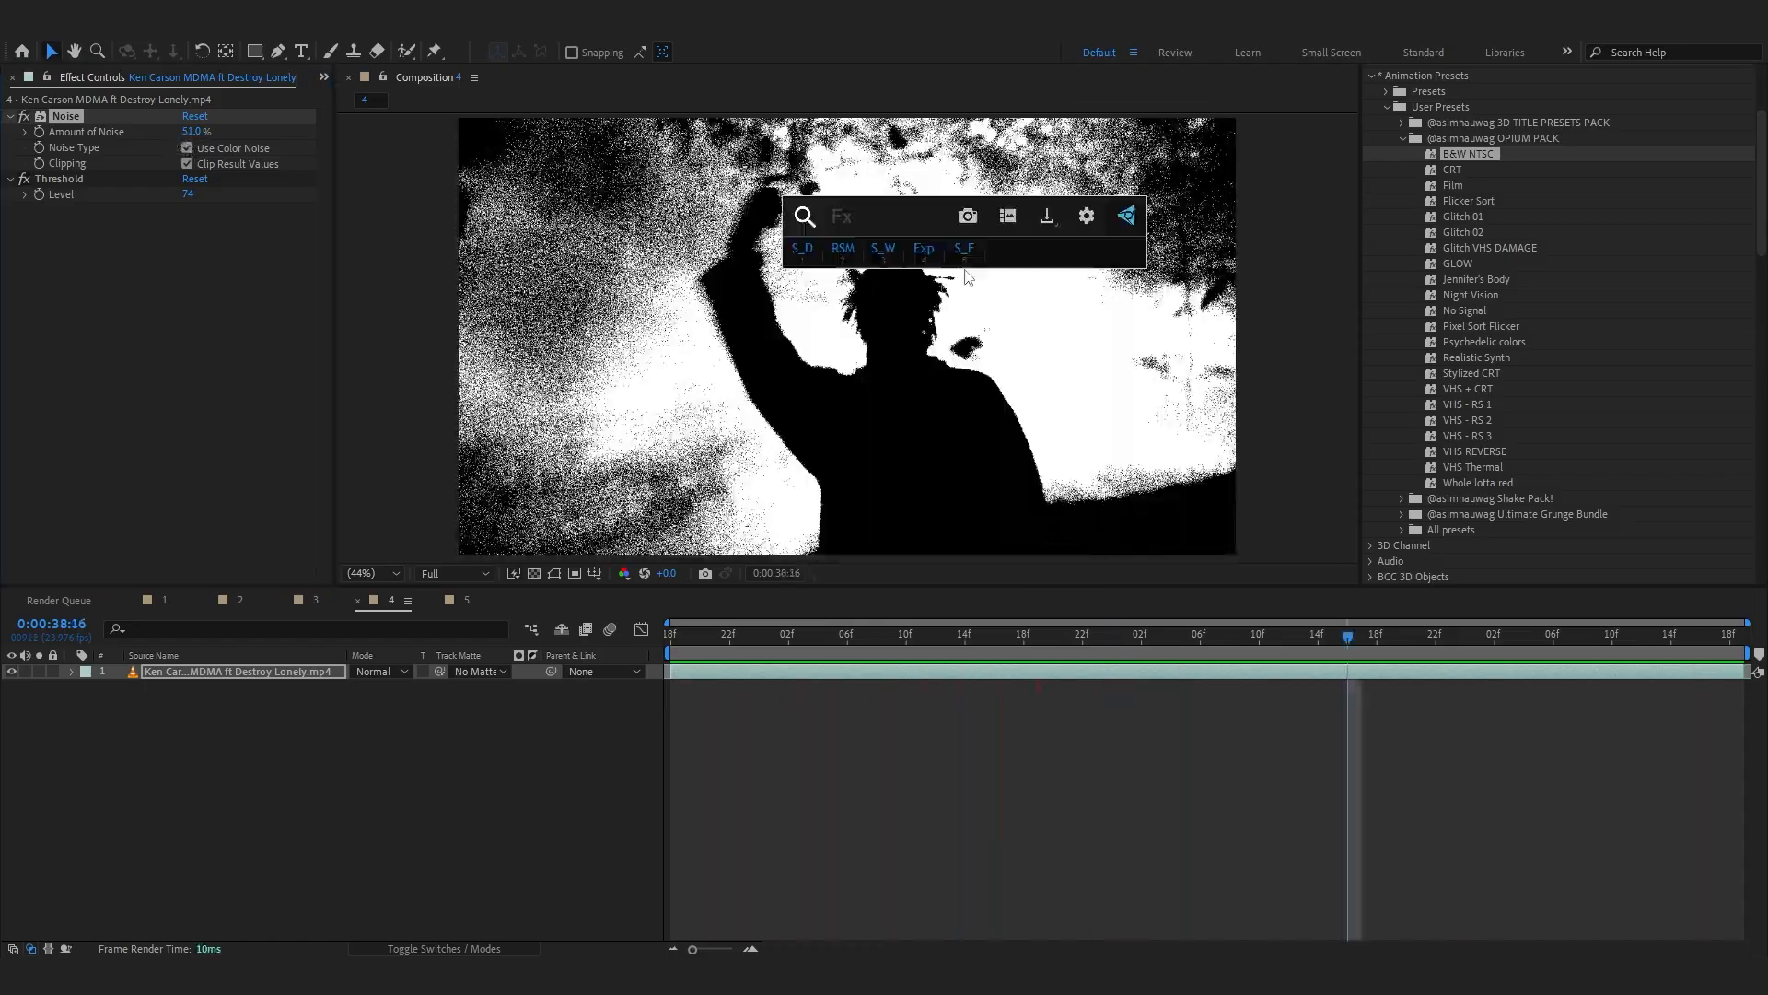
# Search 'flicker' in the FX Console and apply S_Flicker to the threshold-noise clip.
pyautogui.write('flicker')
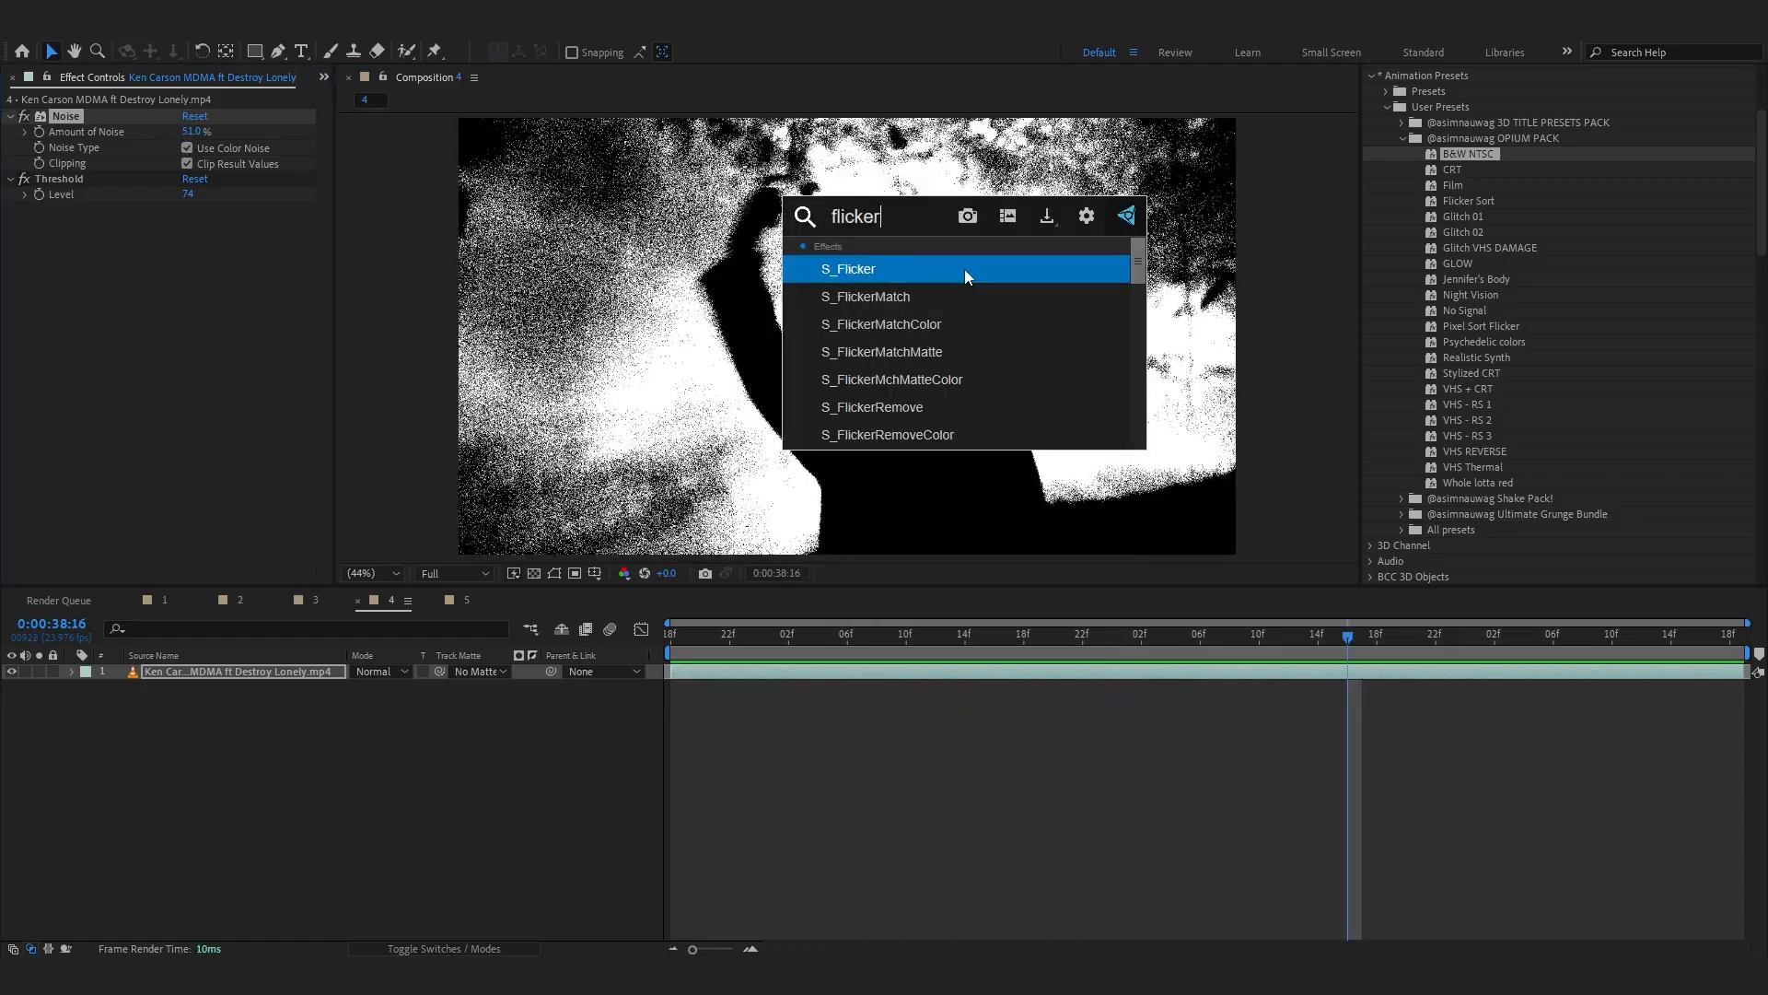
pyautogui.doubleClick(848, 268)
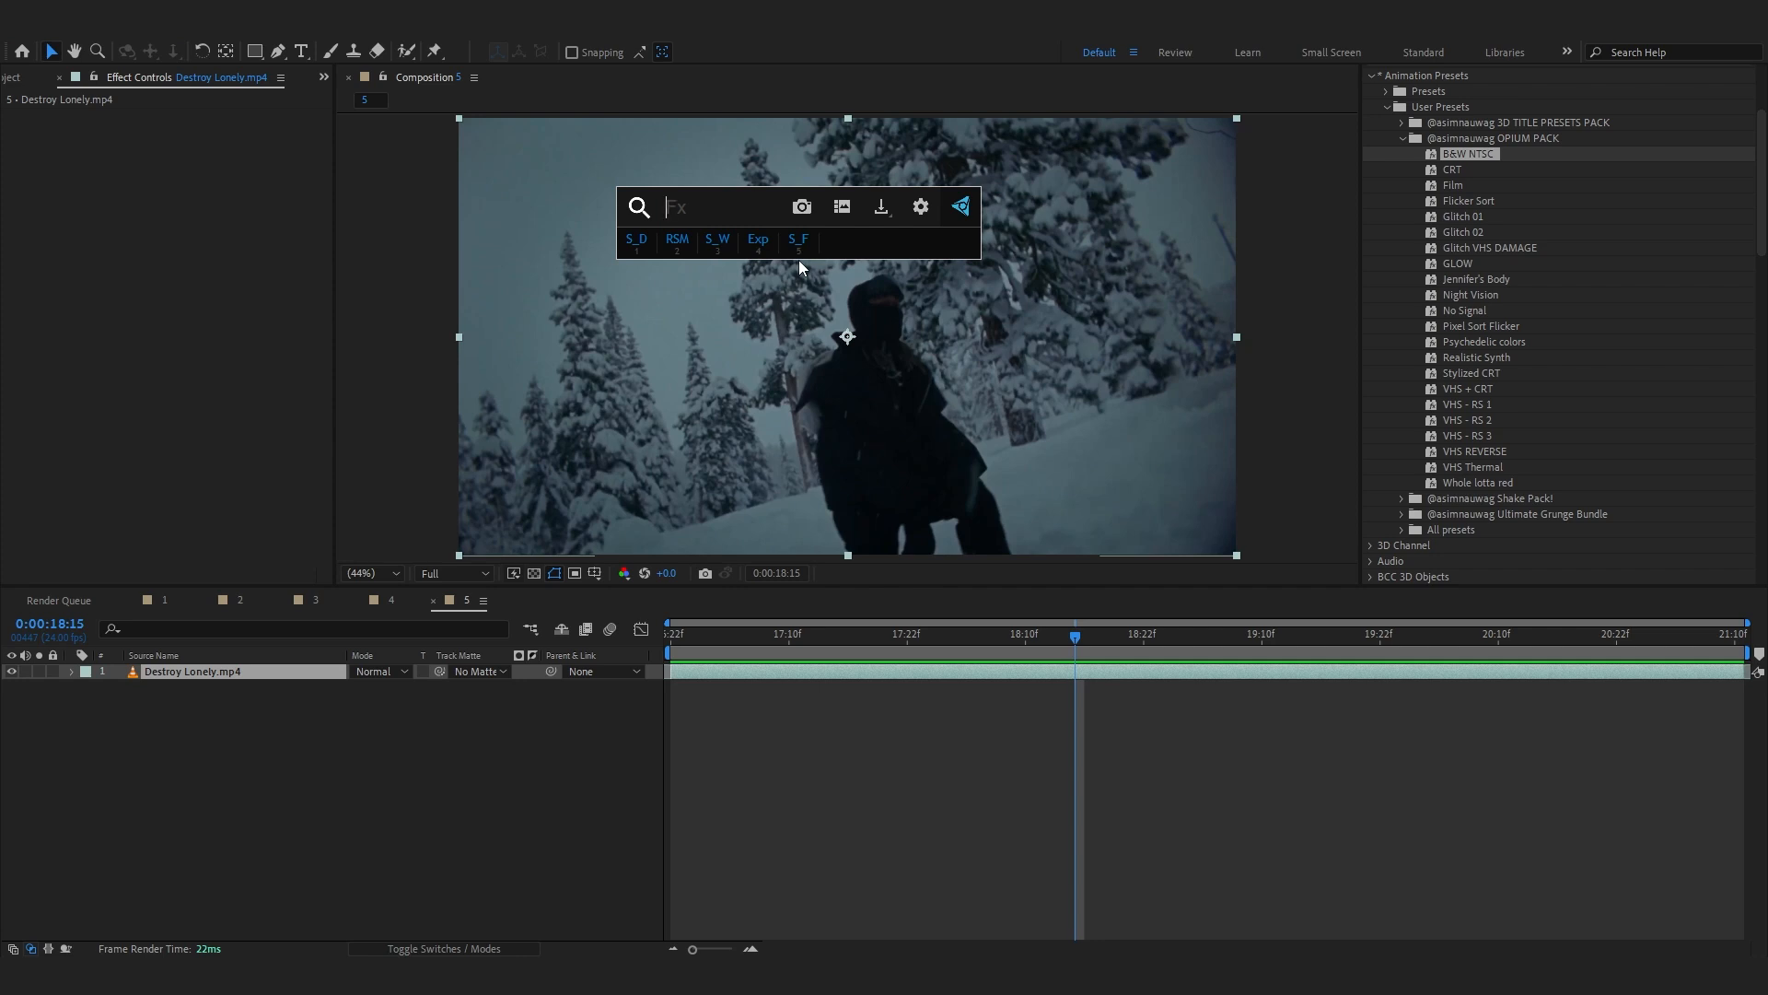
# Apply NTSC-rs to the snowy Destroy Lonely clip and set Chroma phase noise to 64%.
pyautogui.write('nts')
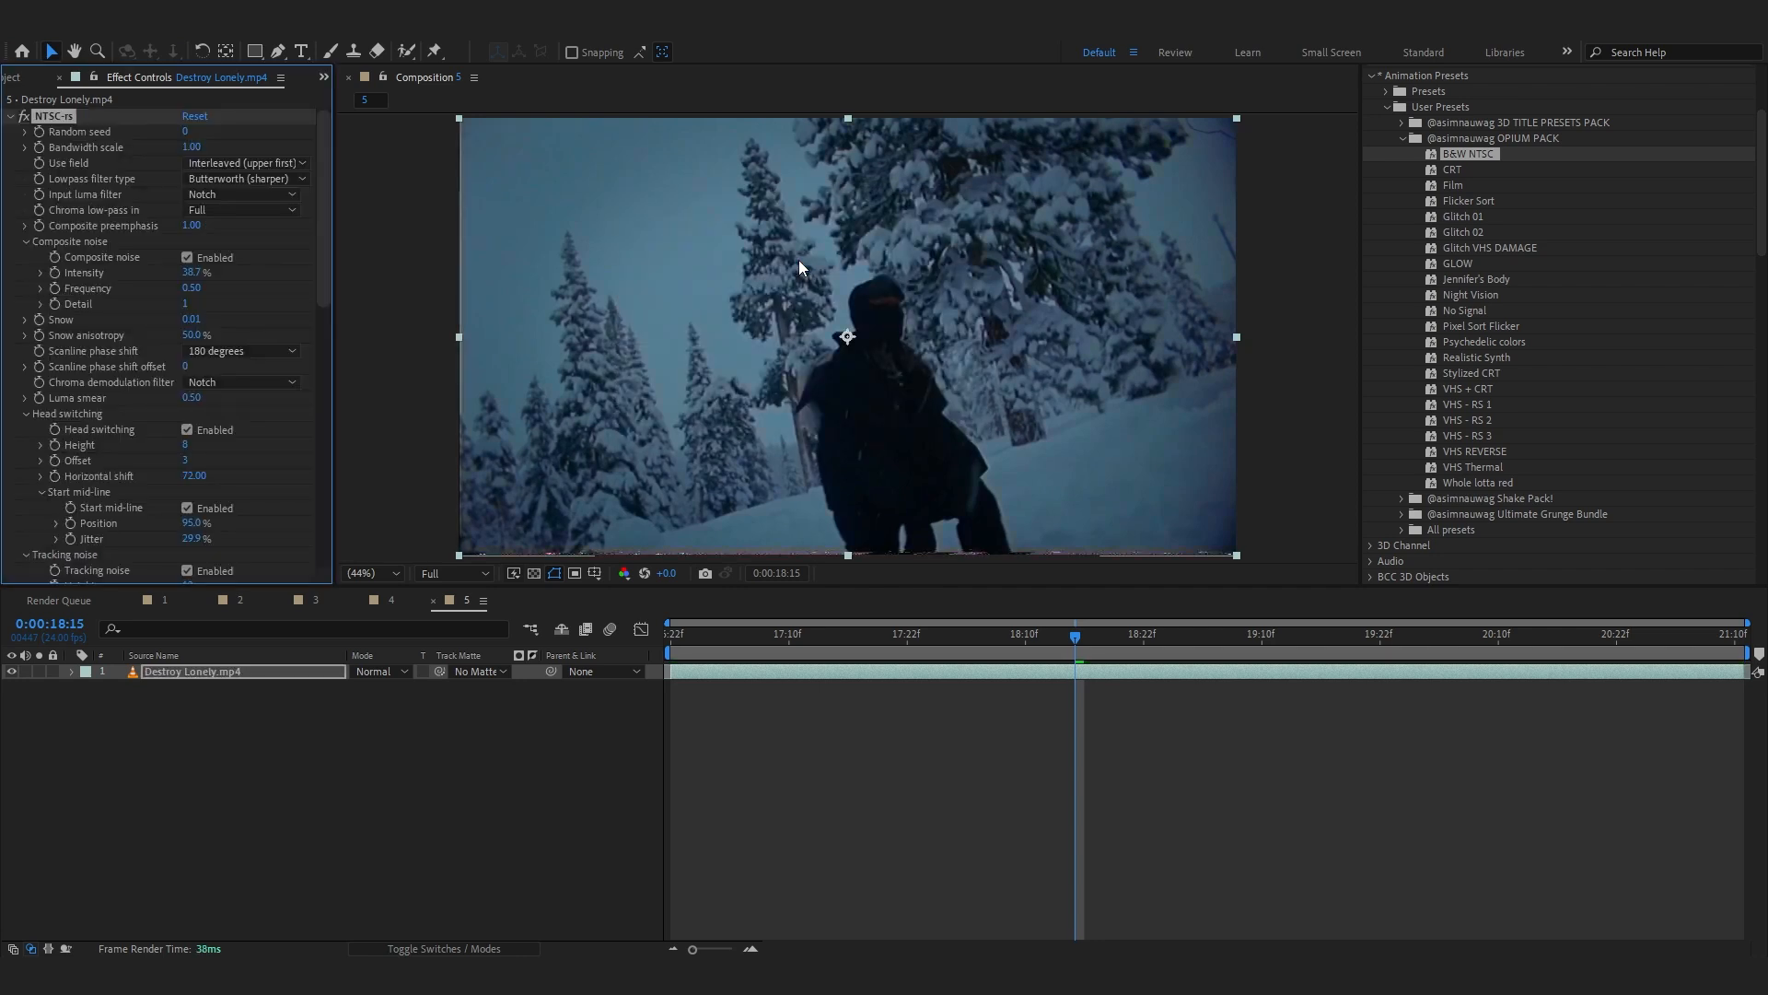
pyautogui.click(778, 634)
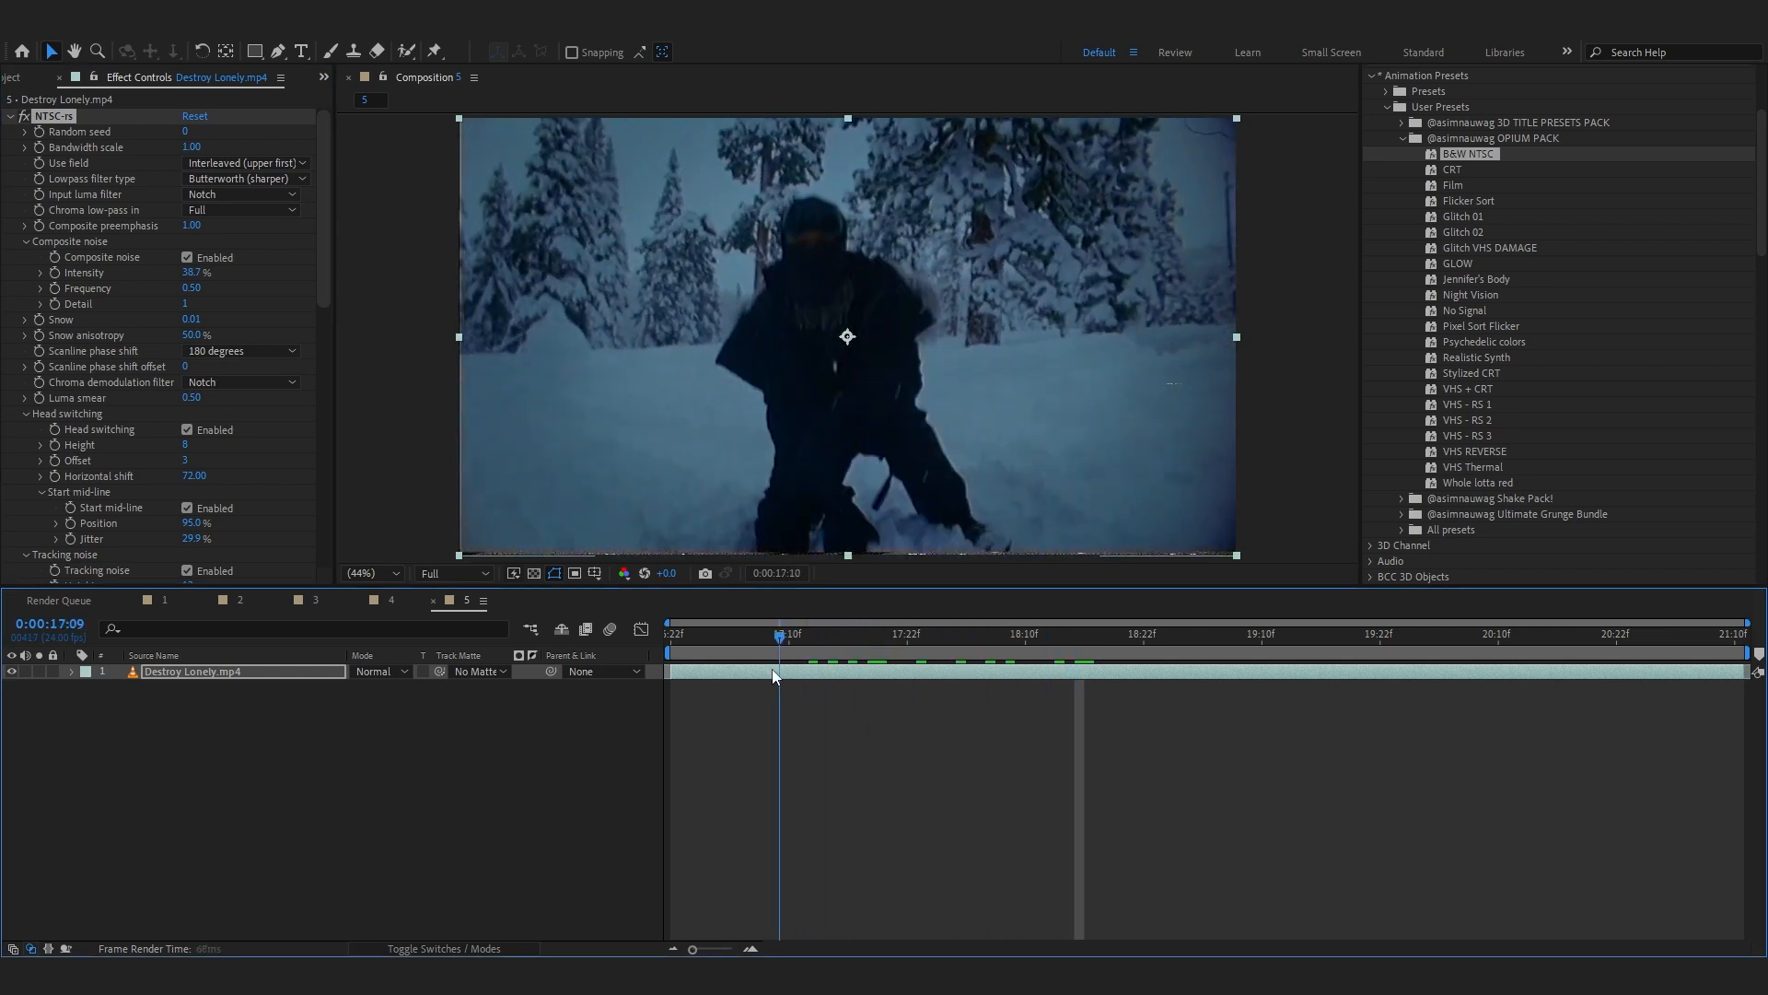
pyautogui.click(1054, 634)
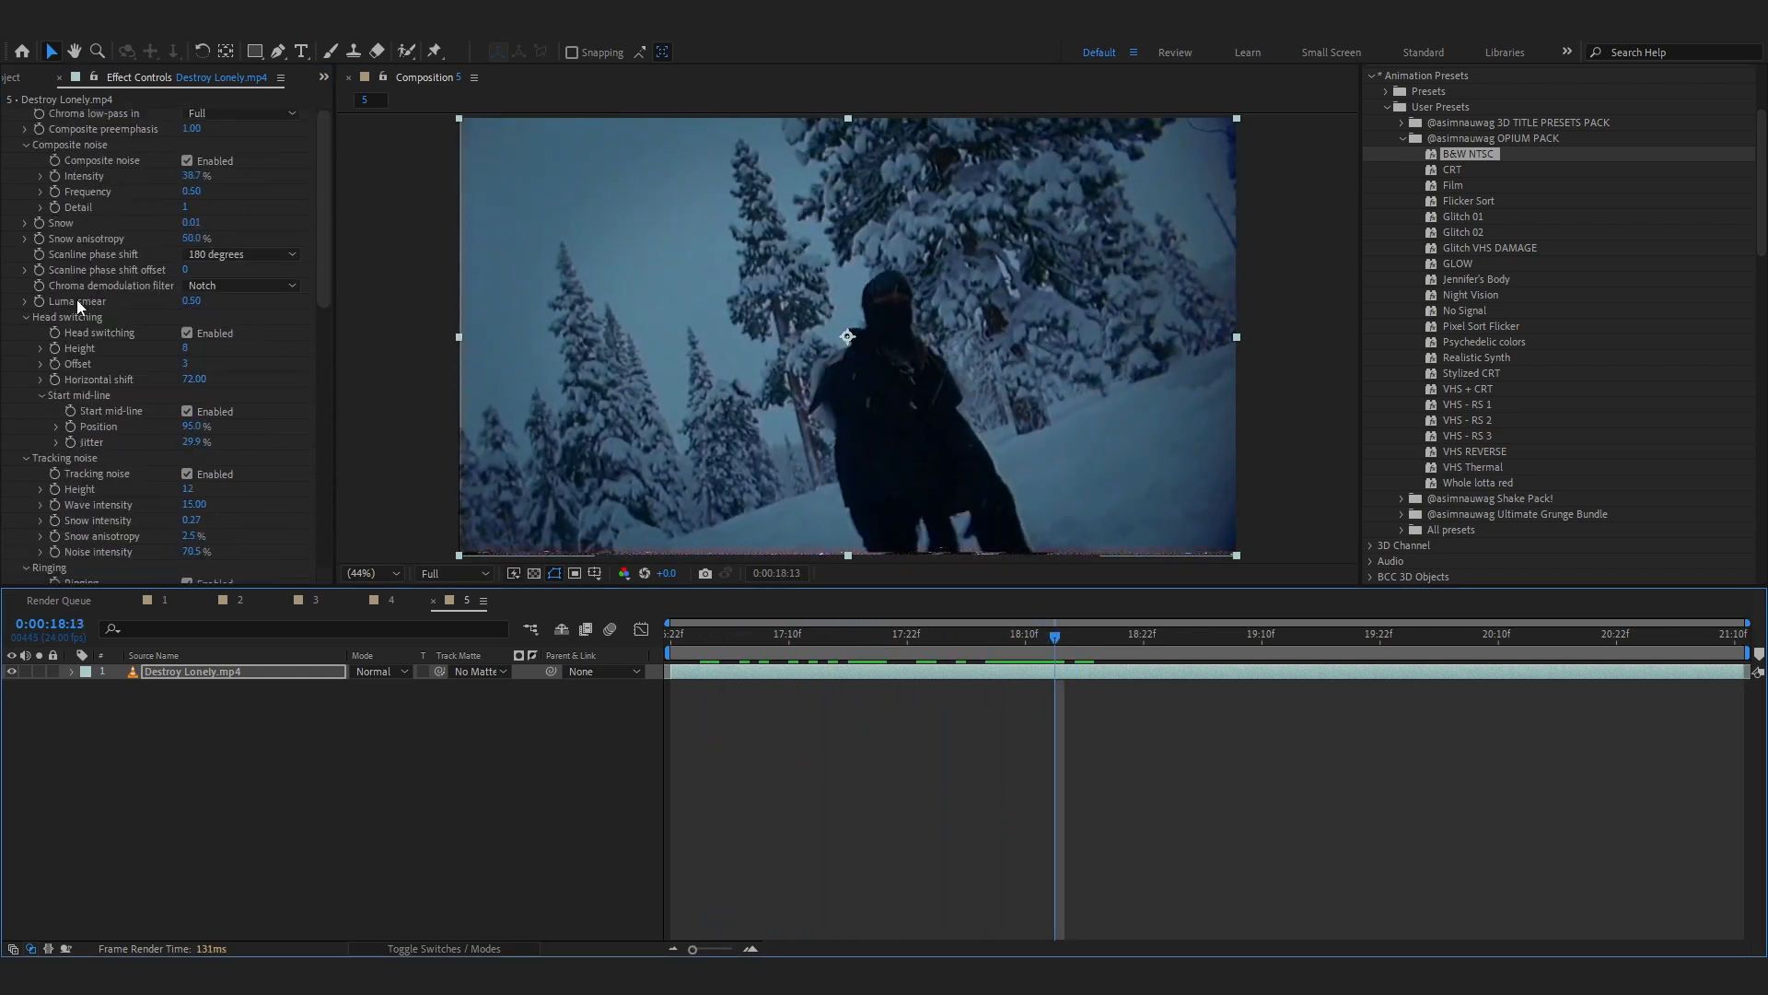
pyautogui.scroll(-3)
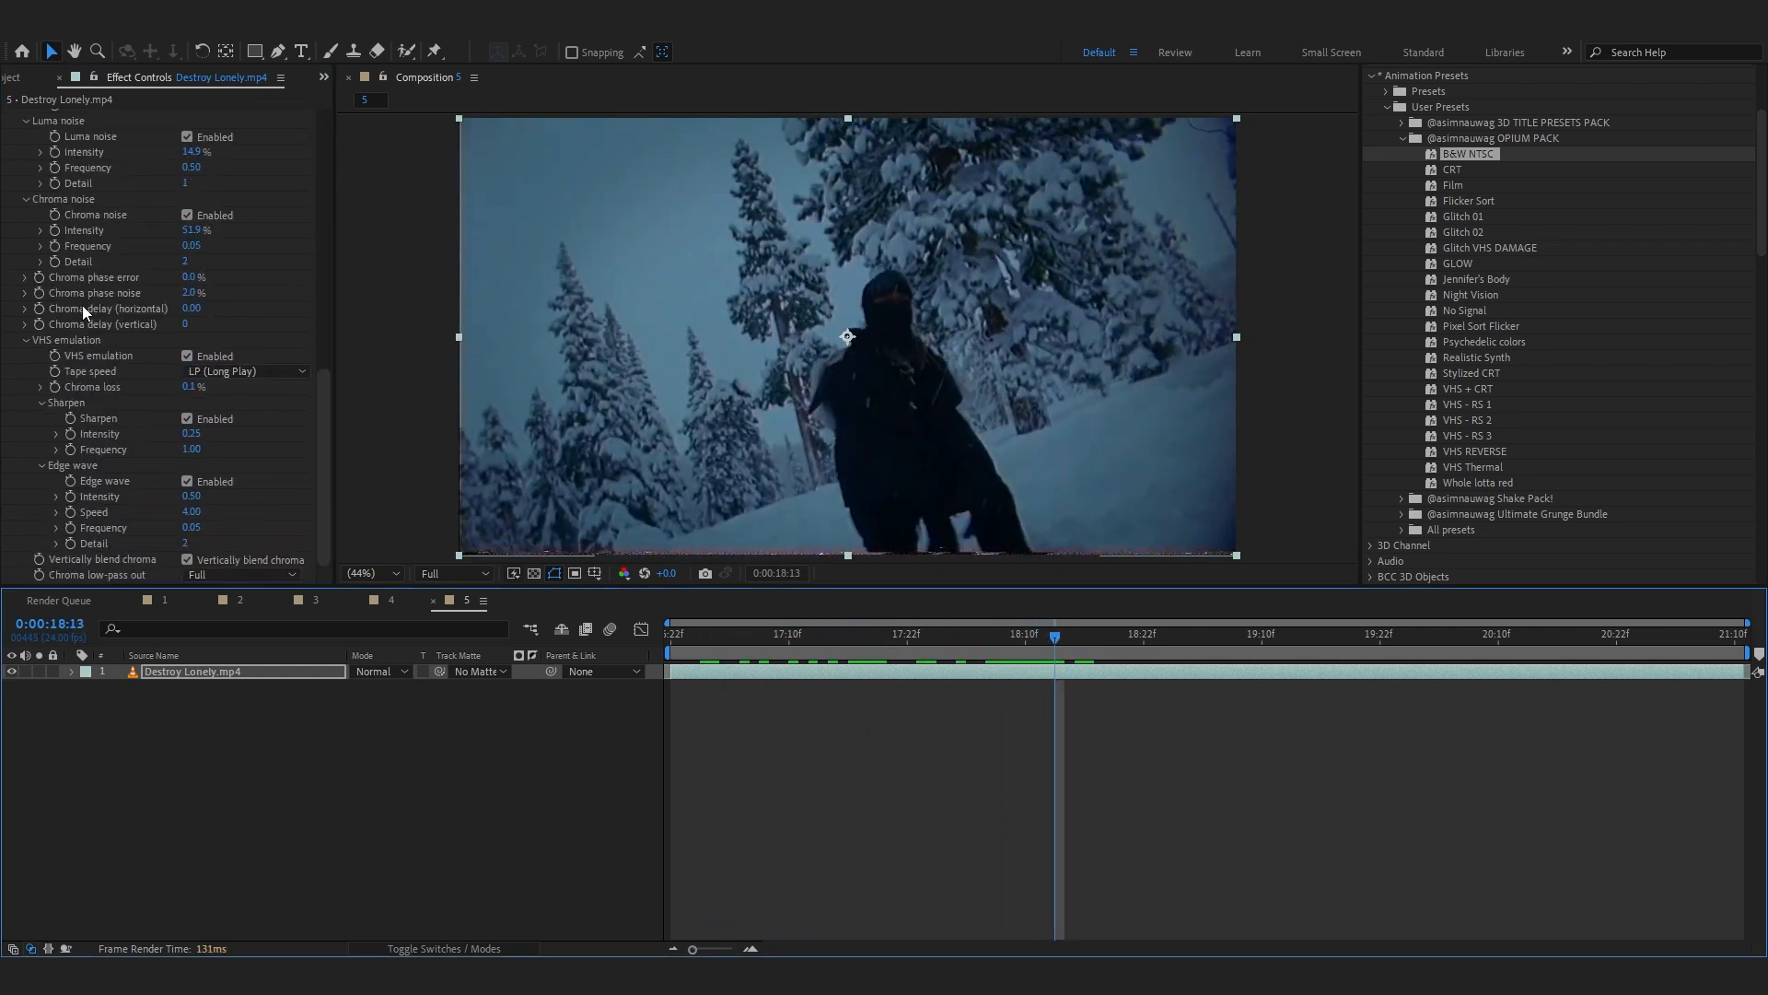
pyautogui.doubleClick(1468, 154)
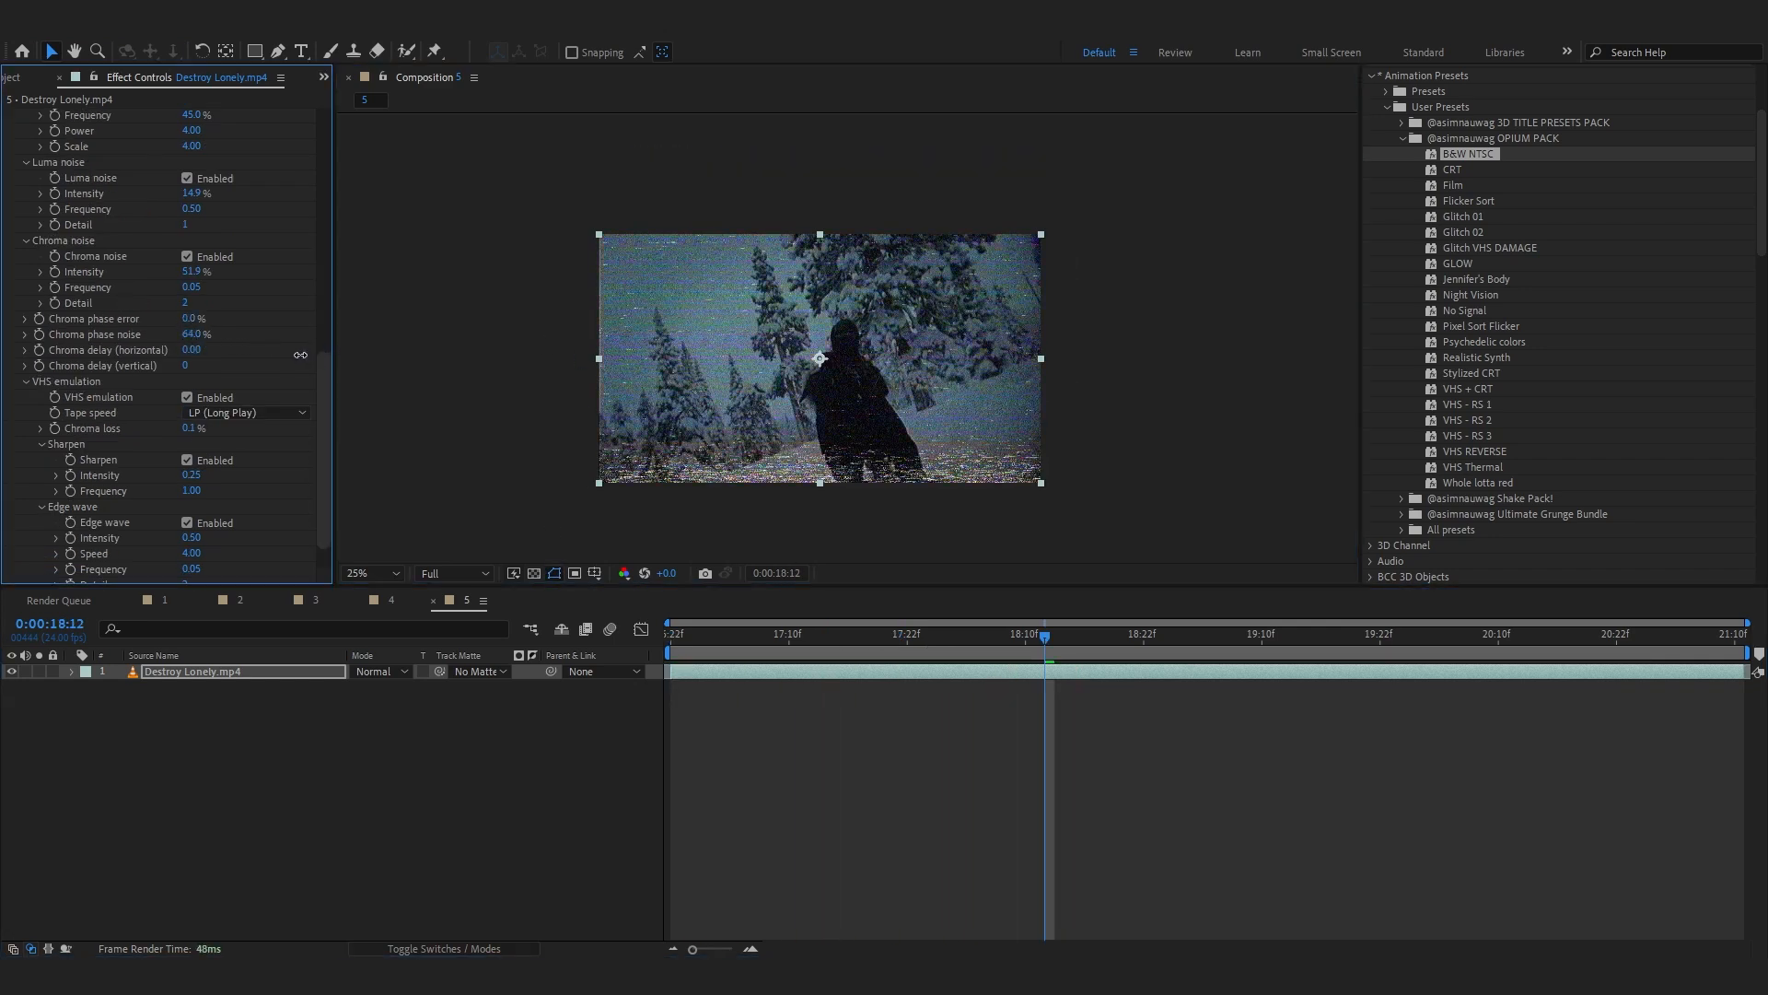
# Set NTSC-rs composite noise 100%, frequency 1.00, snow 4.01, anisotropy 26%, lower field only.
pyautogui.click(370, 573)
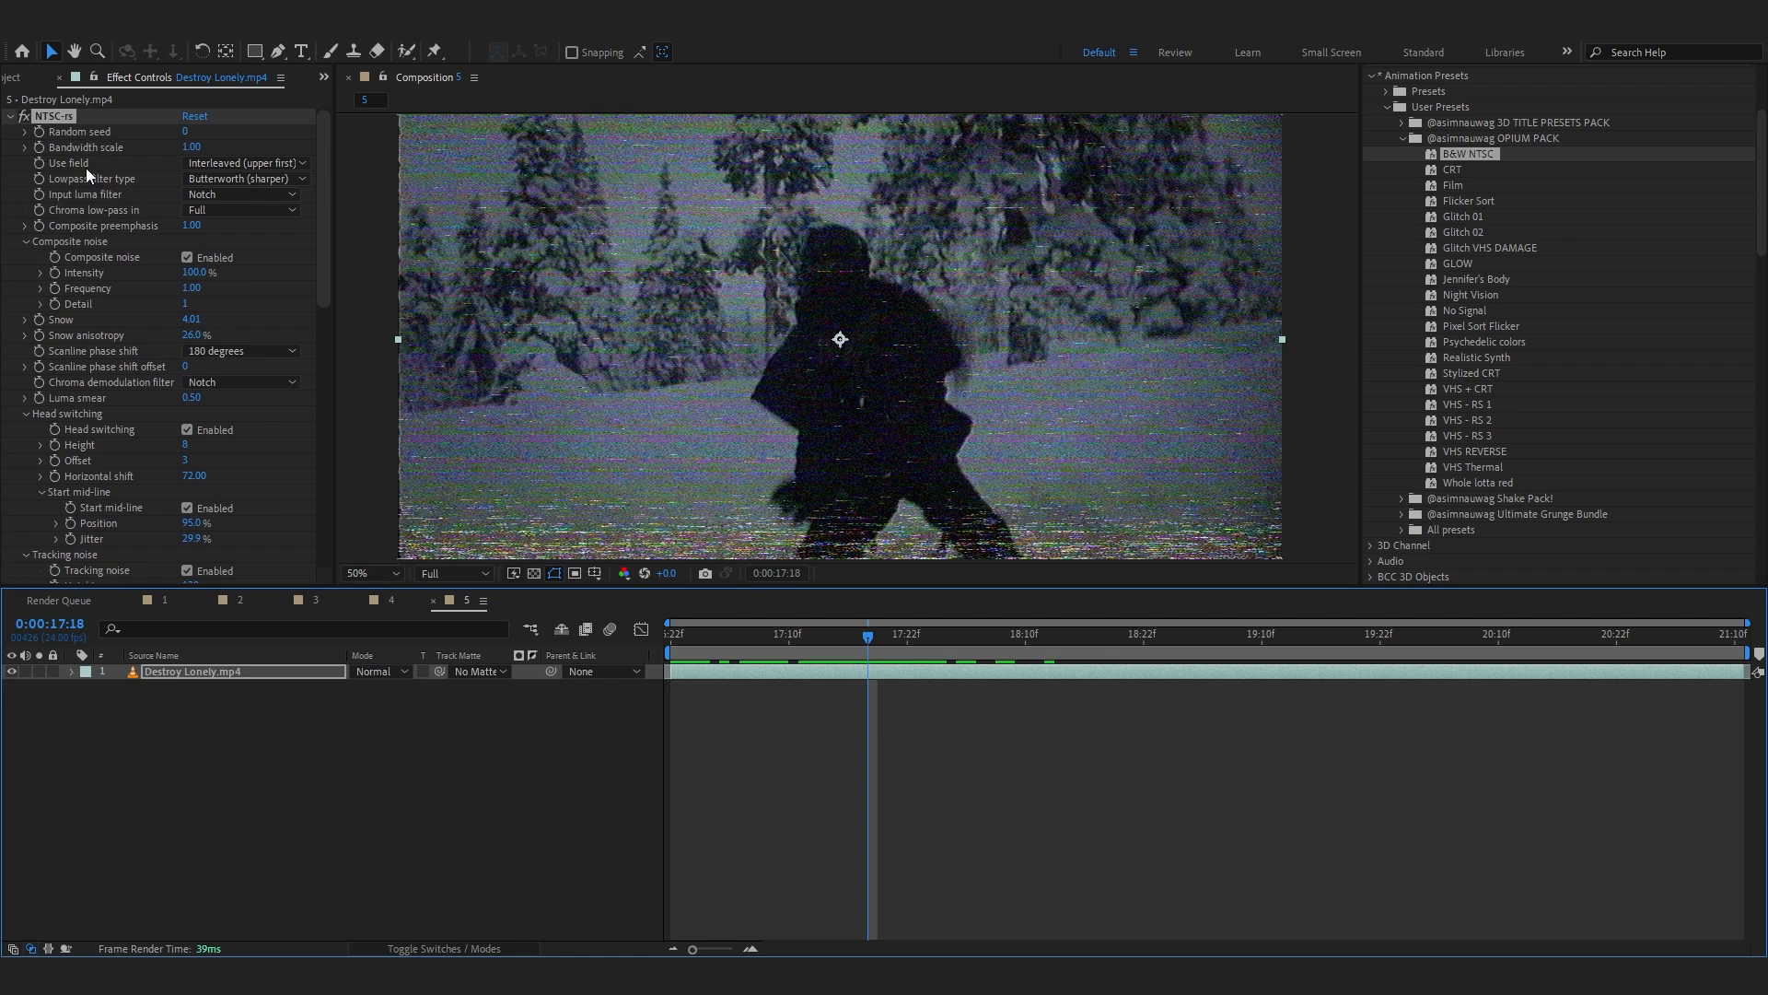
pyautogui.click(243, 162)
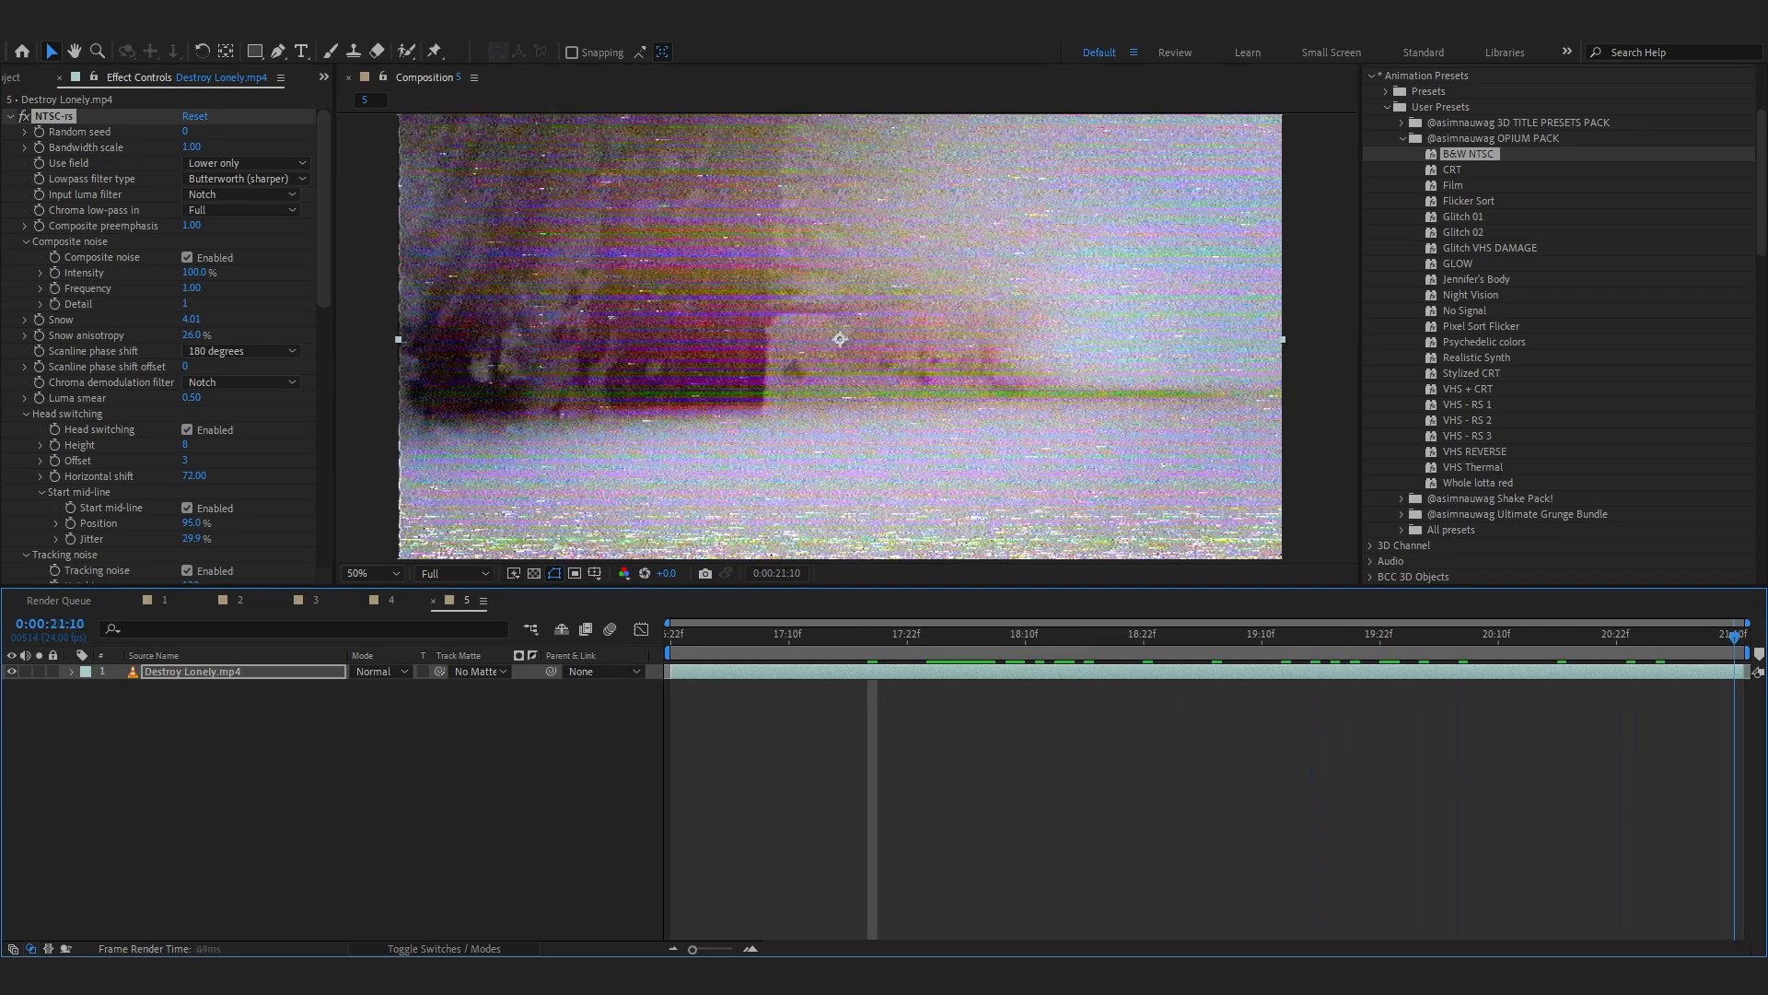
pyautogui.click(860, 627)
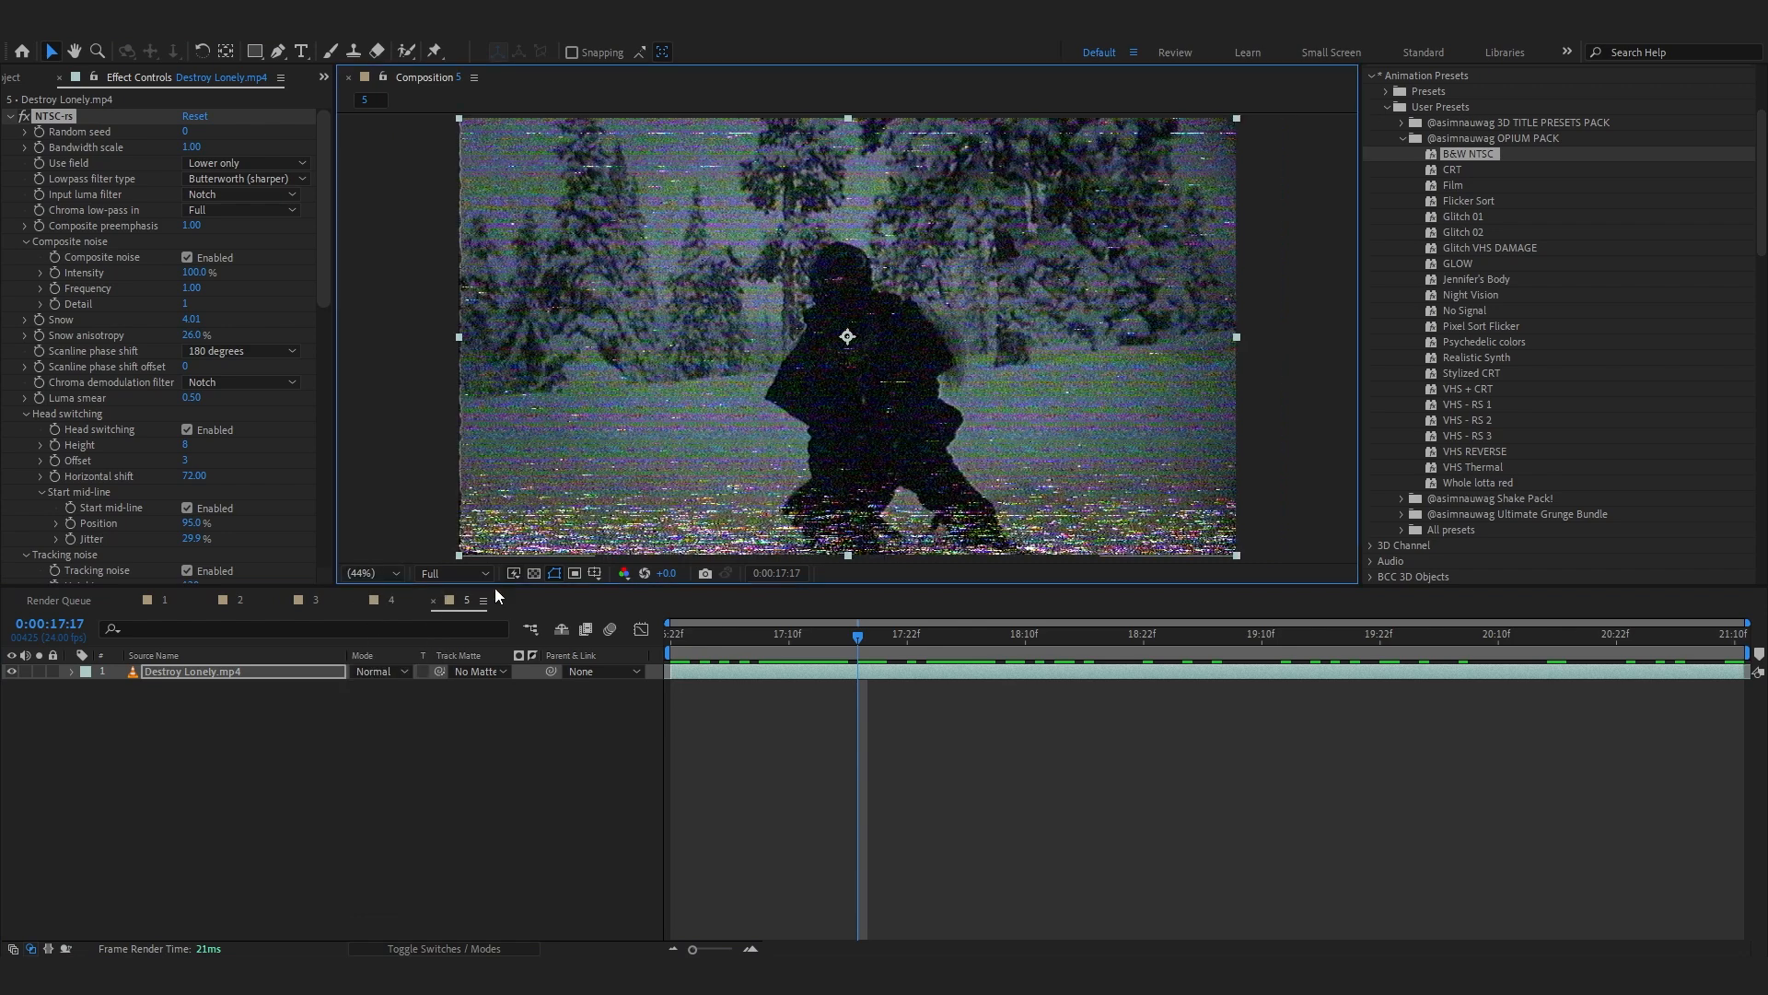
pyautogui.click(451, 573)
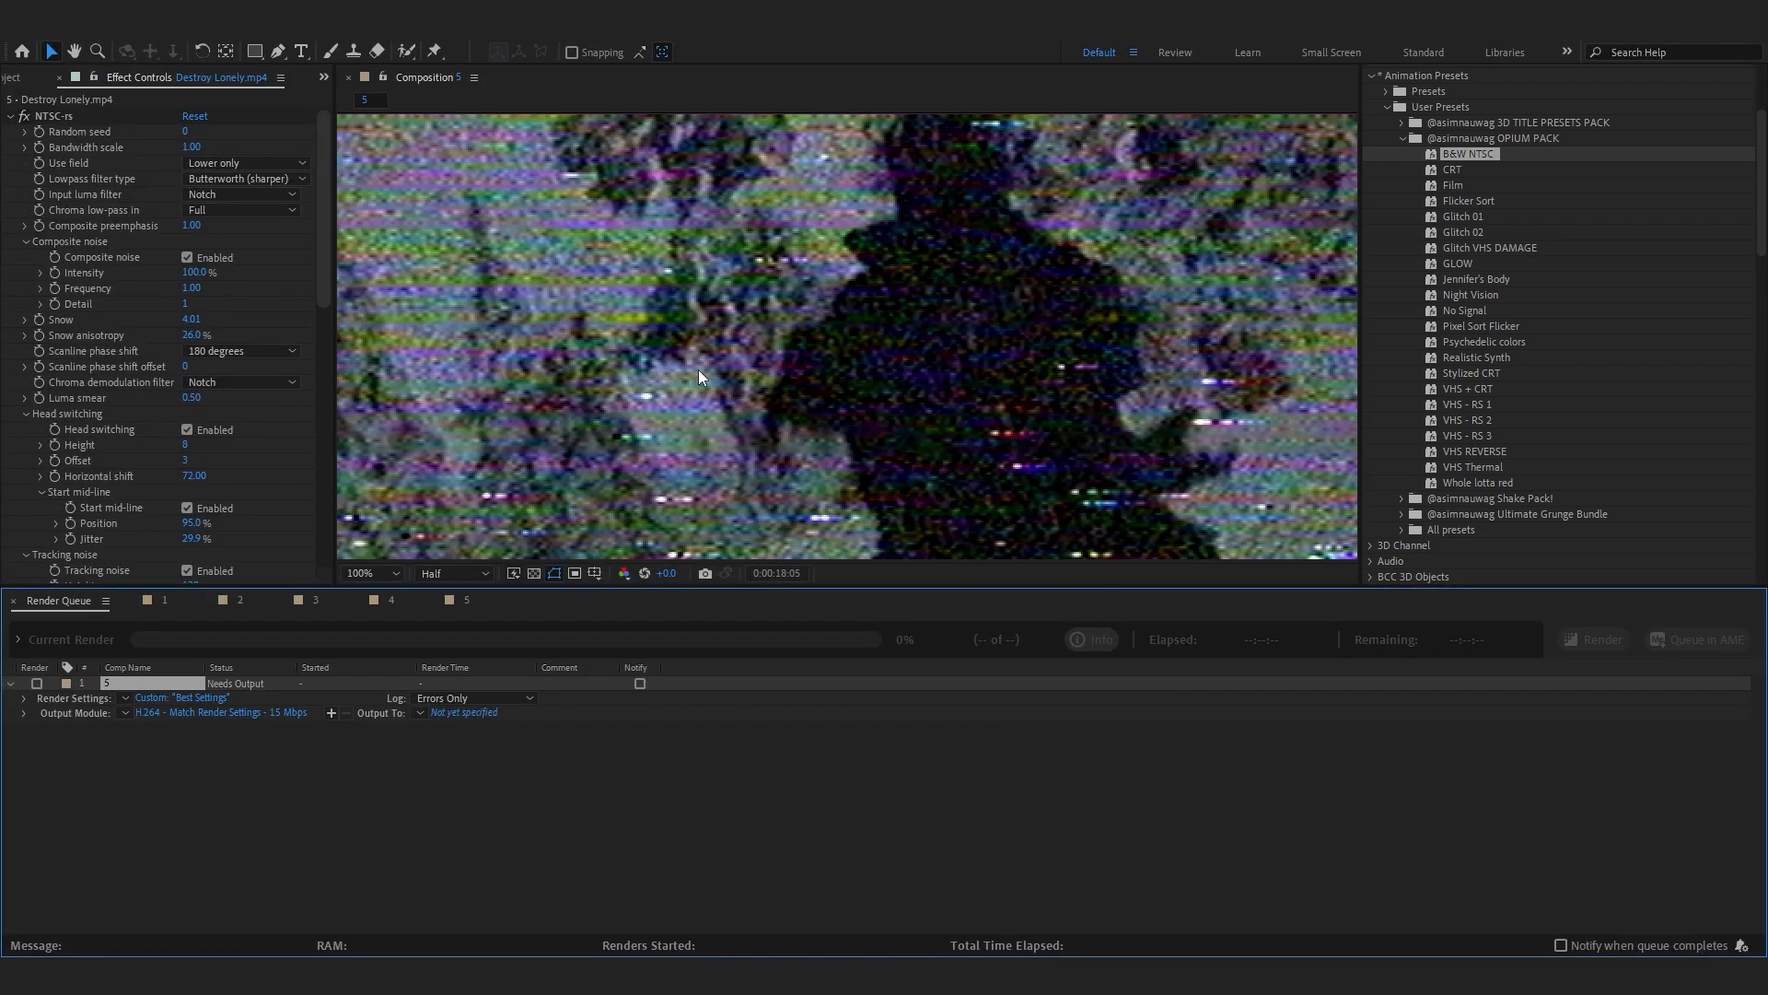
# Add composition 5 to the render queue with an H.264 output module.
pyautogui.click(363, 573)
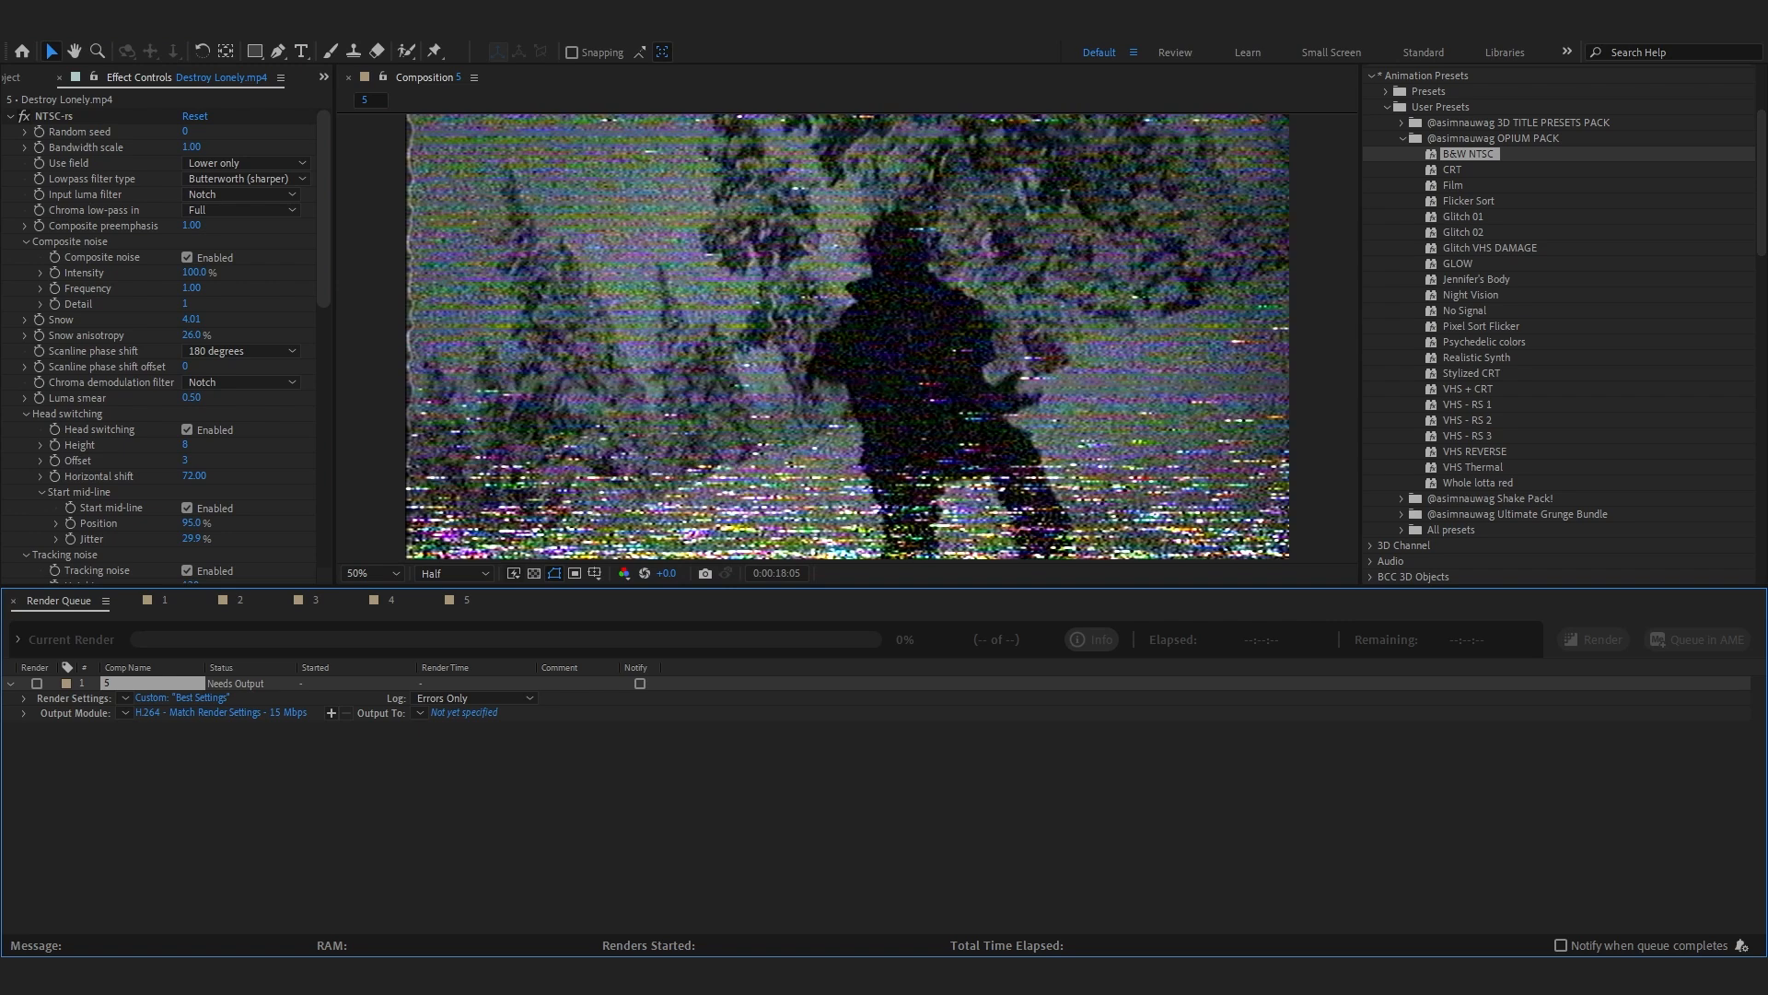